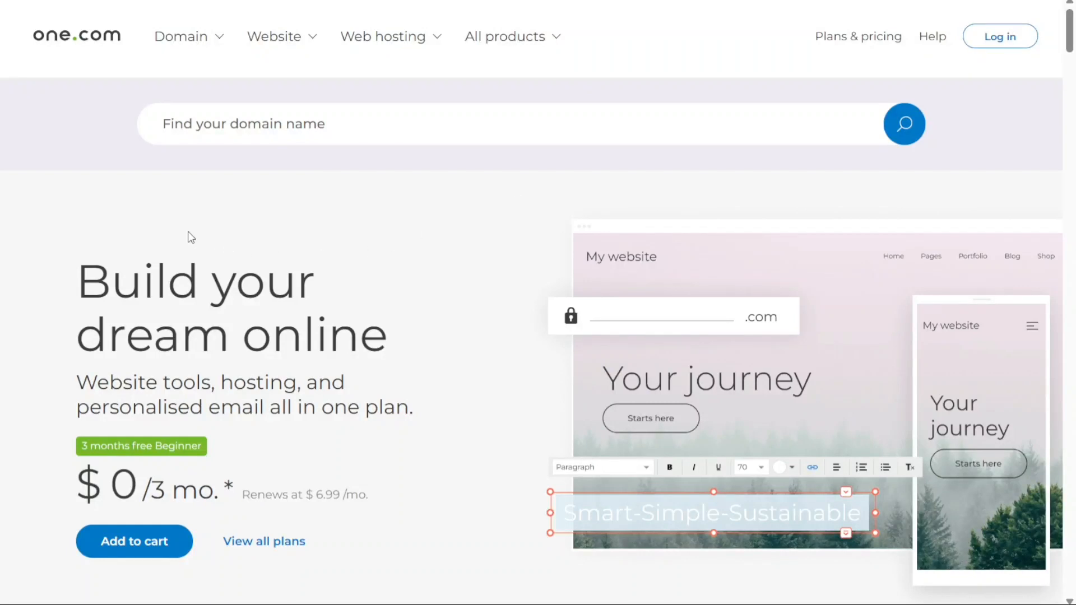
{"action": "mouse_move", "coordinate": [85, 179]}
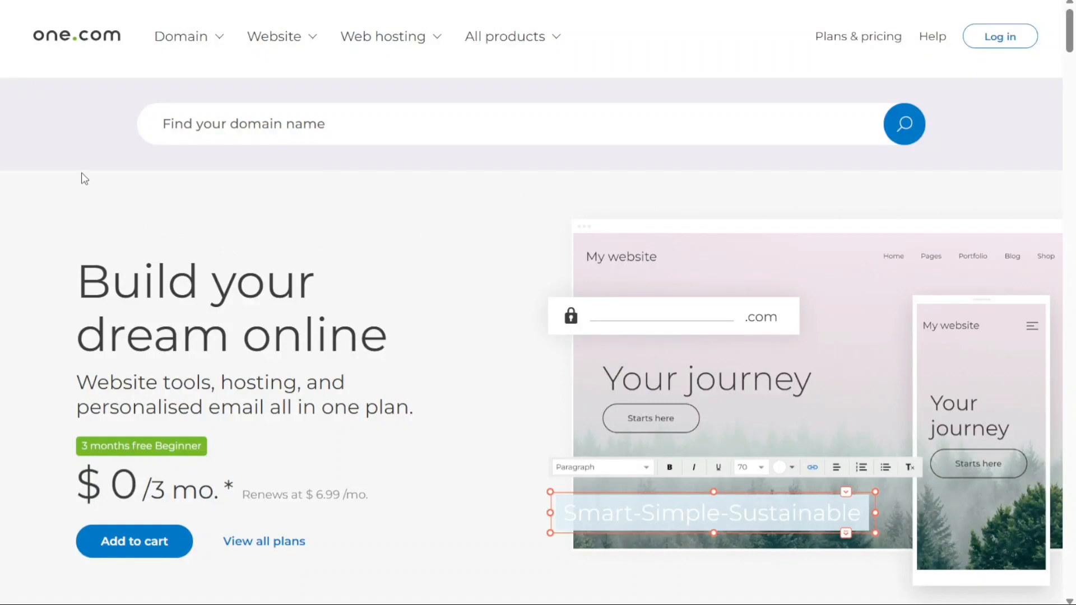
{"action": "mouse_move", "coordinate": [63, 46]}
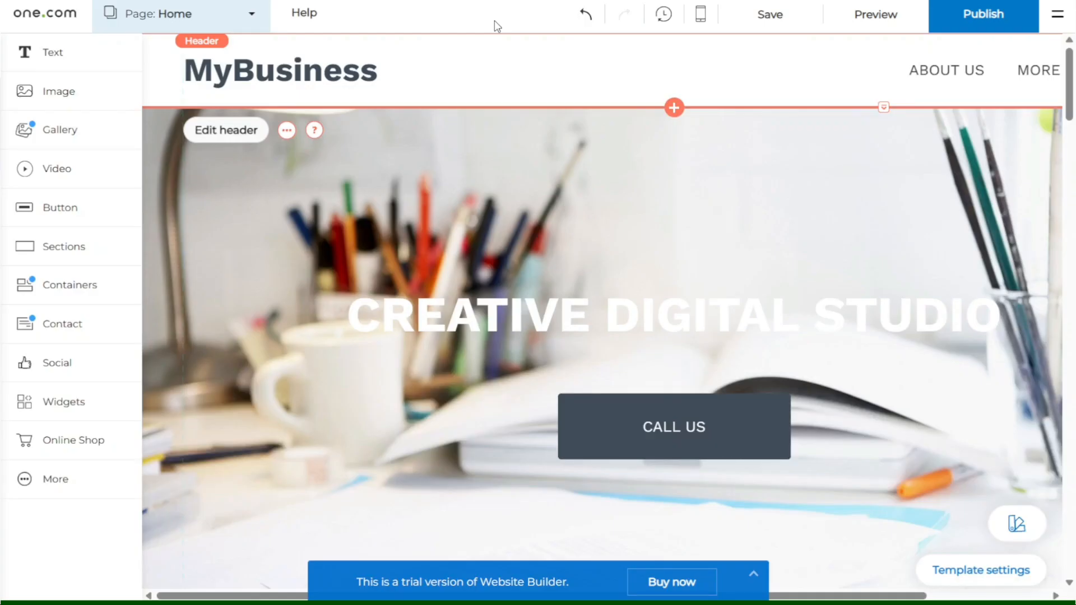
{"action": "mouse_move", "coordinate": [571, 173]}
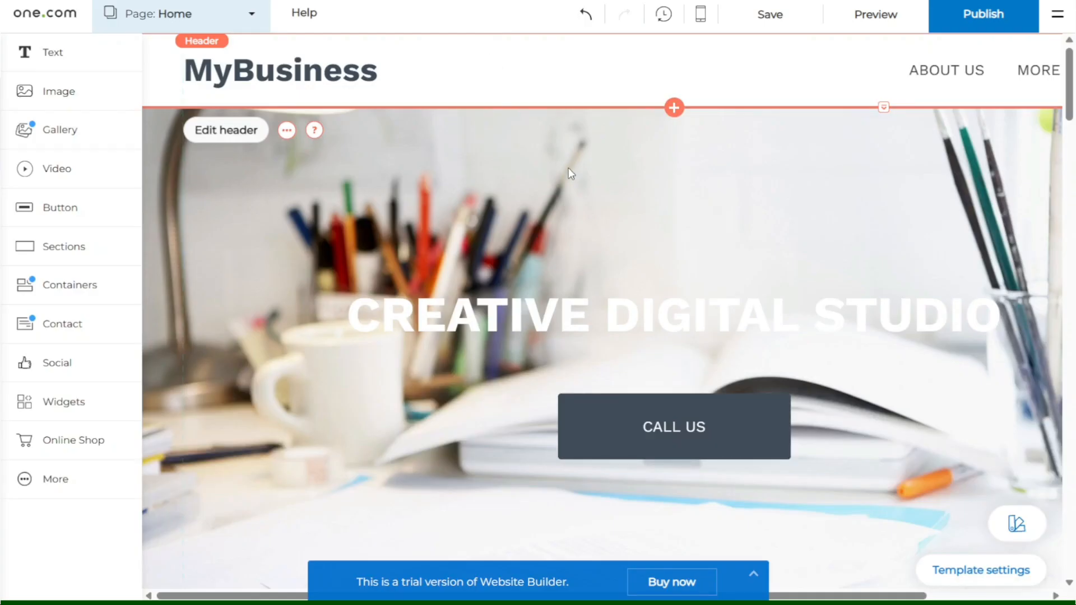
Step: Make the CREATIVE DIGITAL STUDIO heading text blue
{"action": "left_click", "coordinate": [672, 318]}
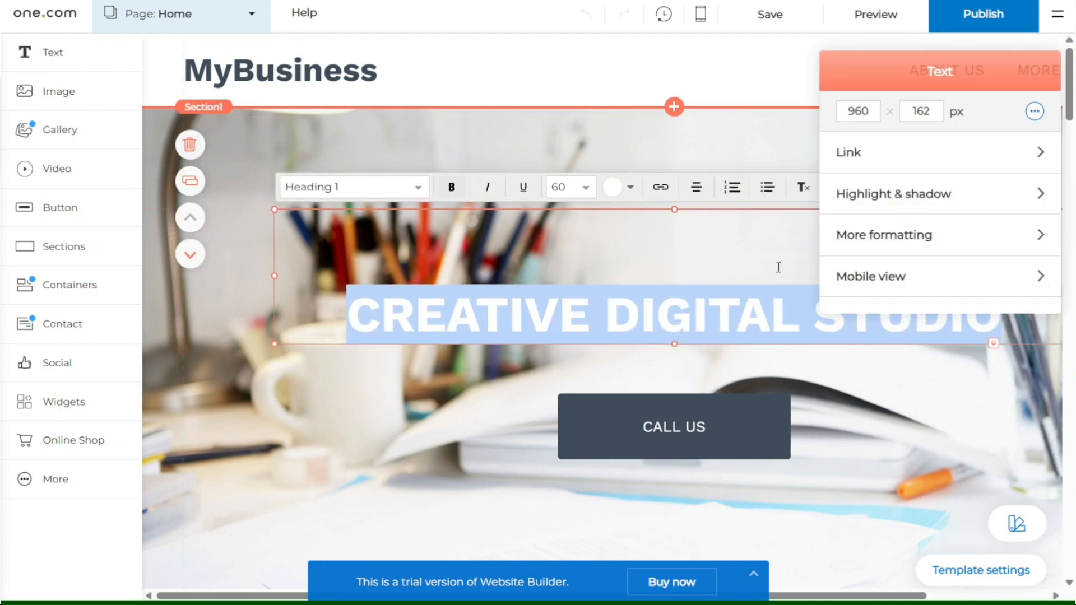
{"action": "mouse_move", "coordinate": [659, 187]}
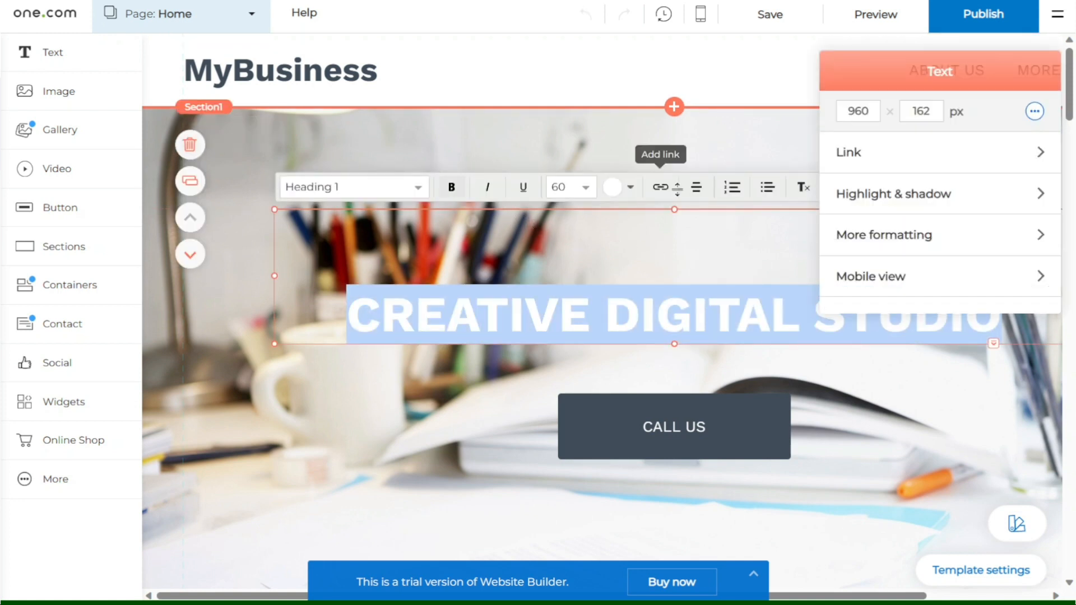
{"action": "left_click", "coordinate": [615, 186]}
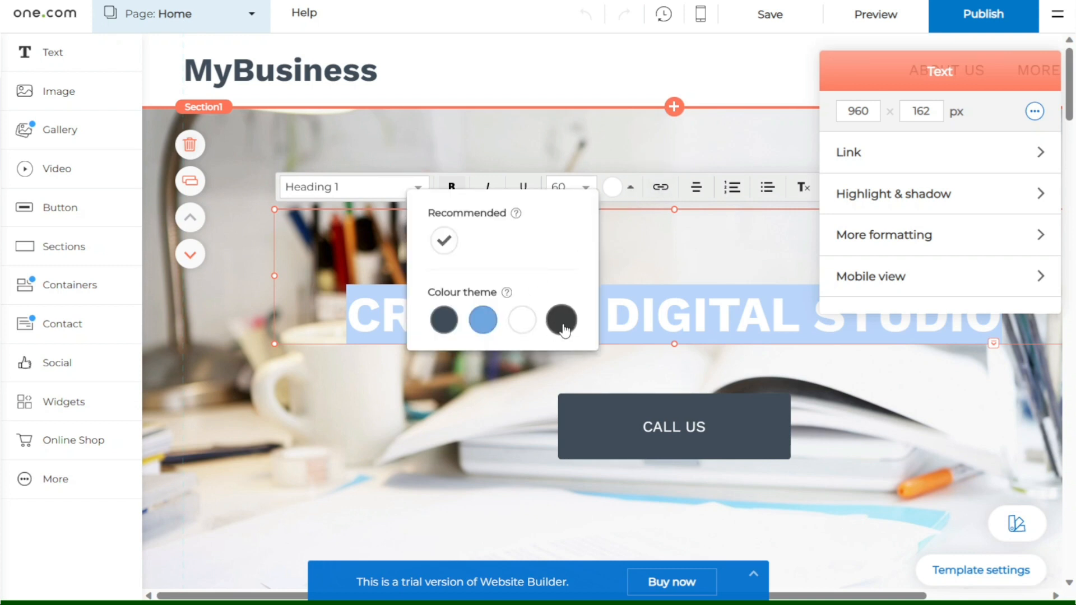
{"action": "left_click", "coordinate": [481, 320]}
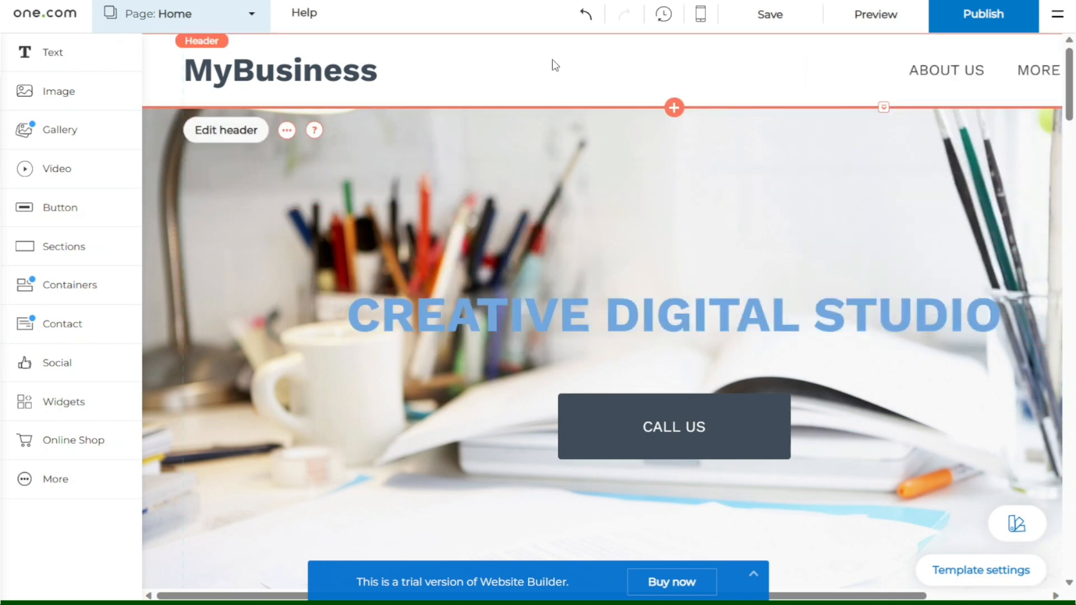
{"action": "mouse_move", "coordinate": [253, 17]}
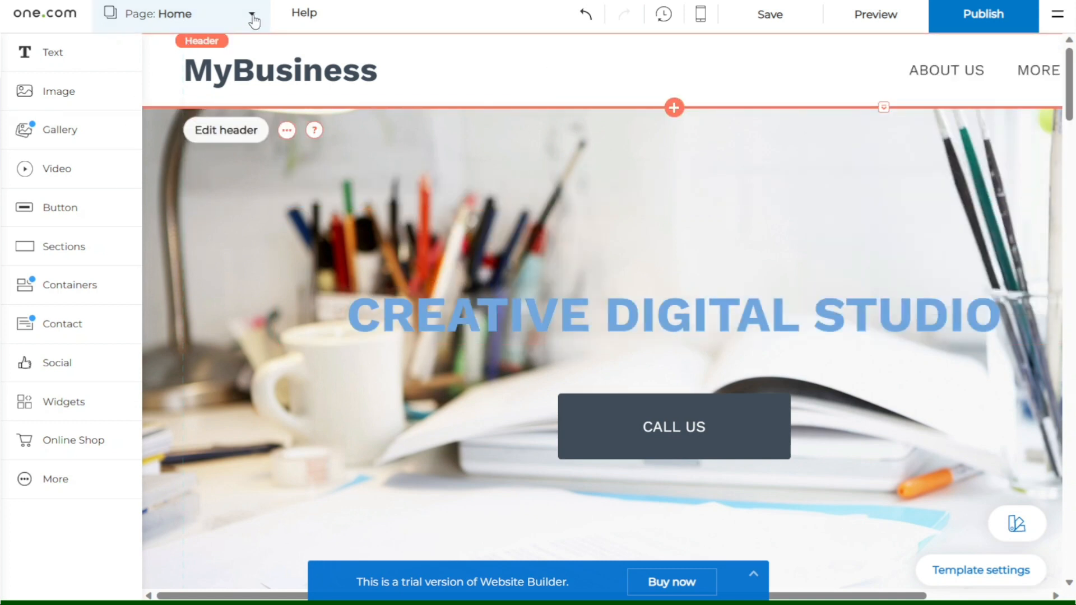
Step: Add a logo element, expand the video description and follow its sign-up link
{"action": "left_click", "coordinate": [250, 13]}
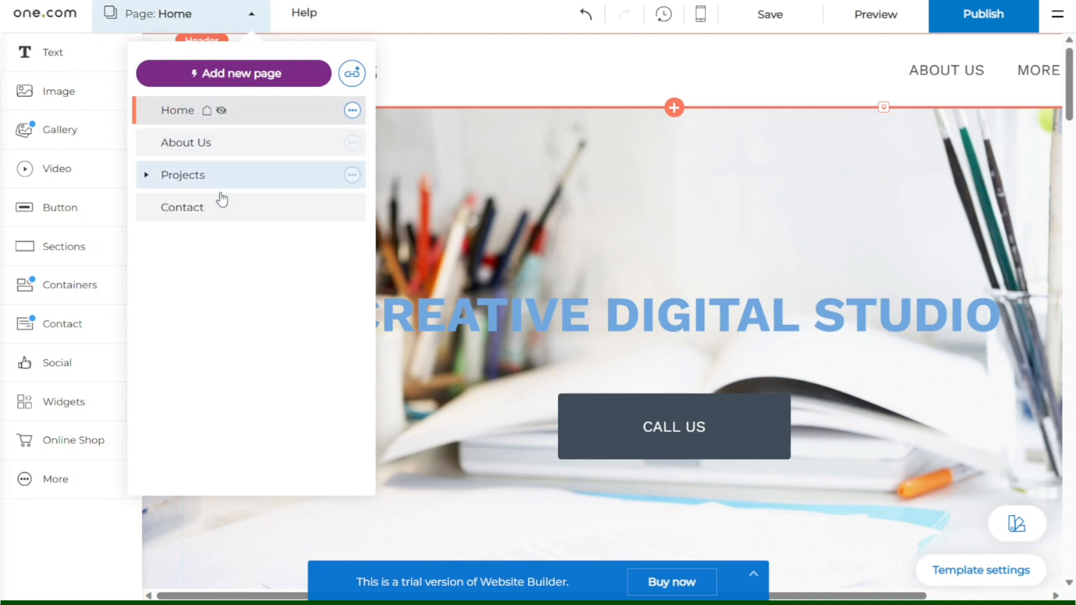
{"action": "left_click", "coordinate": [55, 479]}
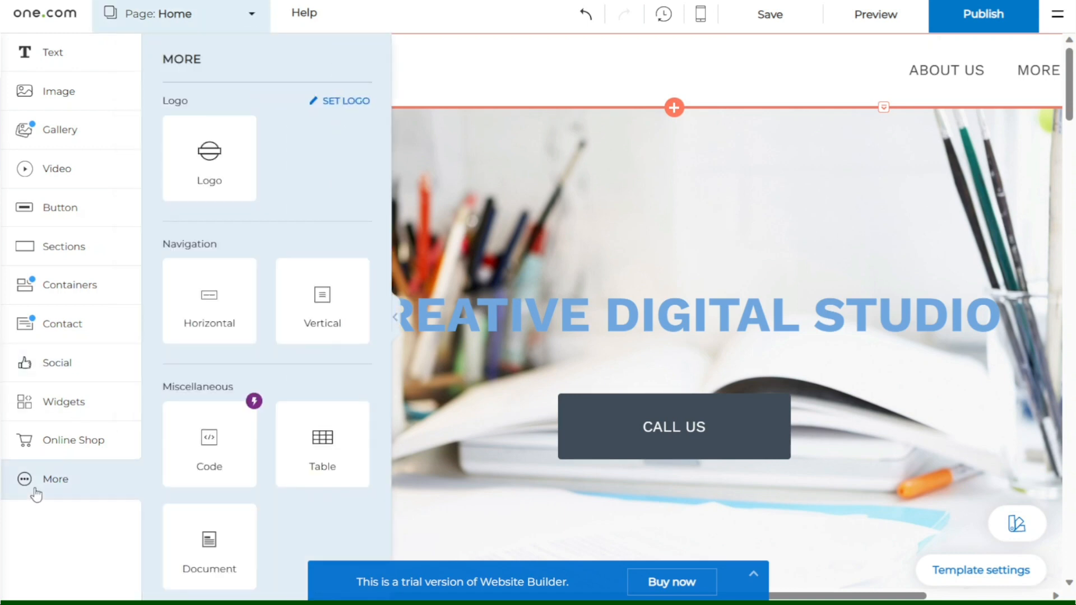
{"action": "mouse_move", "coordinate": [209, 158]}
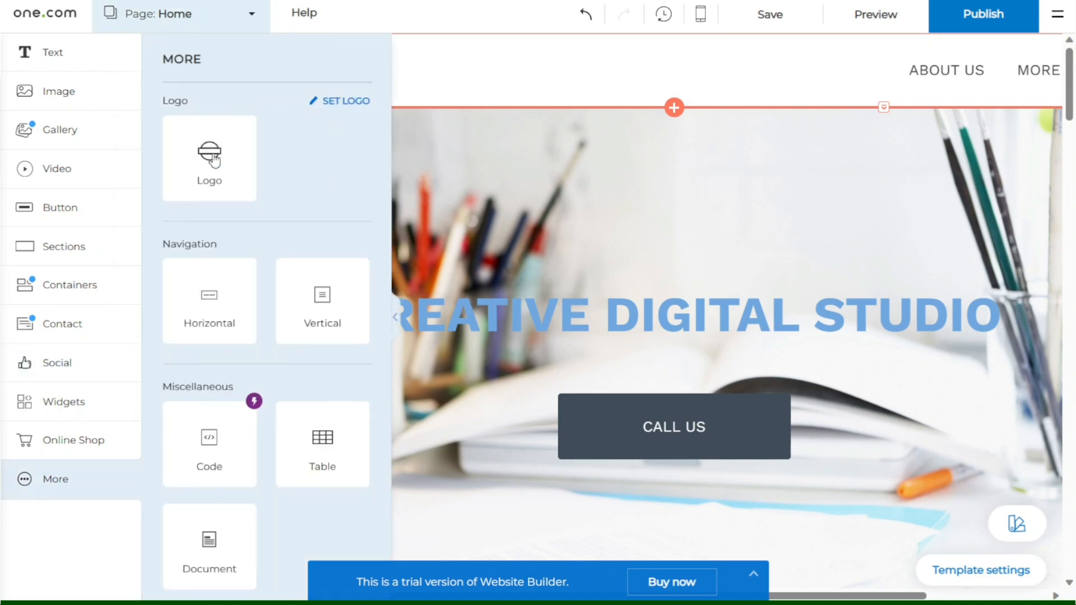
{"action": "left_click_drag", "start_coordinate": [209, 158], "coordinate": [309, 70]}
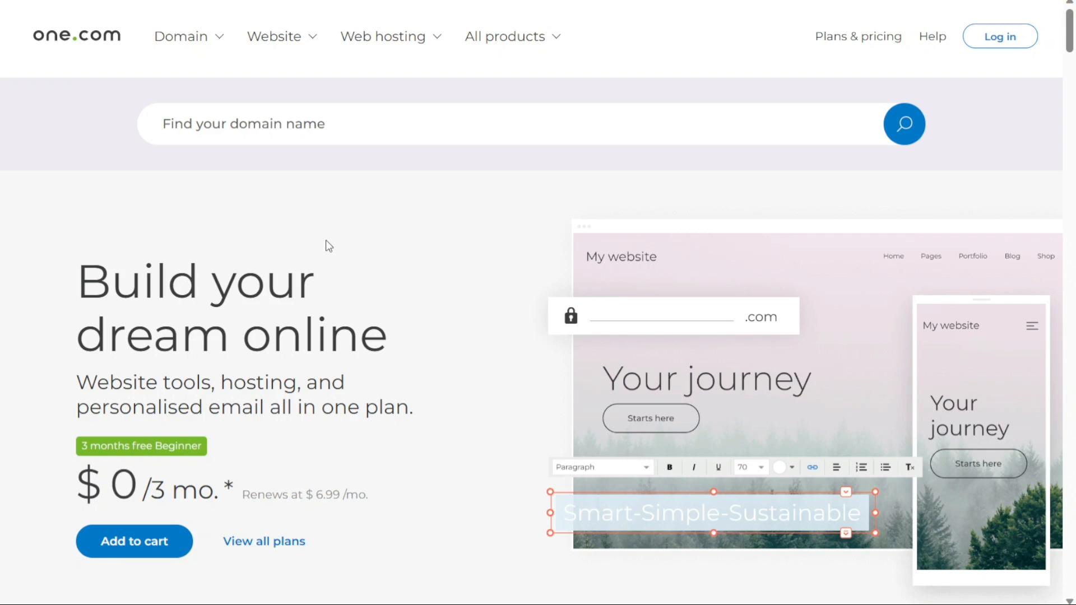
{"action": "mouse_move", "coordinate": [276, 205]}
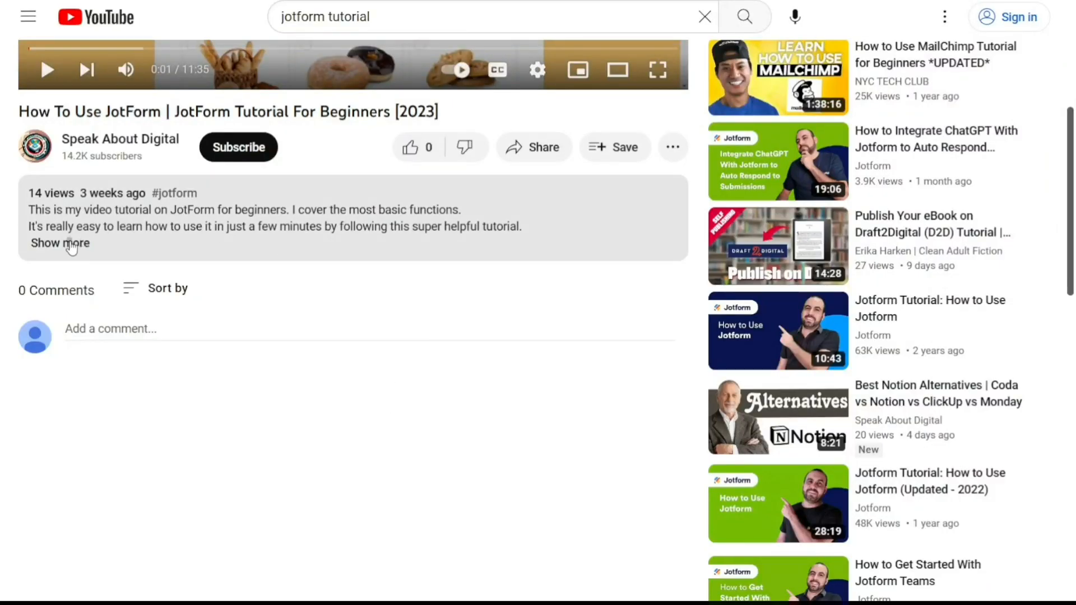
{"action": "left_click", "coordinate": [60, 243]}
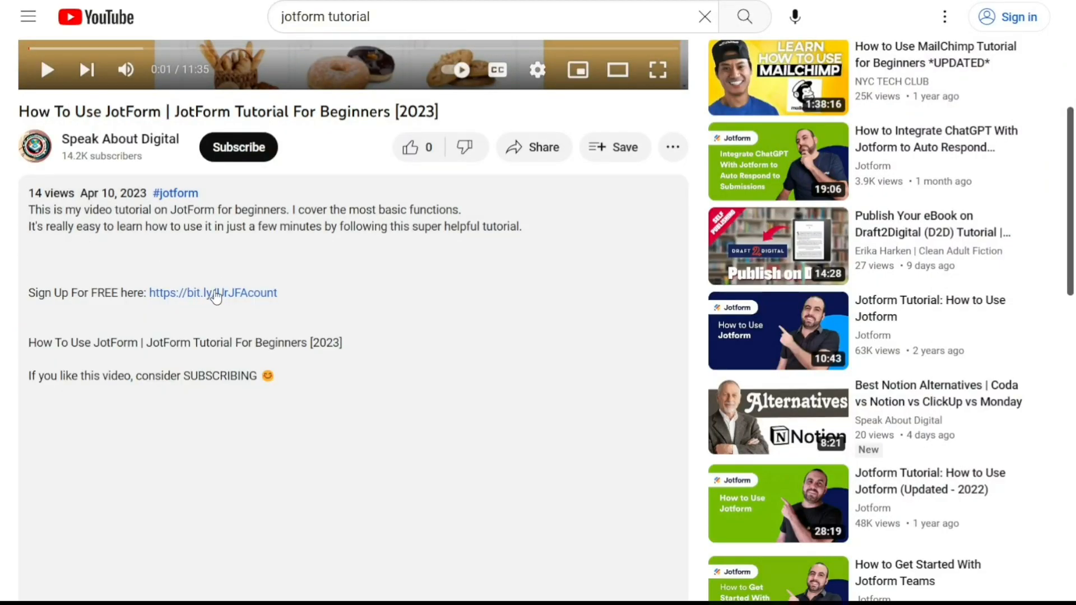
{"action": "left_click", "coordinate": [213, 293]}
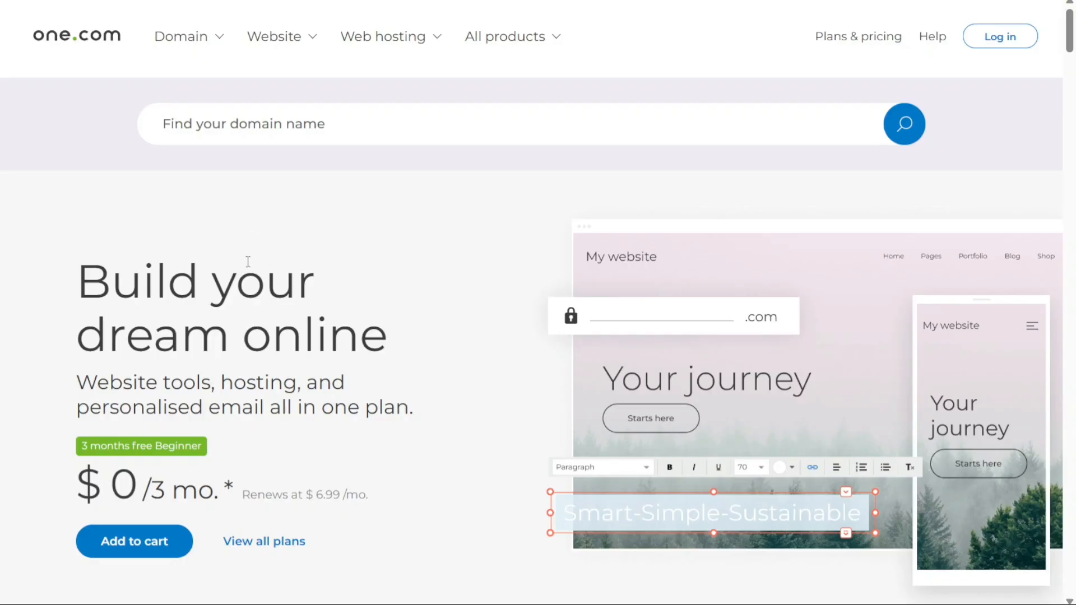
{"action": "mouse_move", "coordinate": [322, 220]}
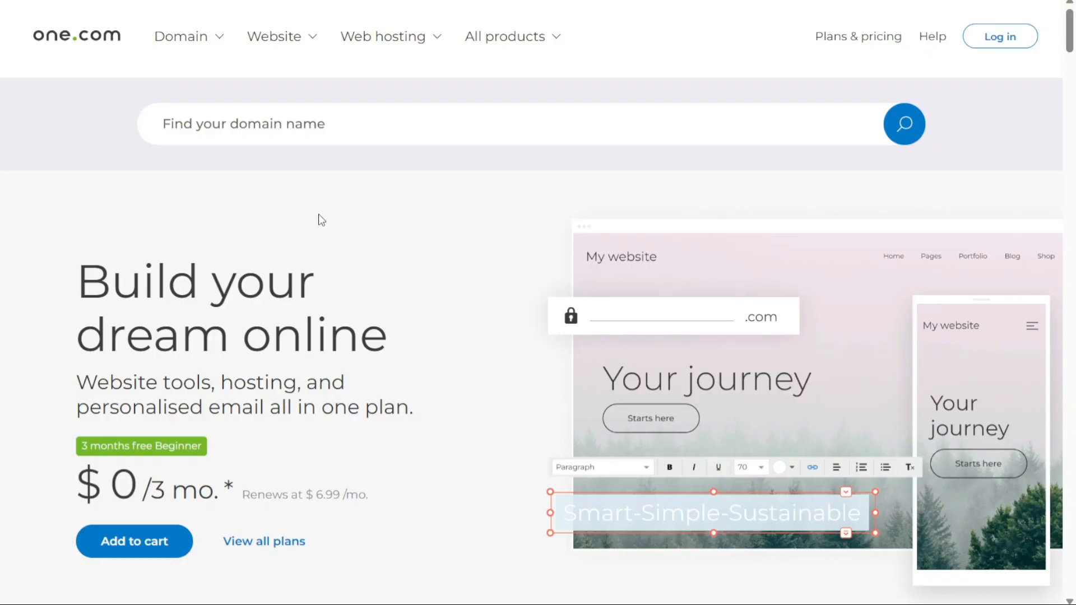
{"action": "mouse_move", "coordinate": [324, 180]}
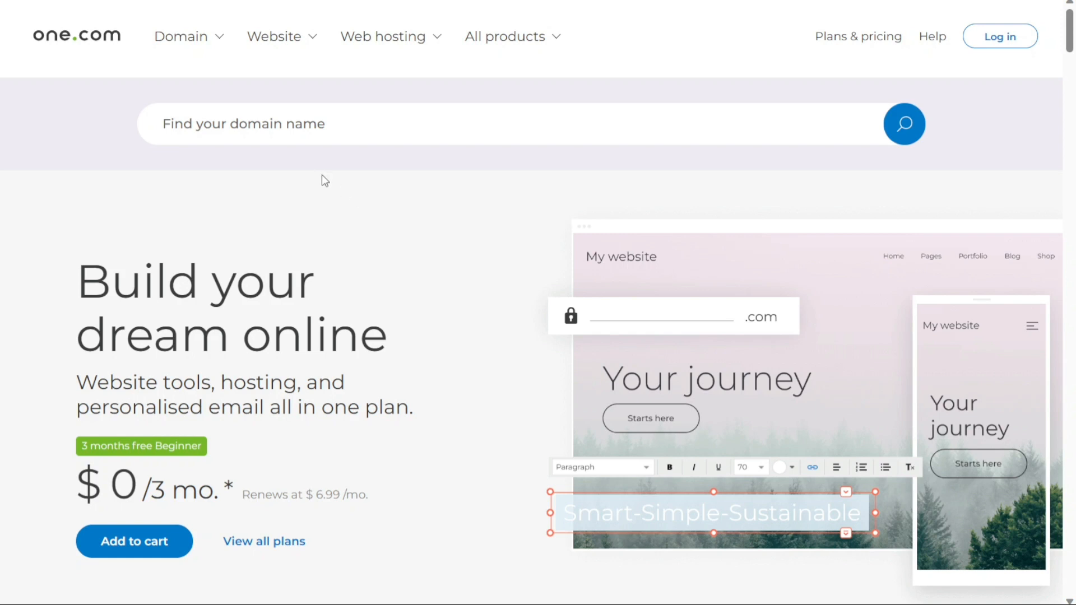
{"action": "mouse_move", "coordinate": [350, 110]}
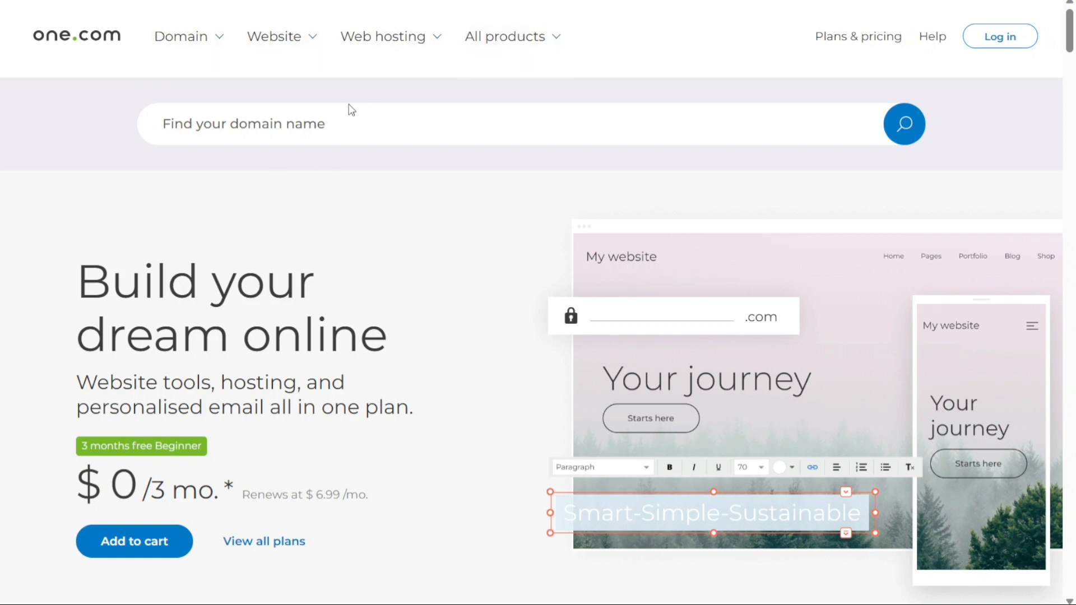
{"action": "mouse_move", "coordinate": [273, 56]}
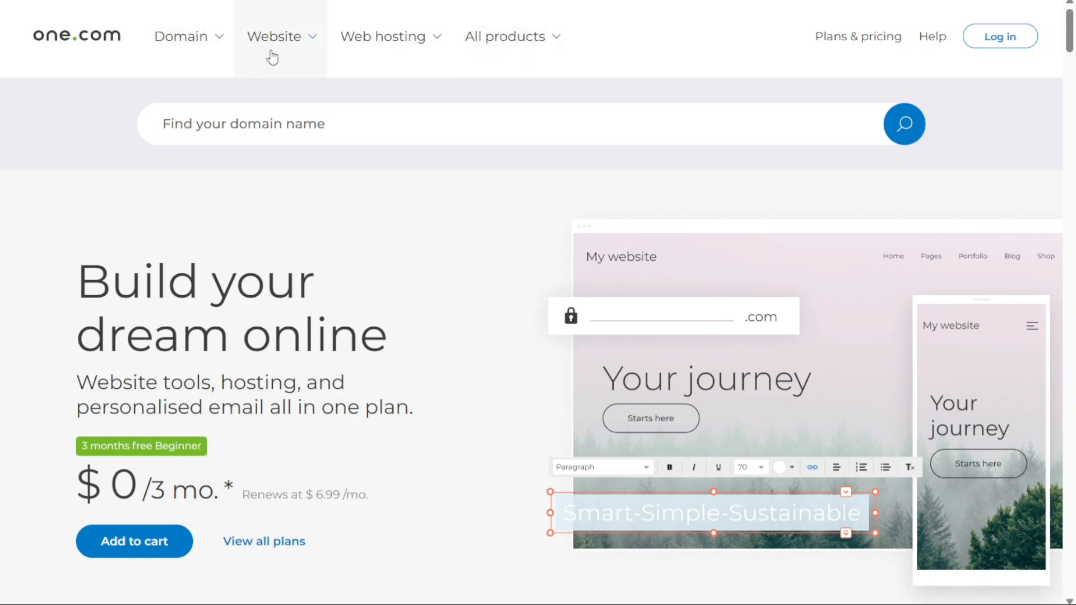
{"action": "mouse_move", "coordinate": [390, 36]}
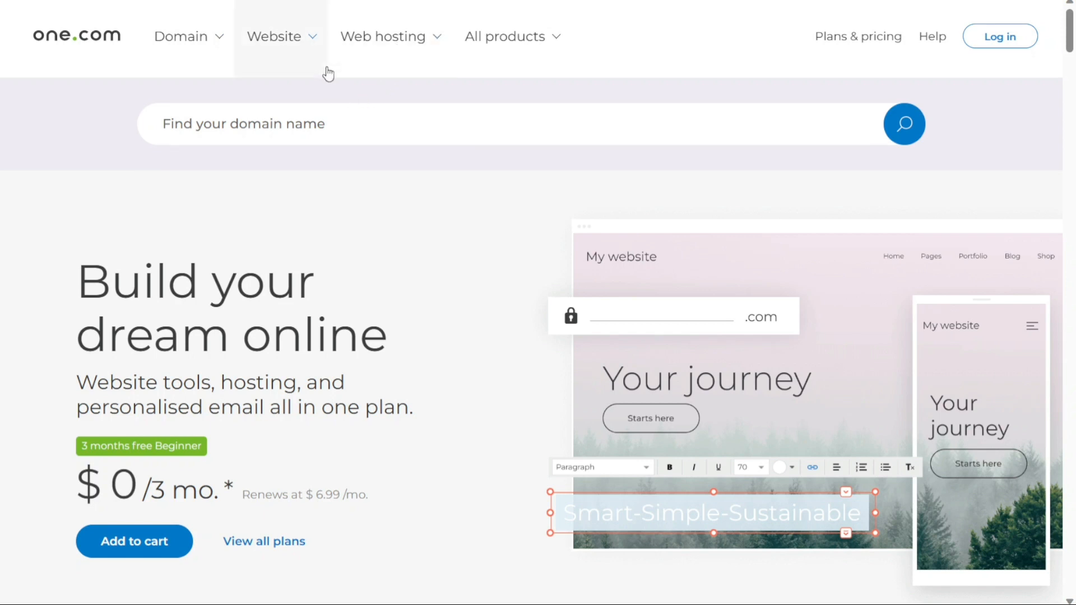
Step: Go to the Website Builder product page from the Website product options
{"action": "left_click", "coordinate": [275, 37]}
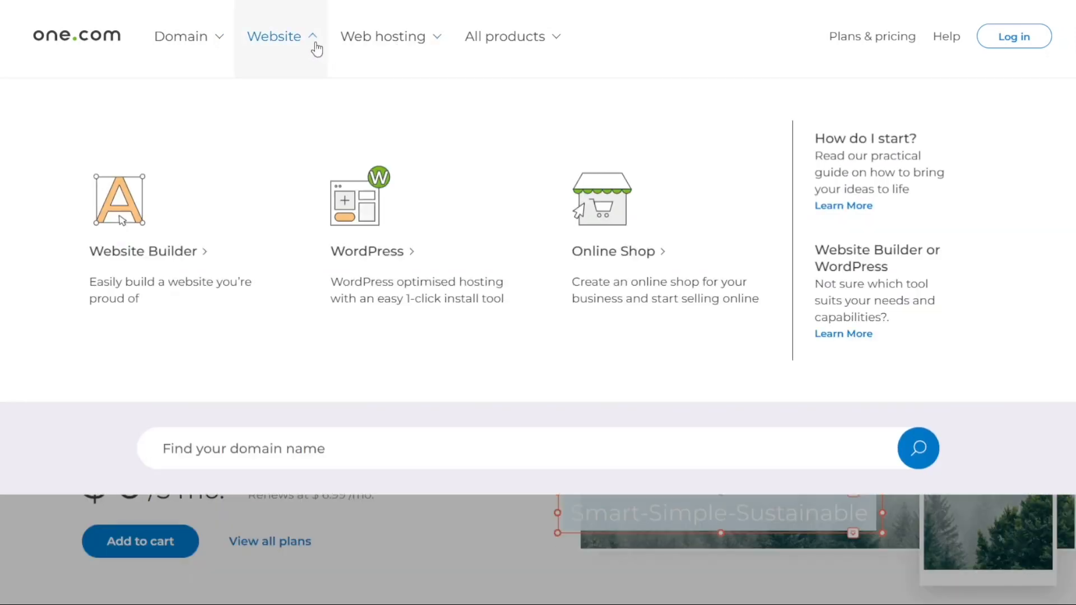
{"action": "mouse_move", "coordinate": [277, 43]}
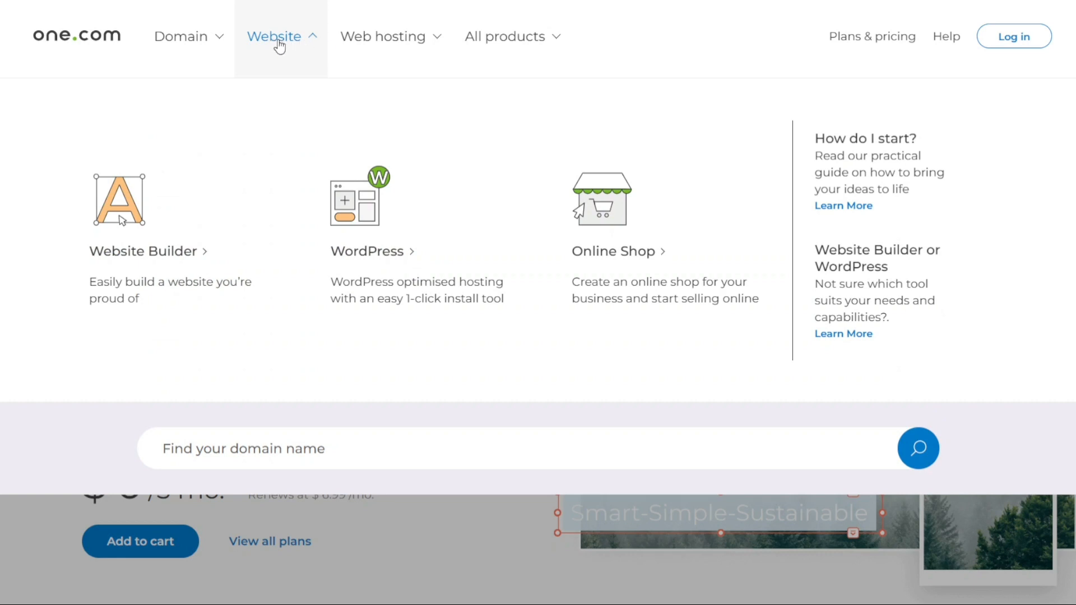
{"action": "mouse_move", "coordinate": [162, 251]}
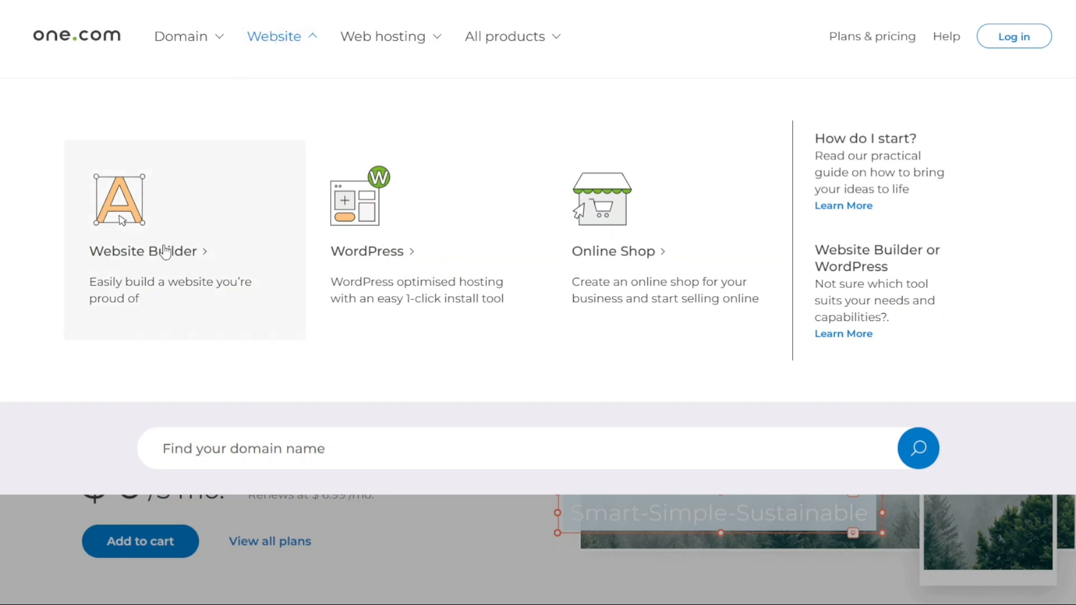
{"action": "left_click", "coordinate": [143, 251]}
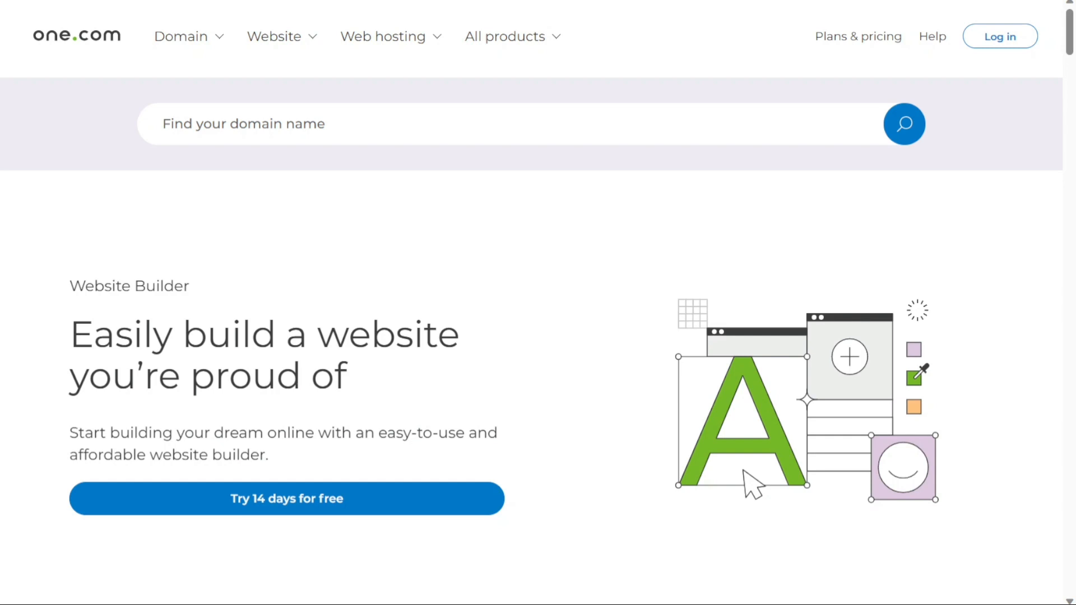
{"action": "mouse_move", "coordinate": [214, 316]}
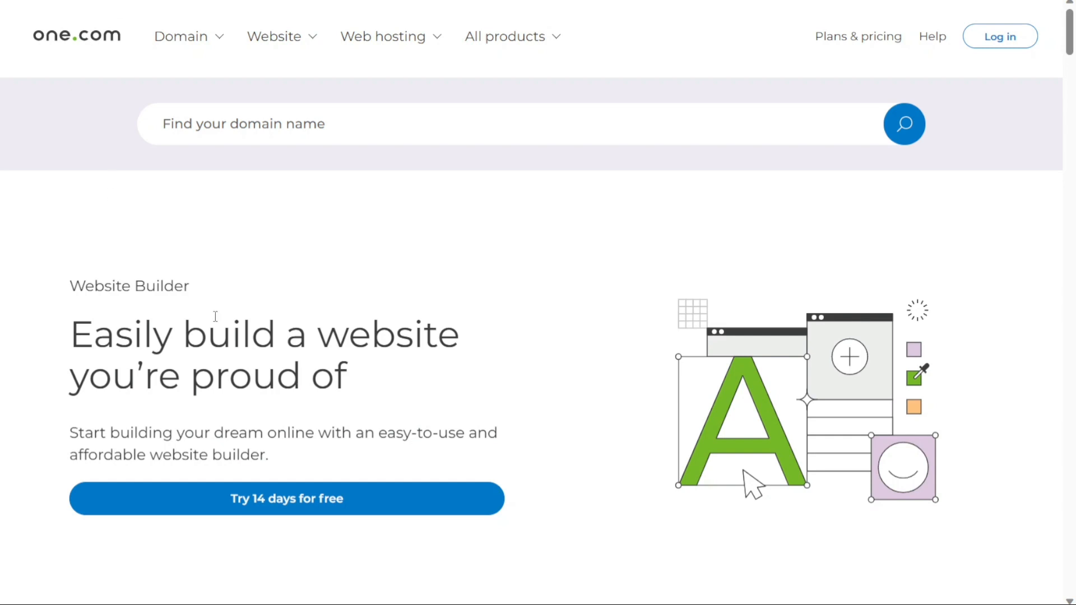
{"action": "mouse_move", "coordinate": [404, 293]}
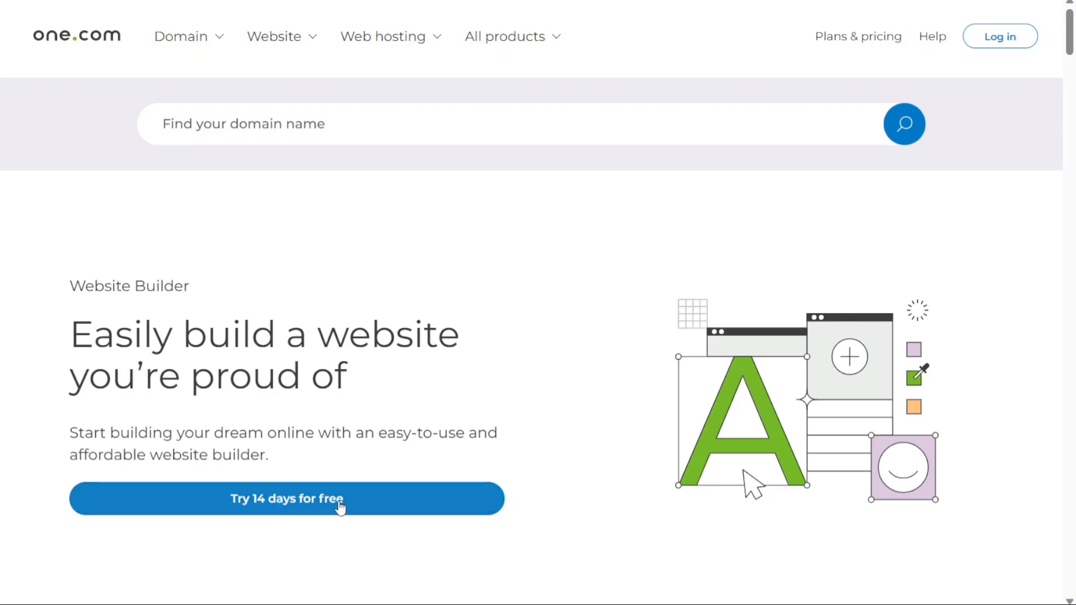
{"action": "mouse_move", "coordinate": [286, 517]}
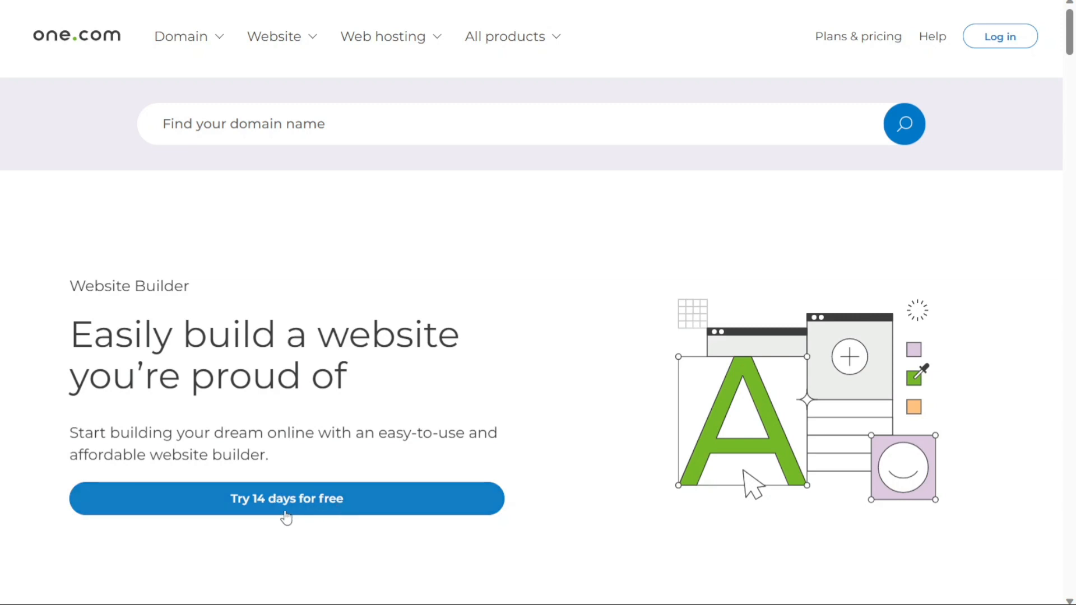
Step: Start the 14-day free trial sign-up, bringing up the email and password form
{"action": "left_click", "coordinate": [286, 498]}
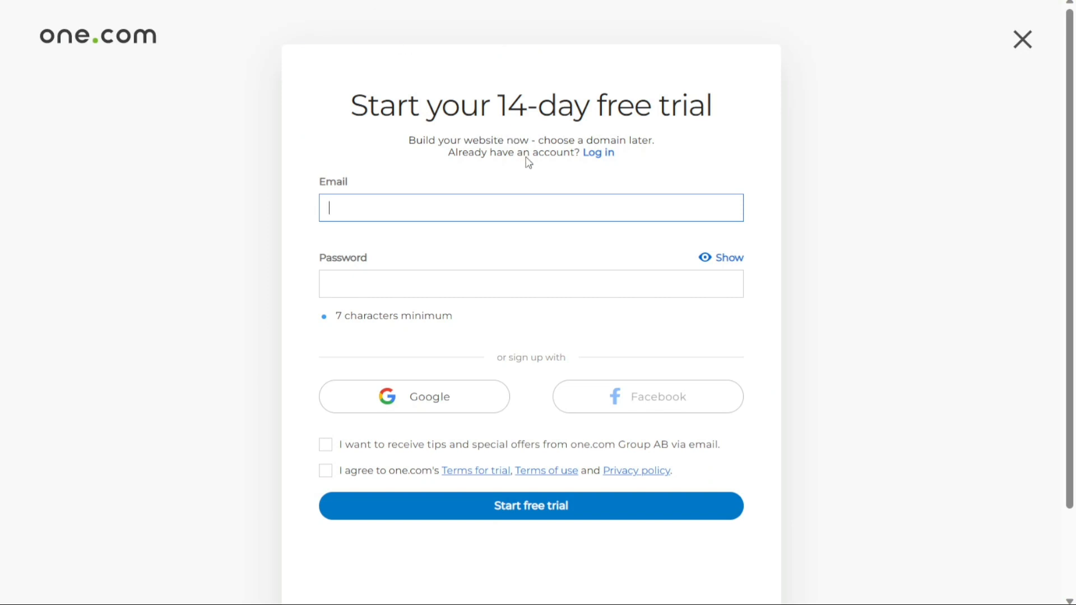
{"action": "mouse_move", "coordinate": [519, 187]}
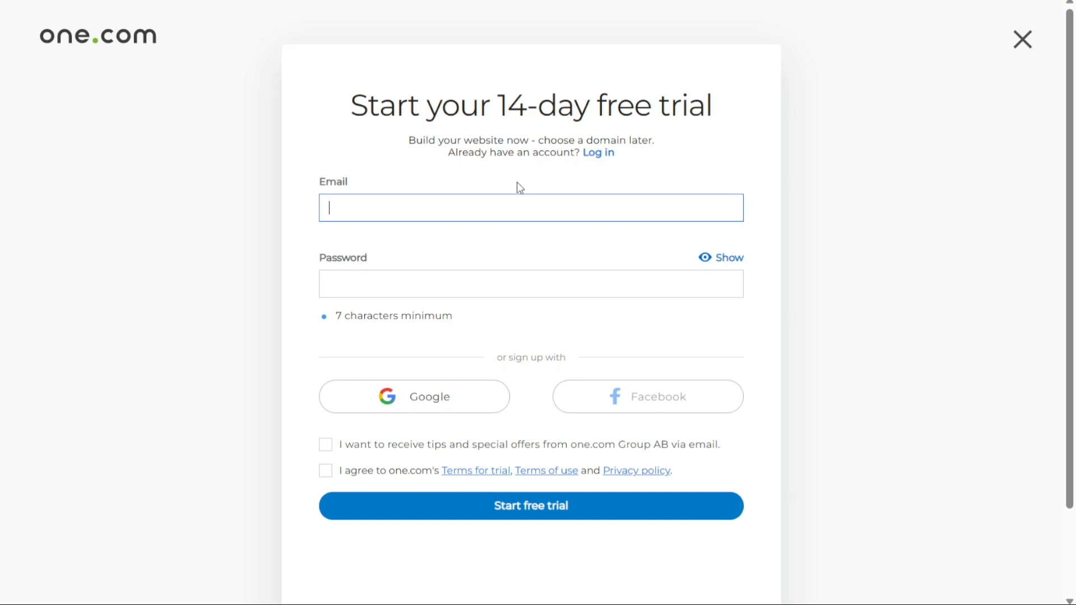
{"action": "mouse_move", "coordinate": [510, 211]}
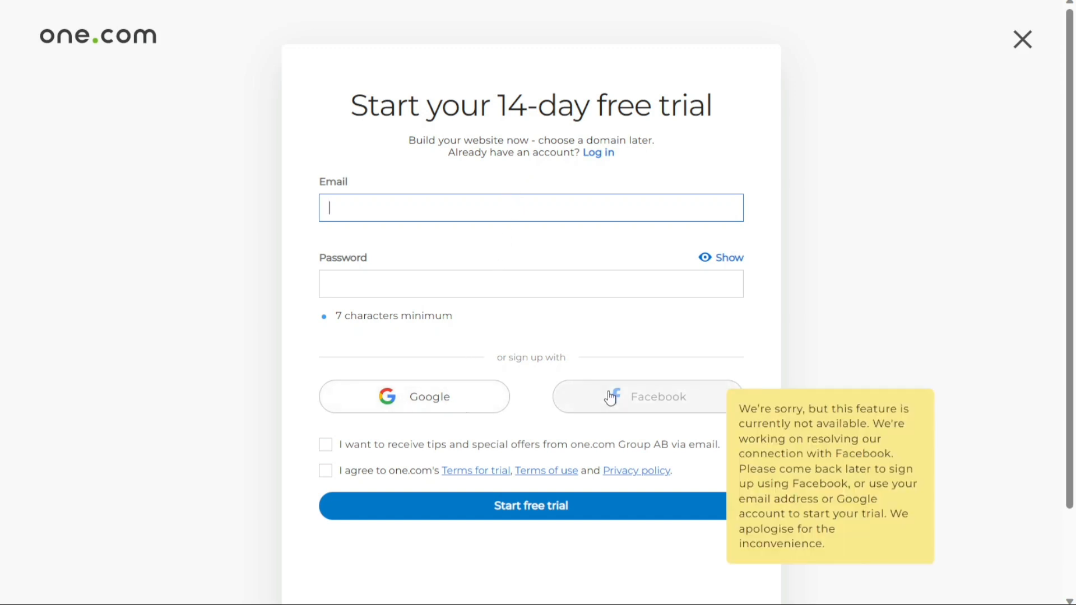
{"action": "mouse_move", "coordinate": [570, 346]}
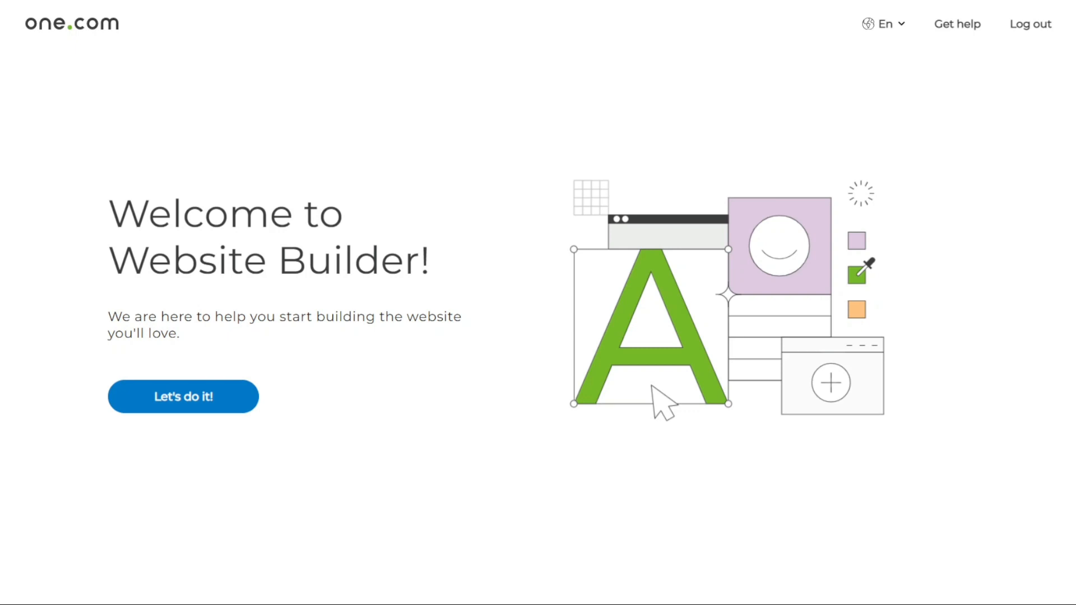
{"action": "mouse_move", "coordinate": [375, 293]}
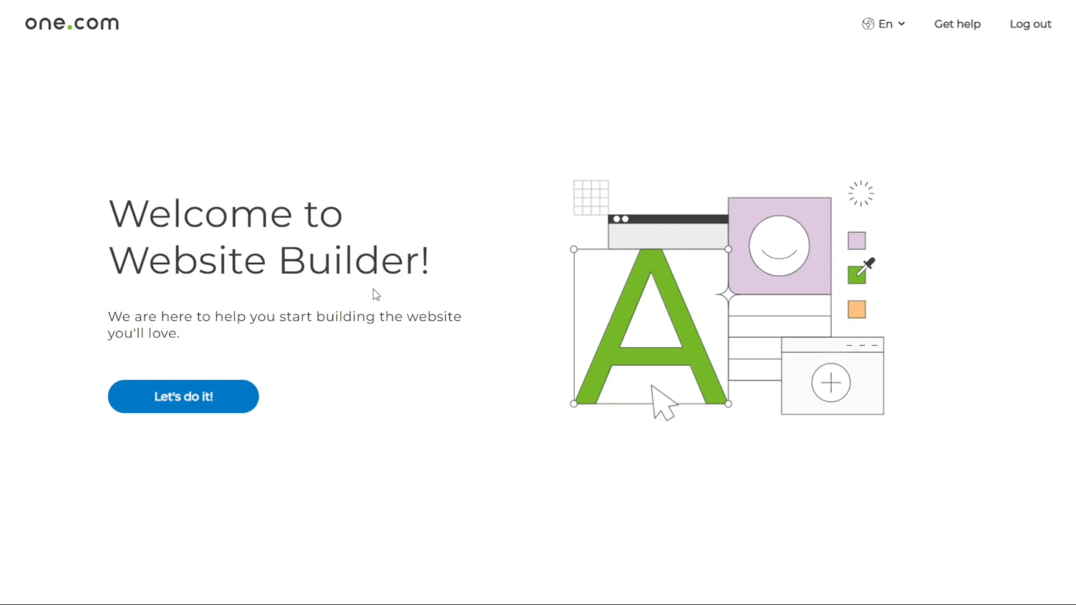
{"action": "mouse_move", "coordinate": [184, 396]}
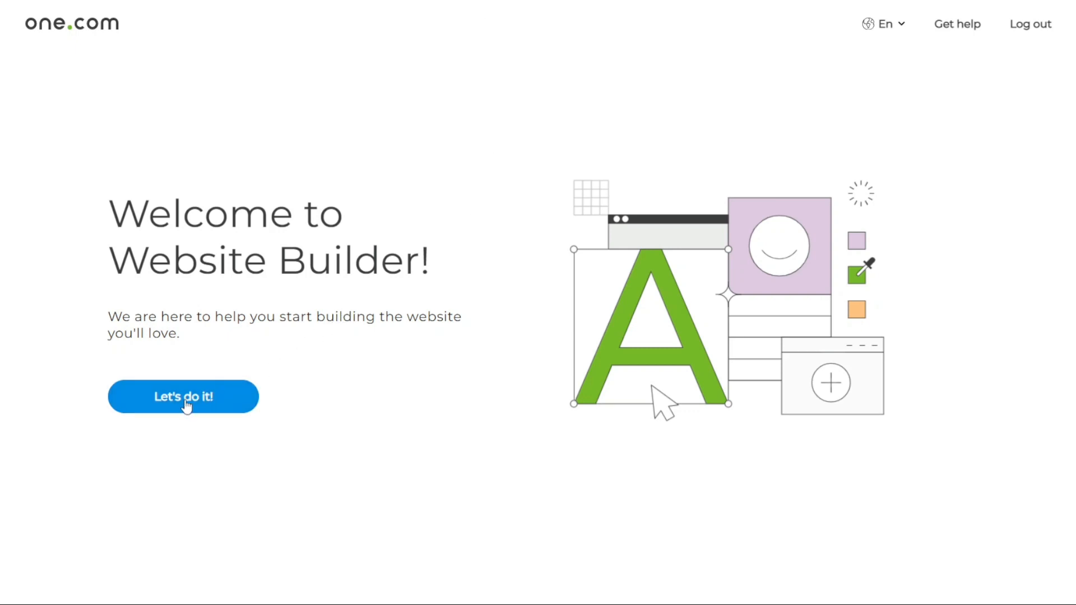
Step: Start the website setup and enter 'MyBusiness' as the business name
{"action": "left_click", "coordinate": [184, 397]}
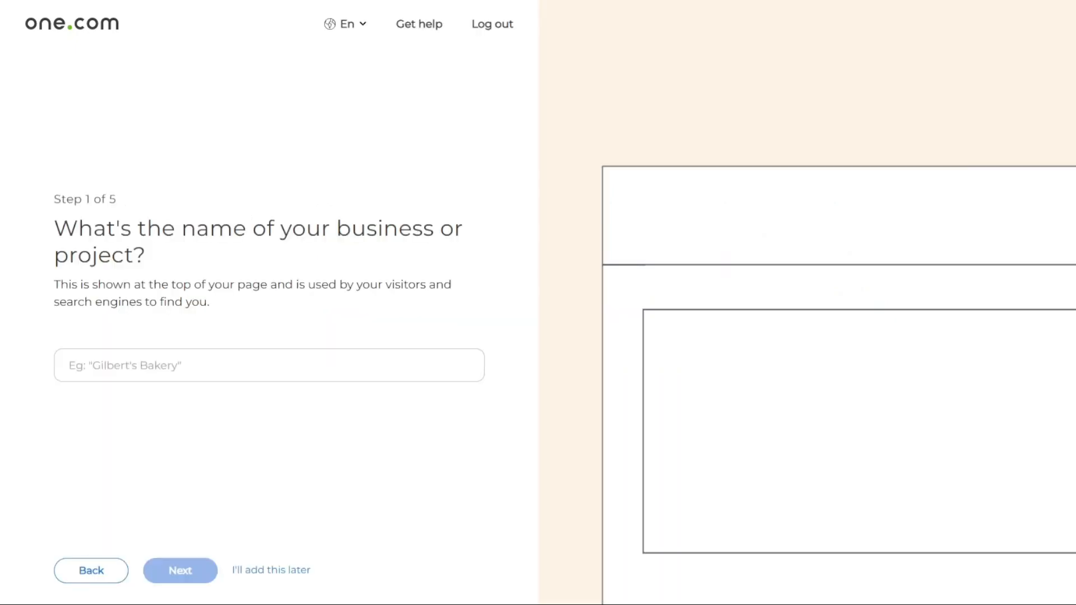
{"action": "left_click", "coordinate": [268, 364]}
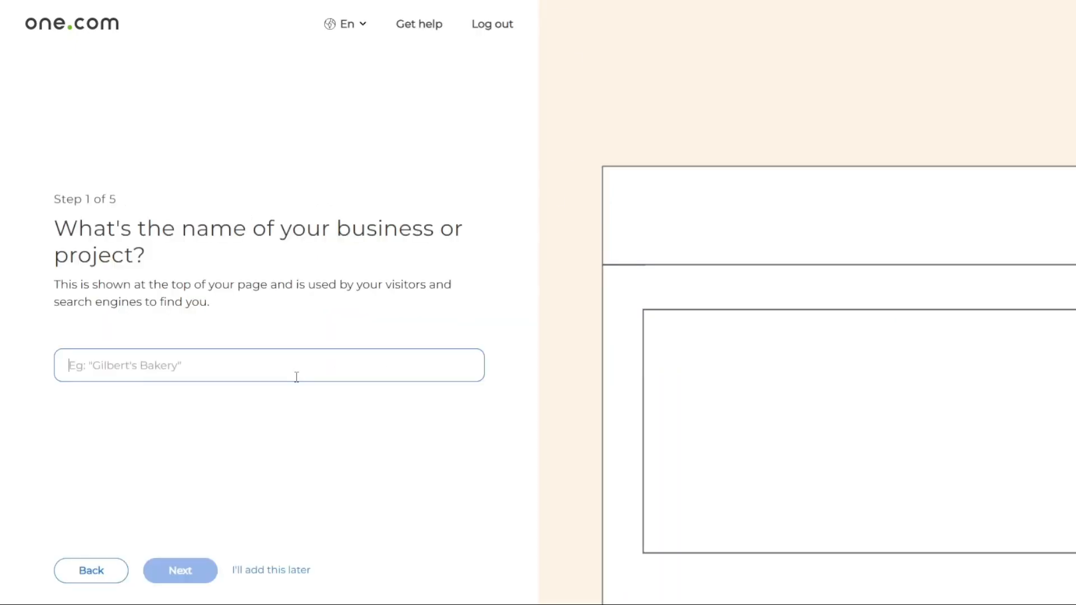
{"action": "type", "text": "MyB"}
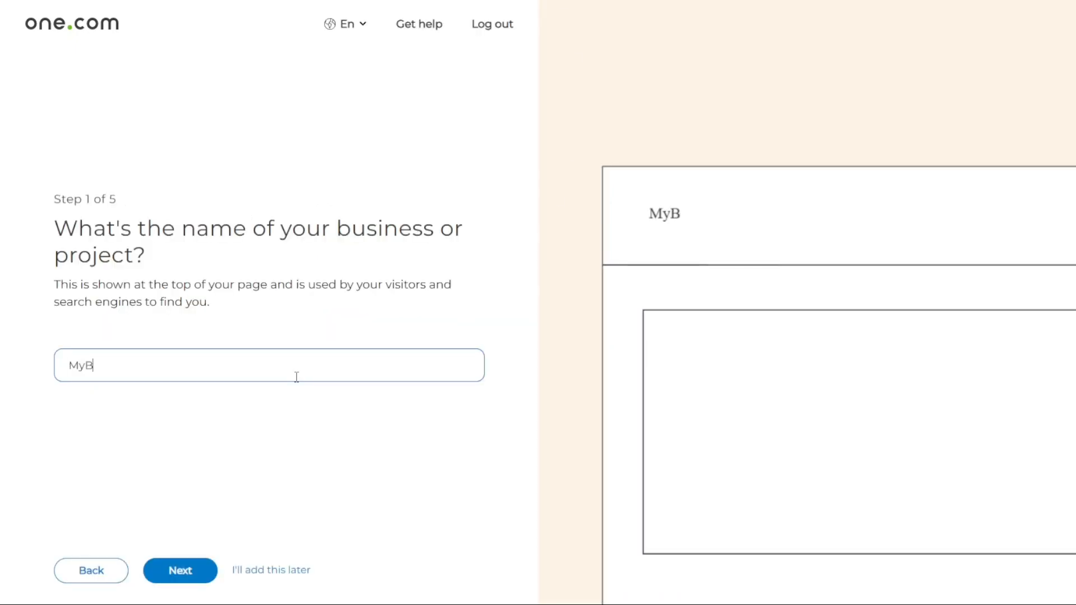
{"action": "type", "text": "usiness"}
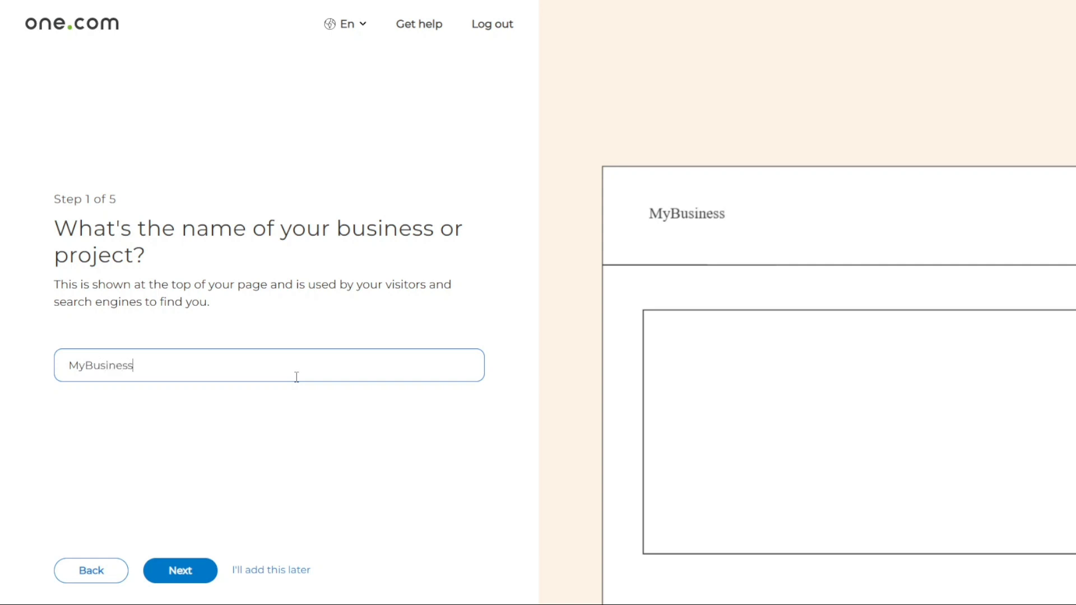
{"action": "mouse_move", "coordinate": [697, 229]}
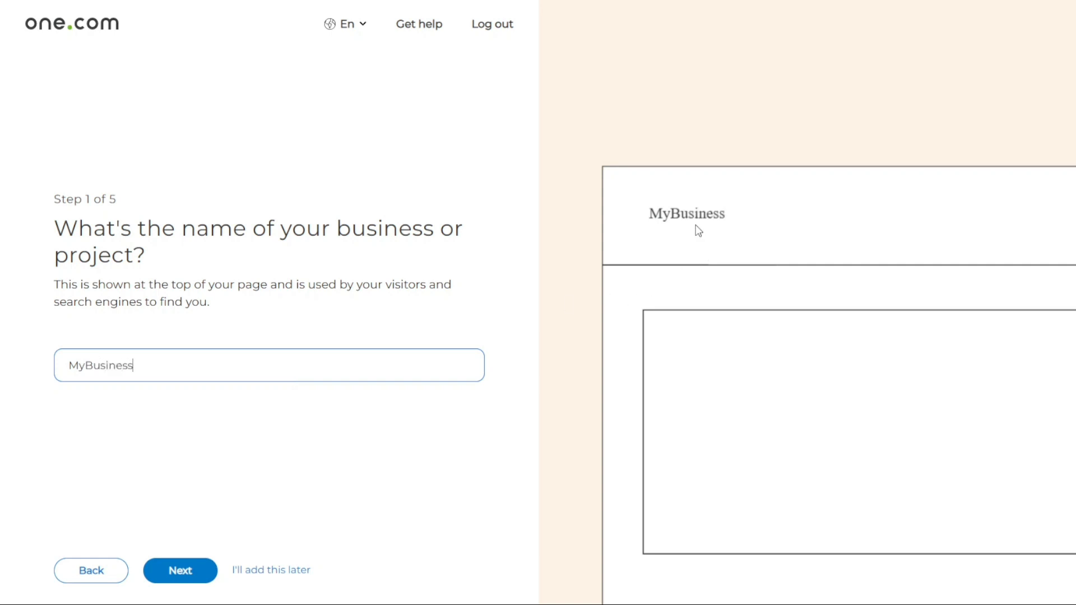
{"action": "mouse_move", "coordinate": [363, 444]}
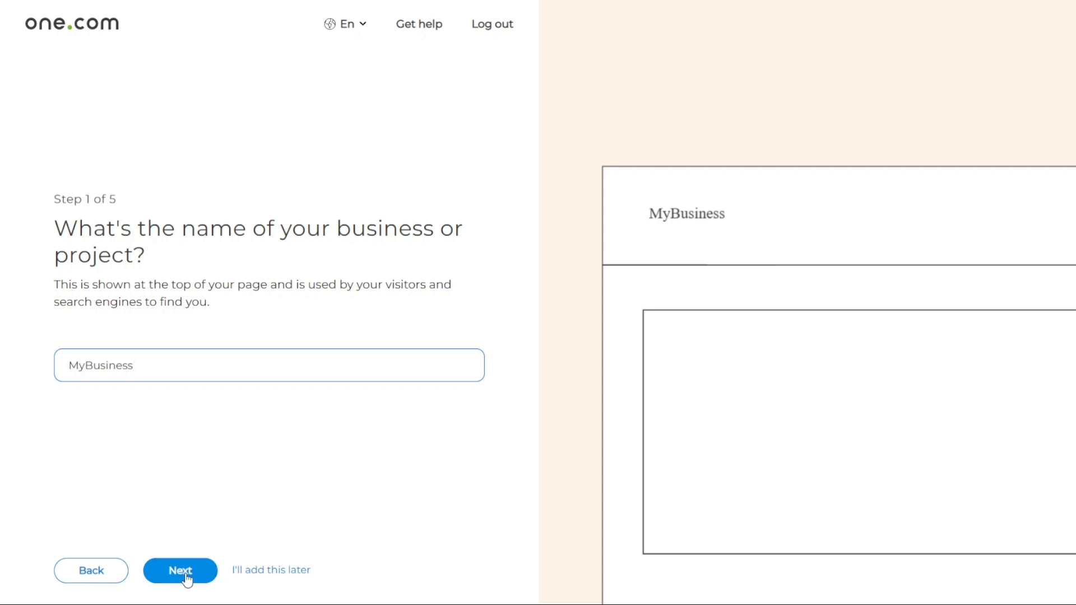
{"action": "mouse_move", "coordinate": [288, 576]}
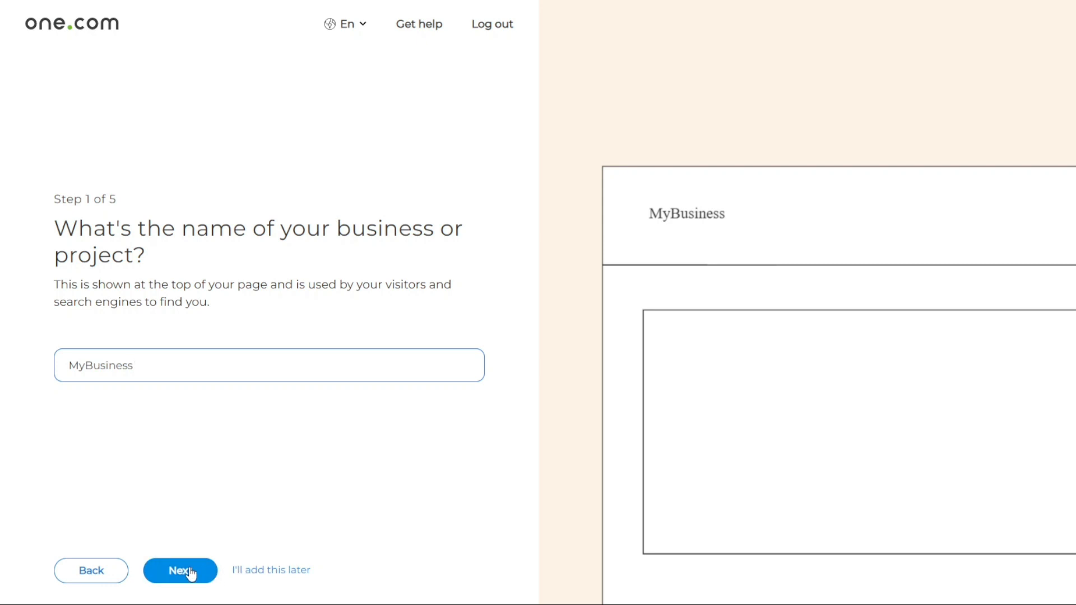
Step: Continue past the business name to setup step 2, the logo question
{"action": "left_click", "coordinate": [180, 570]}
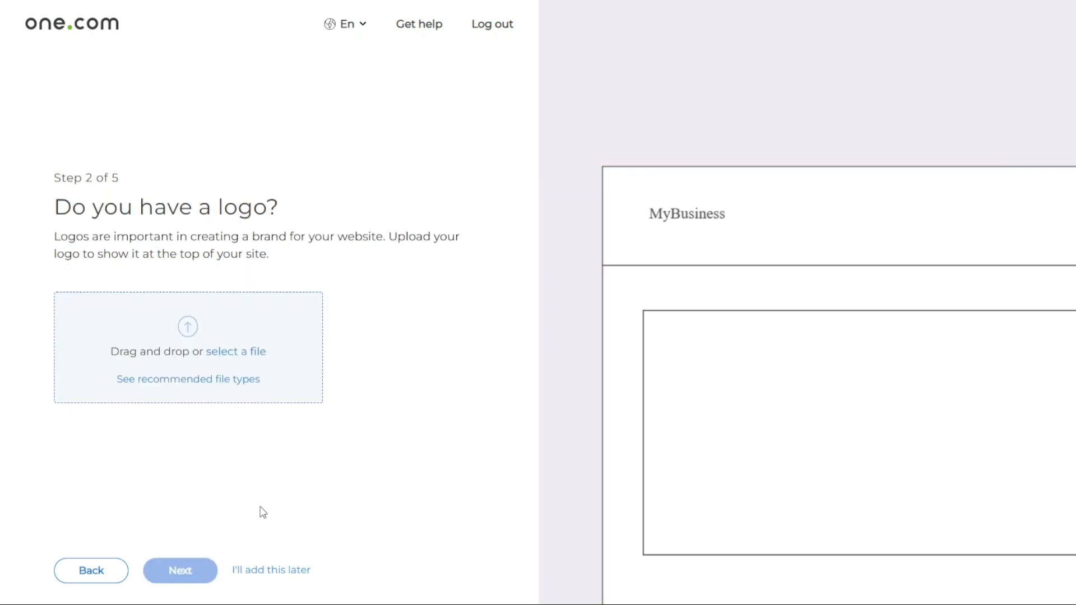
{"action": "mouse_move", "coordinate": [199, 350]}
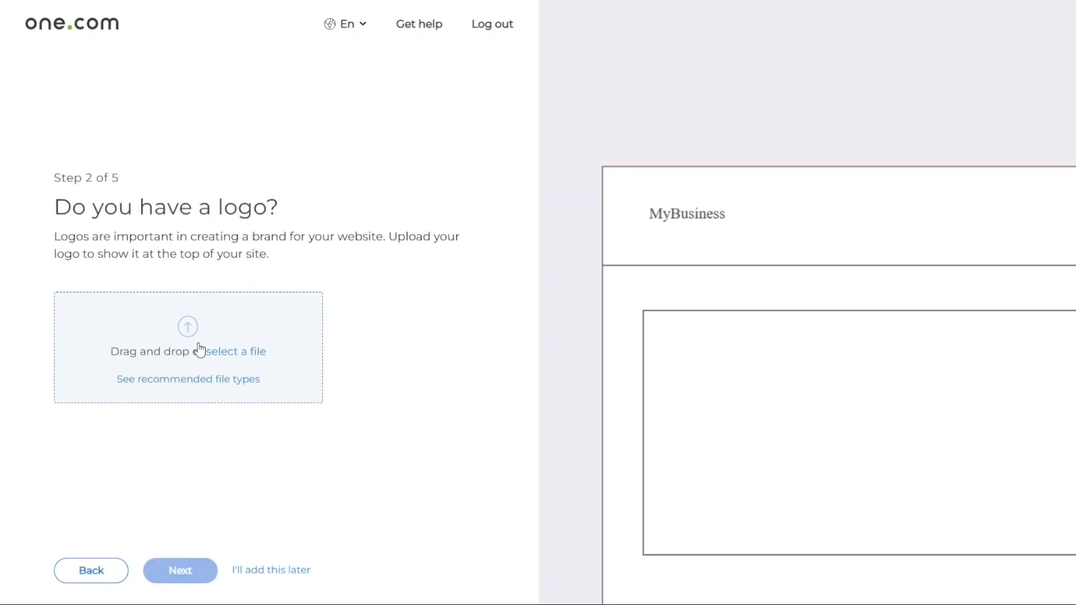
{"action": "mouse_move", "coordinate": [161, 352]}
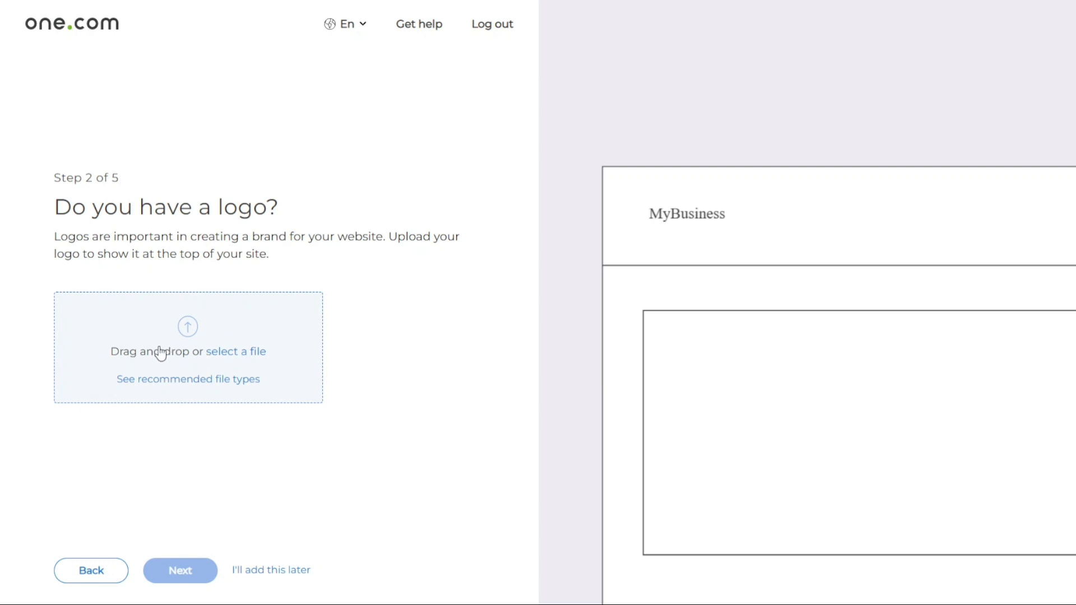
{"action": "mouse_move", "coordinate": [243, 370]}
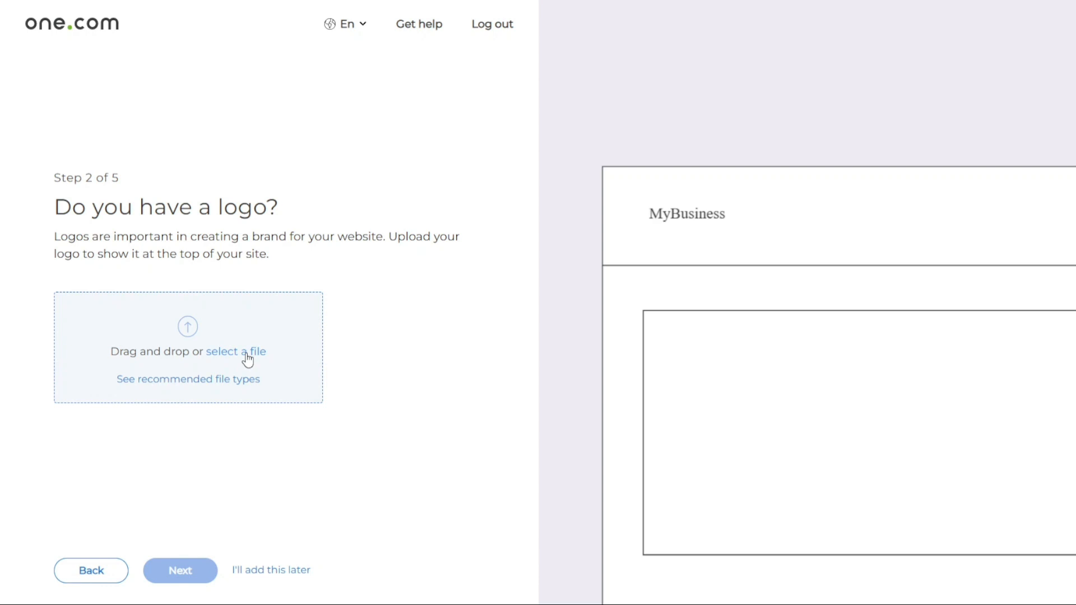
{"action": "mouse_move", "coordinate": [259, 483]}
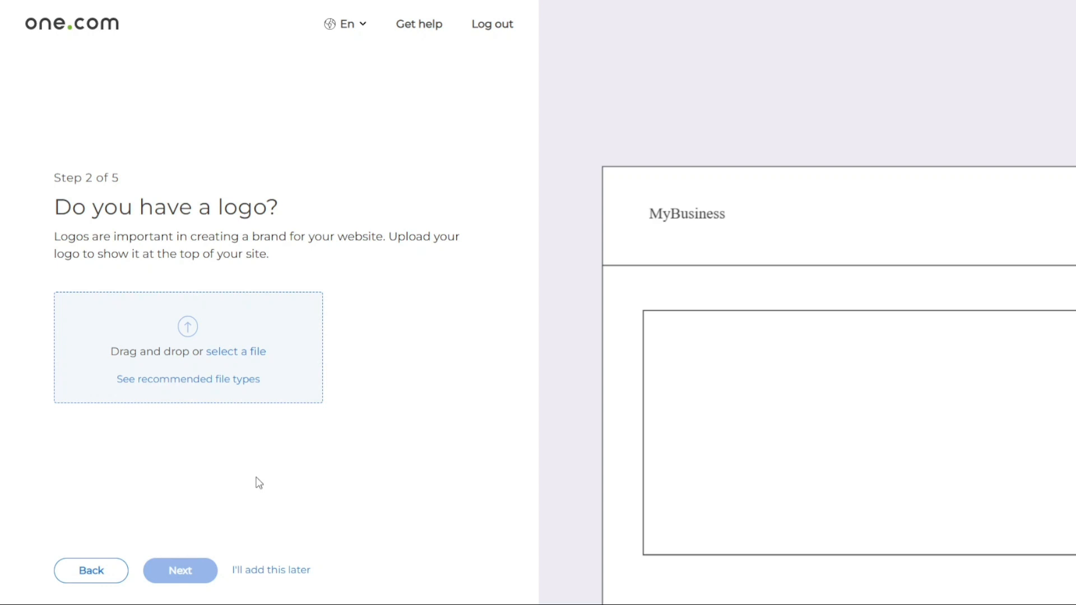
{"action": "mouse_move", "coordinate": [271, 576]}
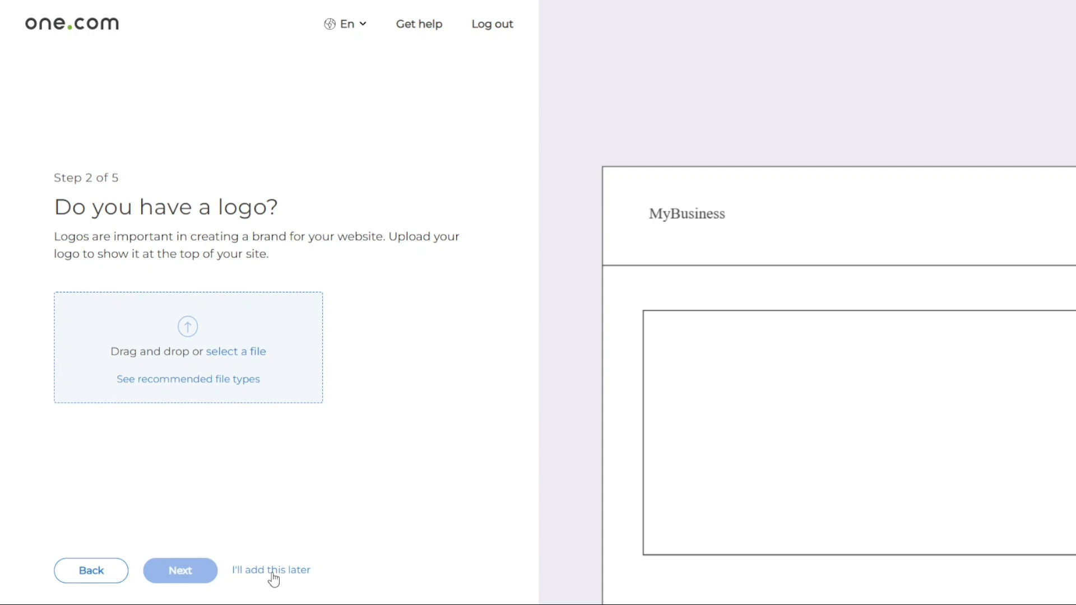
Step: Skip the logo, then click into the contact email and address fields without typing
{"action": "left_click", "coordinate": [270, 569]}
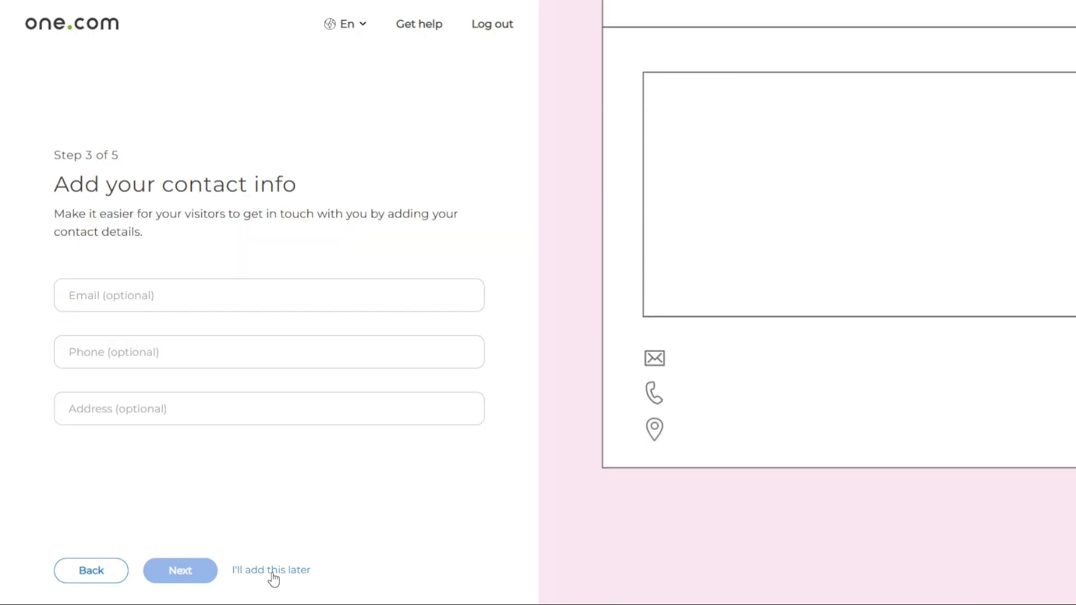
{"action": "mouse_move", "coordinate": [232, 470]}
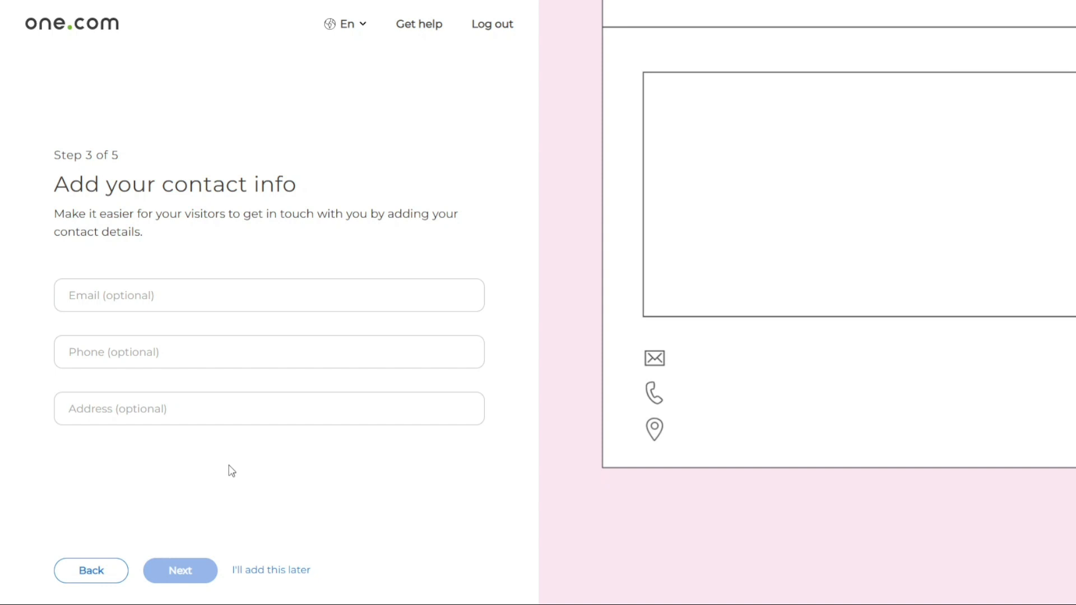
{"action": "mouse_move", "coordinate": [586, 407]}
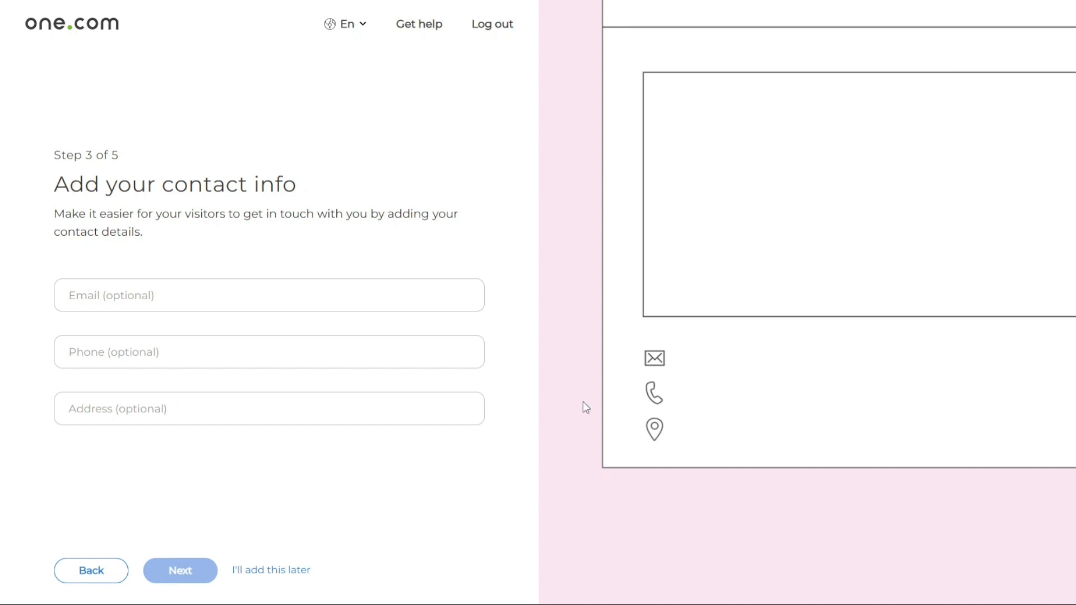
{"action": "mouse_move", "coordinate": [622, 404]}
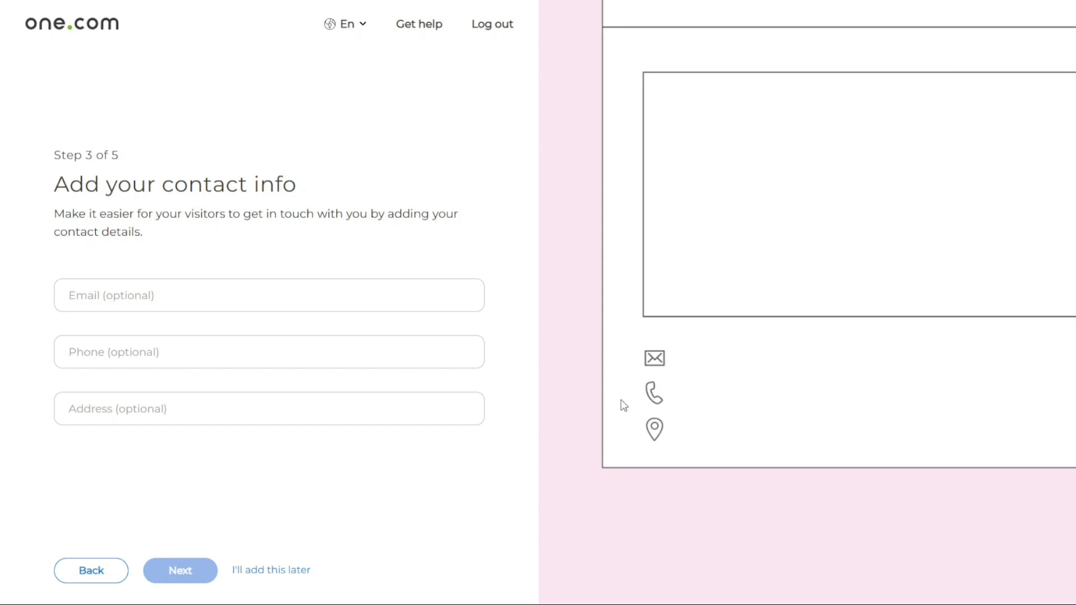
{"action": "mouse_move", "coordinate": [587, 433]}
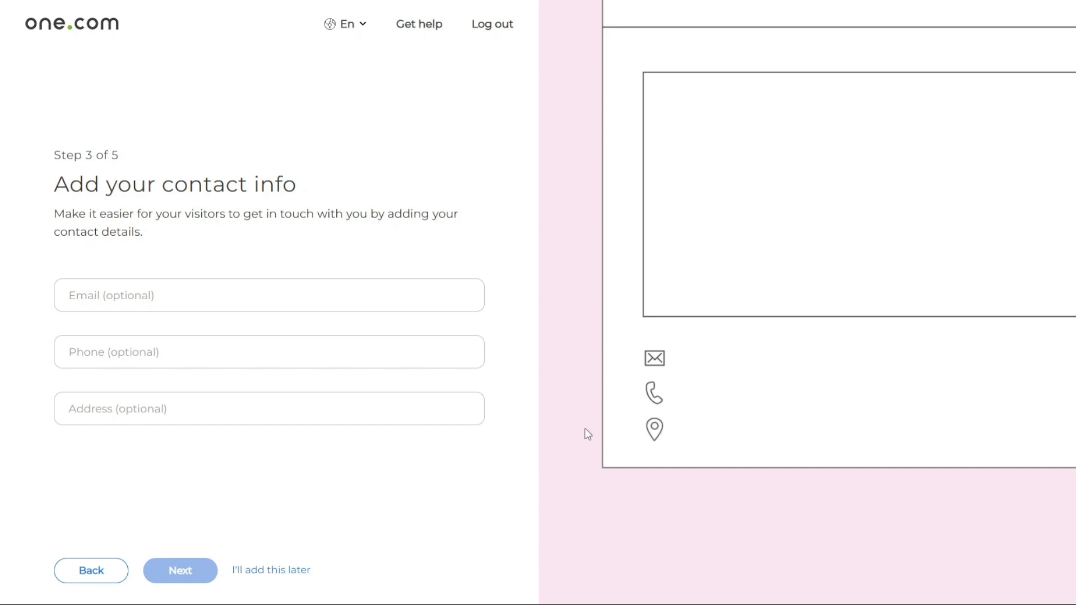
{"action": "left_click", "coordinate": [268, 295]}
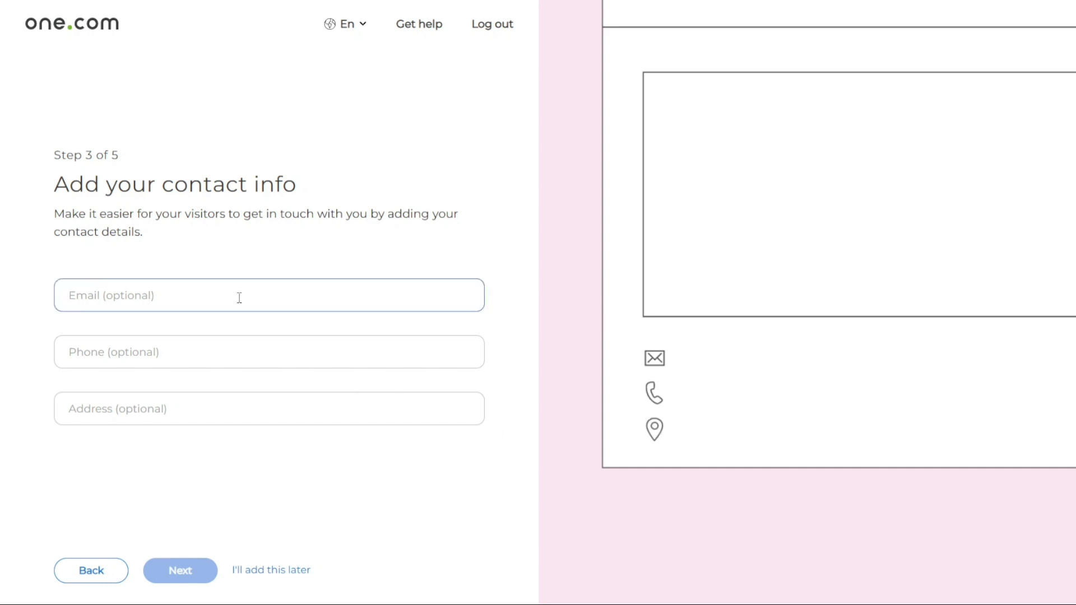
{"action": "left_click", "coordinate": [268, 351]}
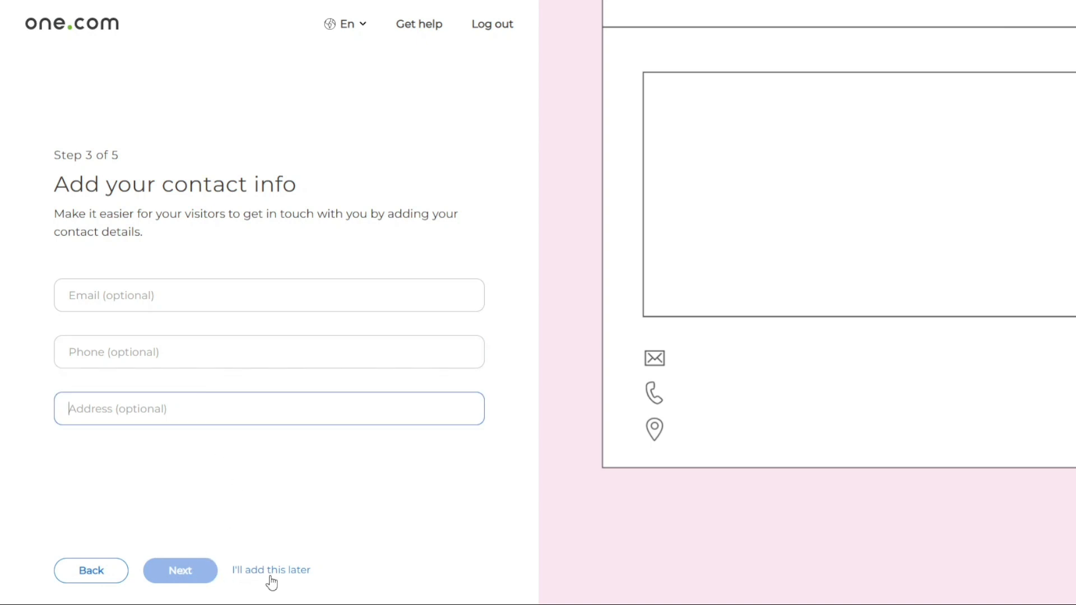
Step: Skip contact details and add 'Web Designer' as the site keyword
{"action": "left_click", "coordinate": [272, 569]}
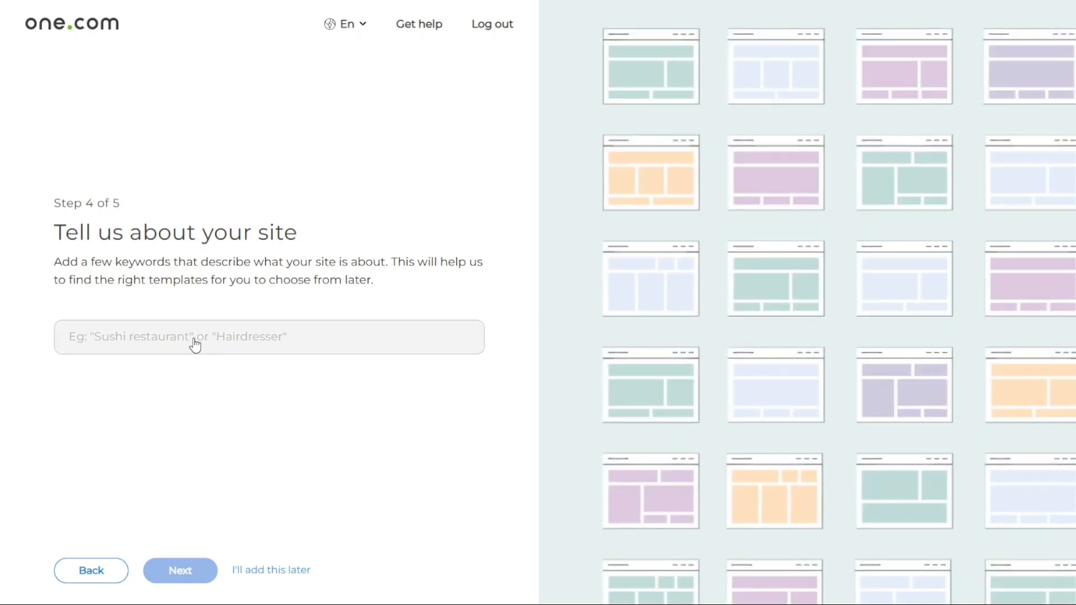
{"action": "type", "text": "We"}
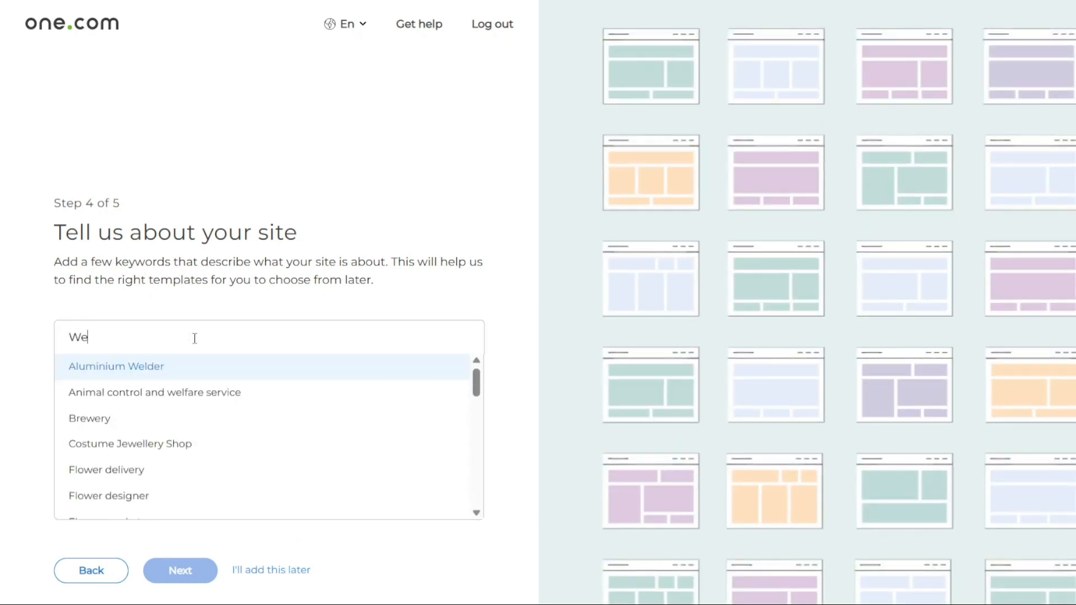
{"action": "type", "text": "b"}
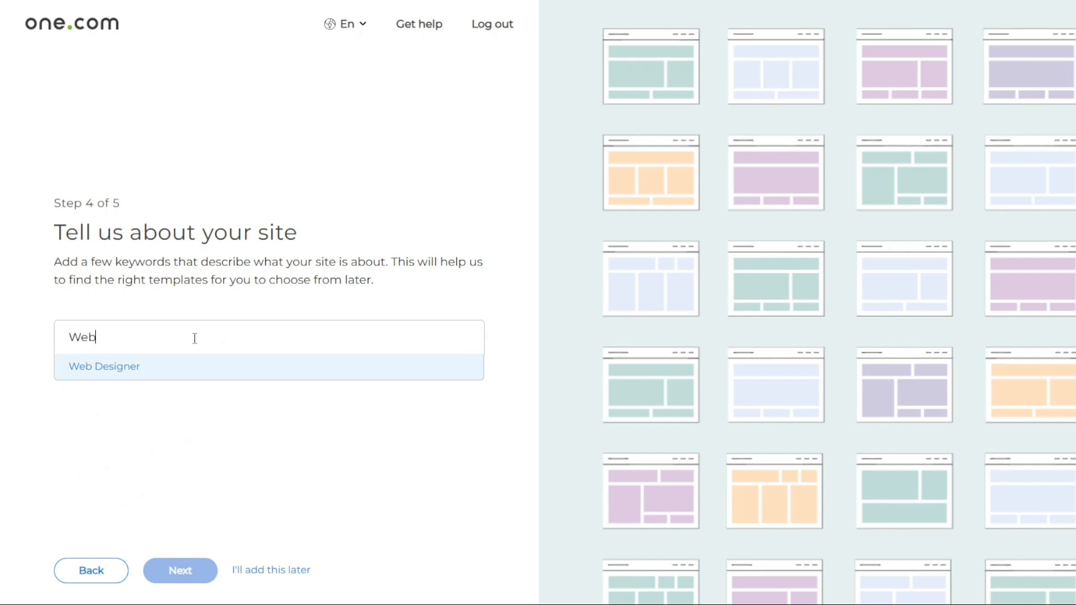
{"action": "left_click", "coordinate": [104, 366]}
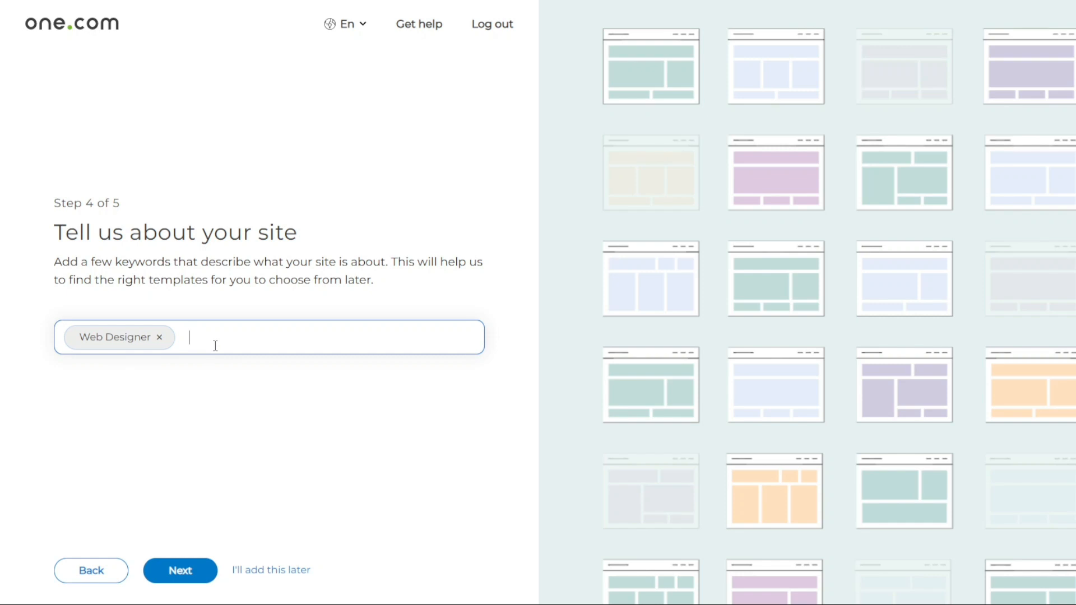
{"action": "mouse_move", "coordinate": [189, 508]}
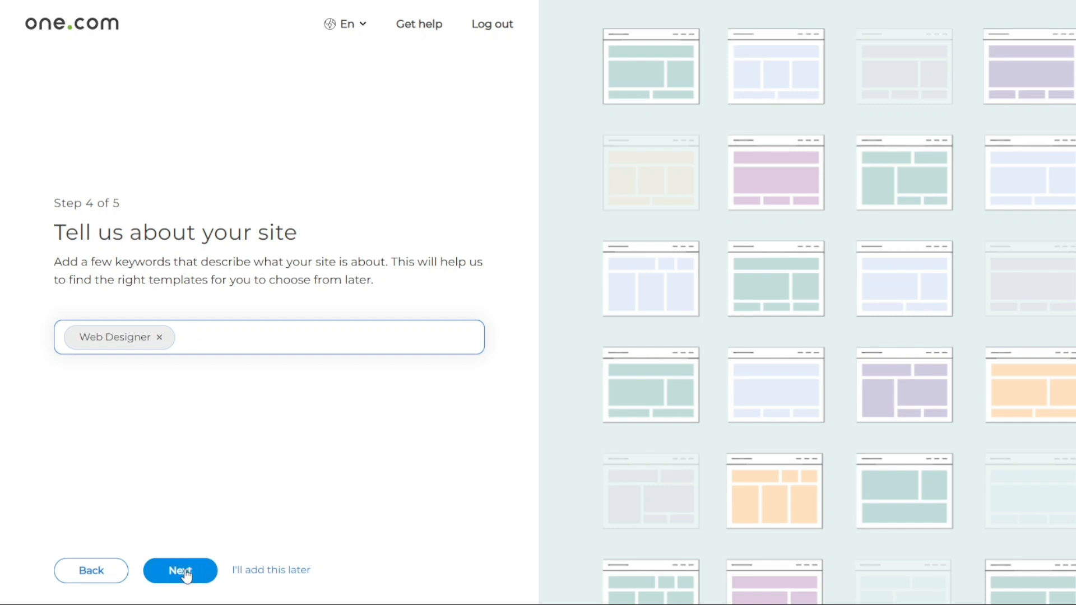
Step: Advance to template choice, preview the office-studio template and browse a neighbouring one
{"action": "left_click", "coordinate": [180, 571]}
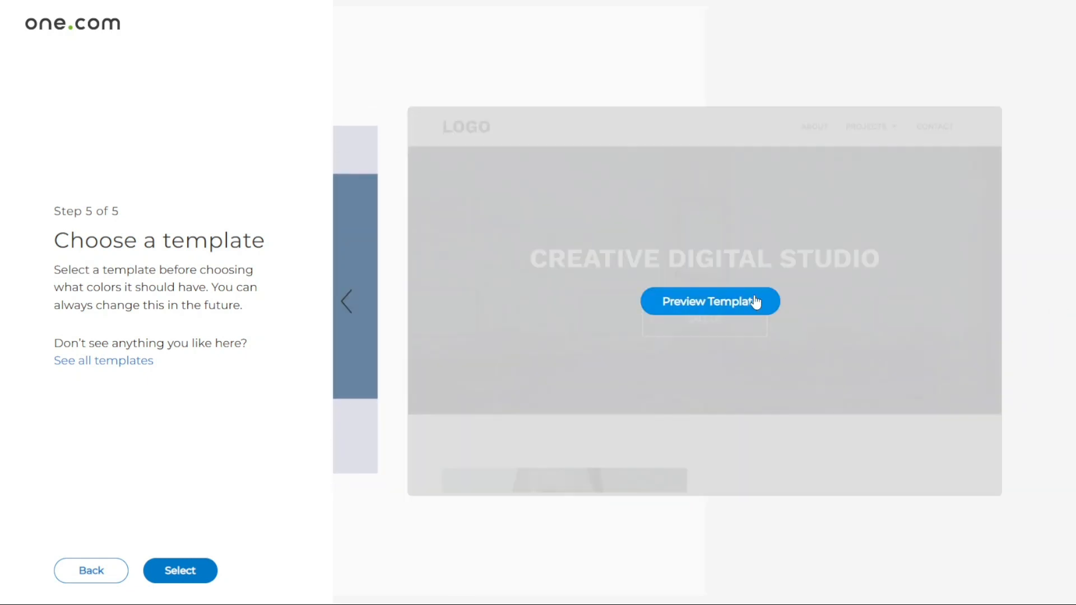
{"action": "left_click", "coordinate": [709, 301]}
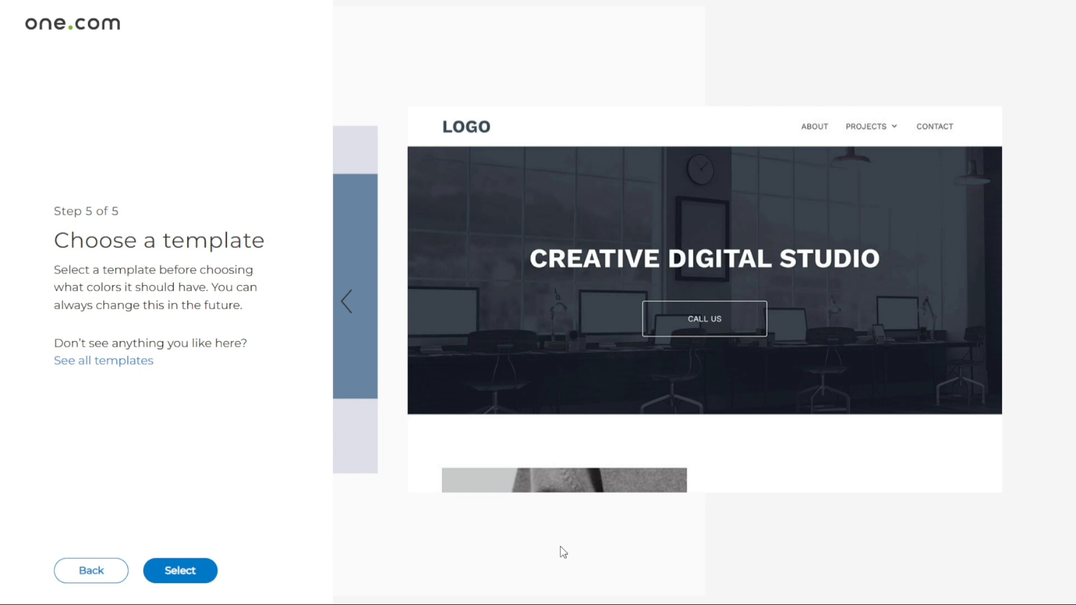
{"action": "mouse_move", "coordinate": [348, 321]}
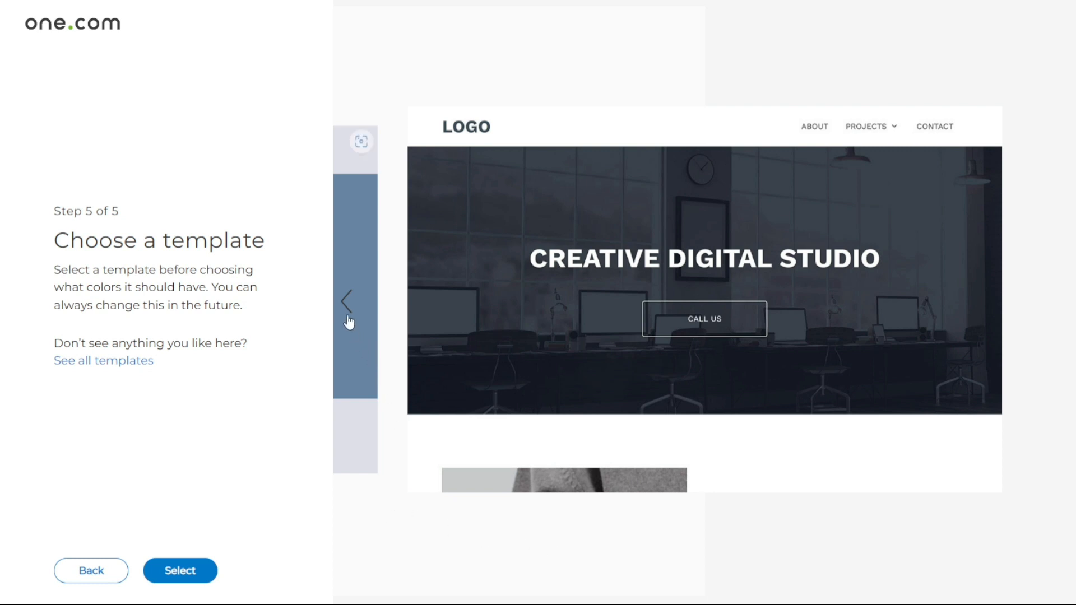
{"action": "left_click", "coordinate": [348, 302]}
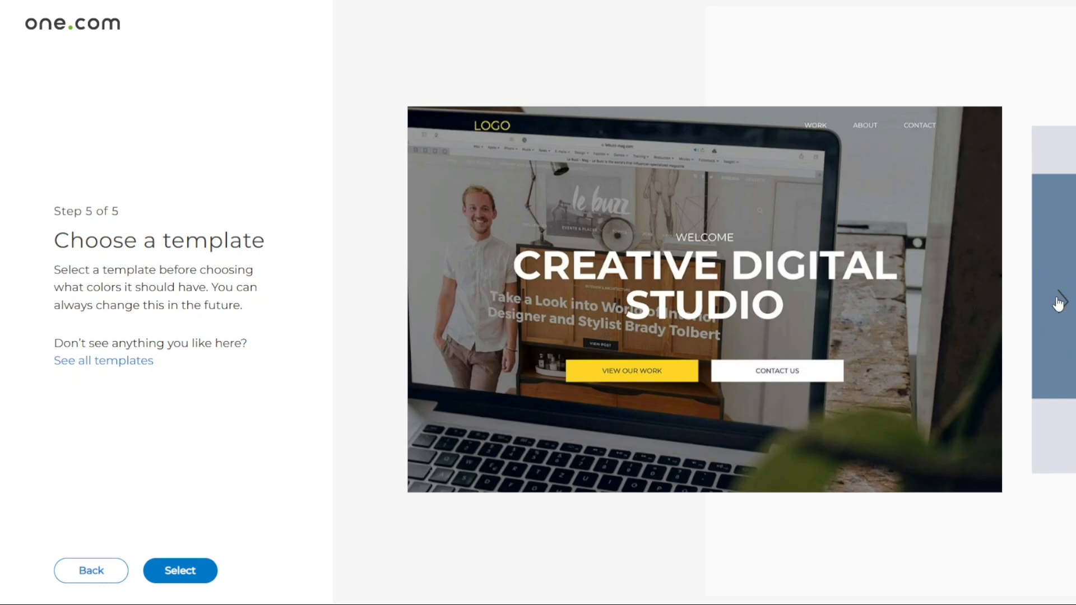
{"action": "mouse_move", "coordinate": [703, 299]}
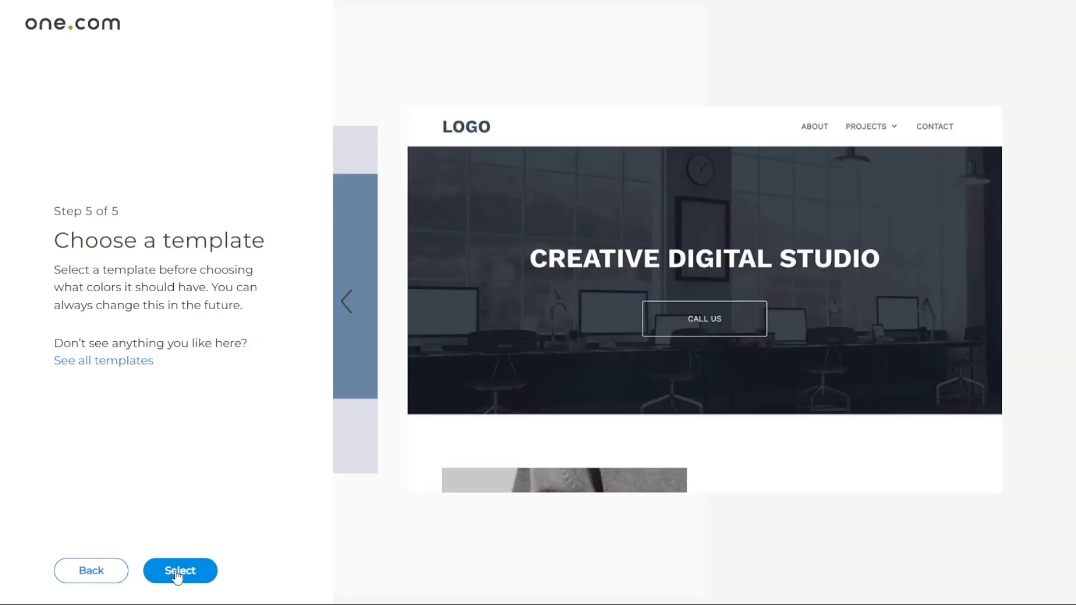
Step: Select the office-studio template and confirm its colours to open the editor
{"action": "left_click", "coordinate": [180, 570]}
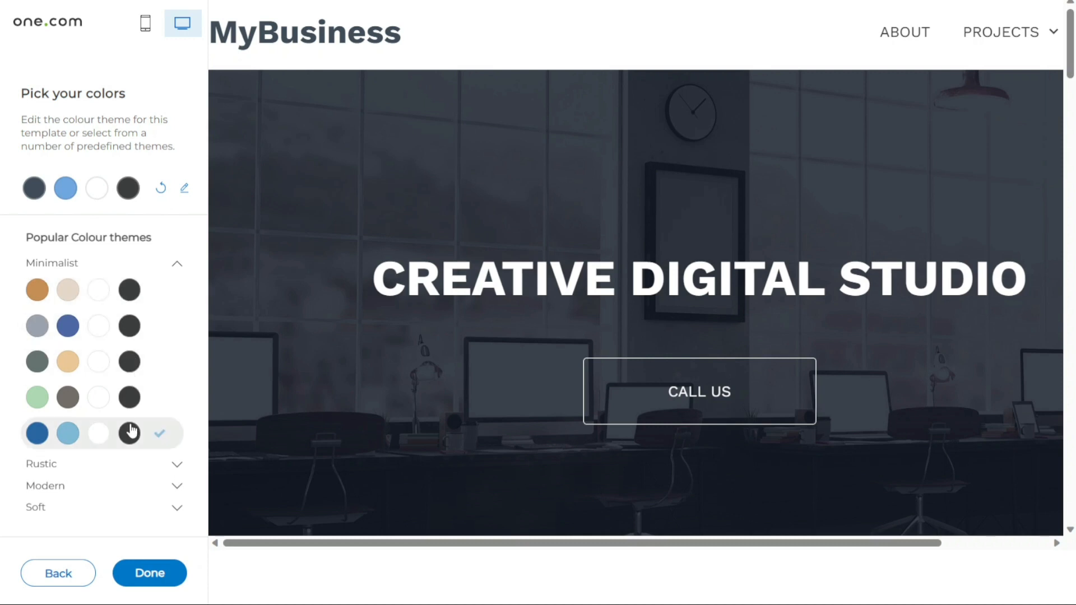
{"action": "mouse_move", "coordinate": [185, 527]}
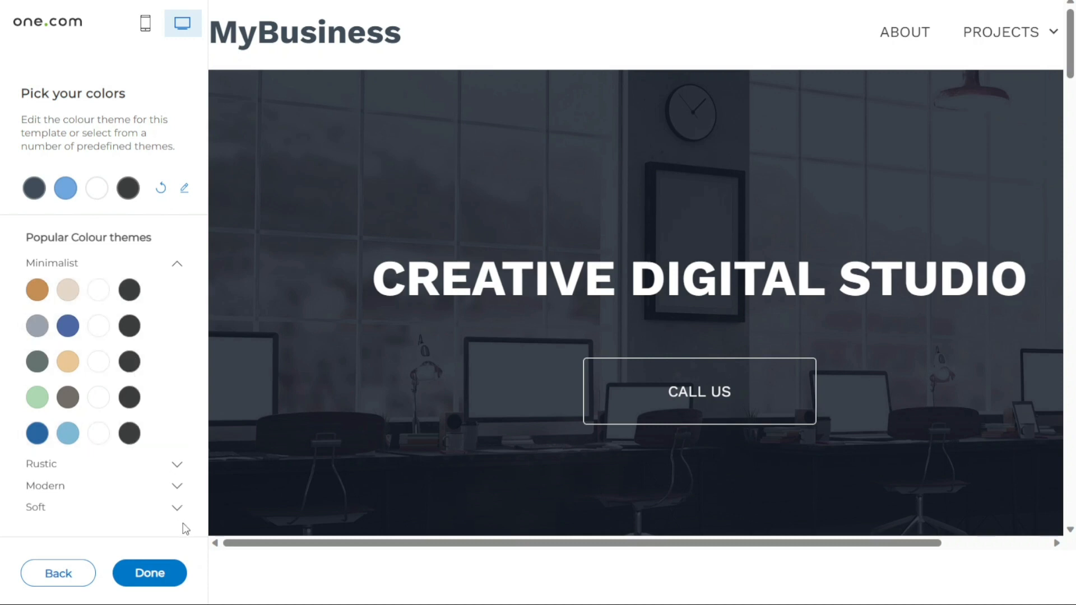
{"action": "mouse_move", "coordinate": [595, 379]}
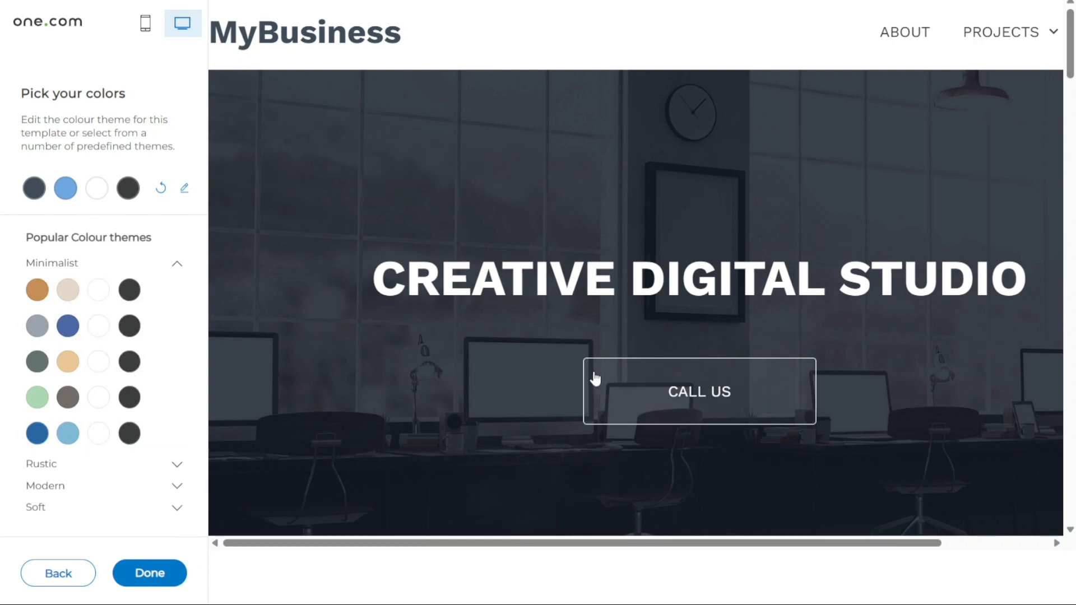
{"action": "mouse_move", "coordinate": [149, 573]}
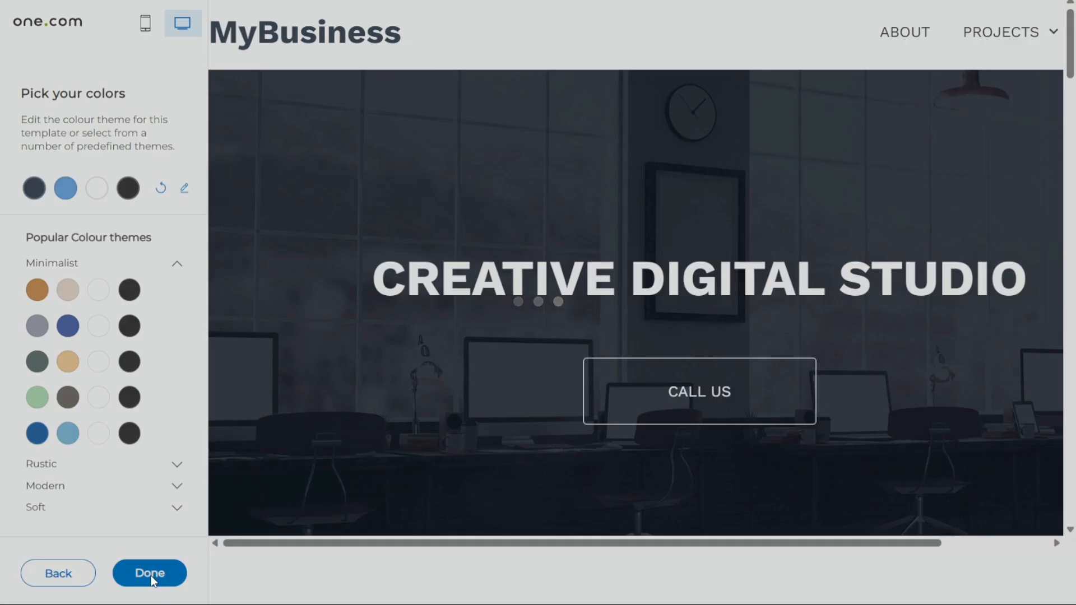
{"action": "left_click", "coordinate": [149, 572]}
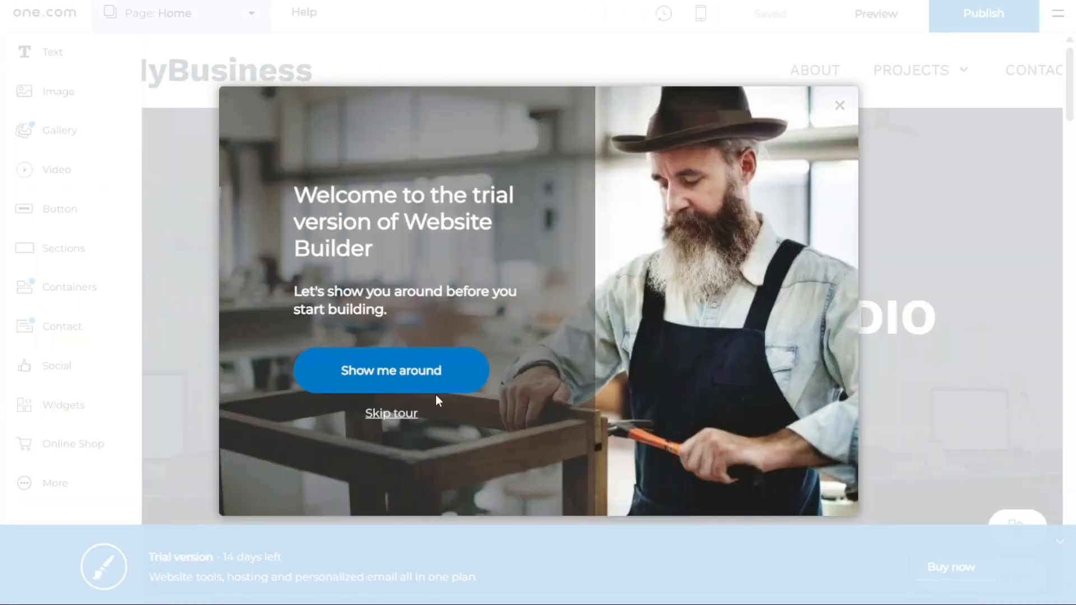
{"action": "mouse_move", "coordinate": [839, 107]}
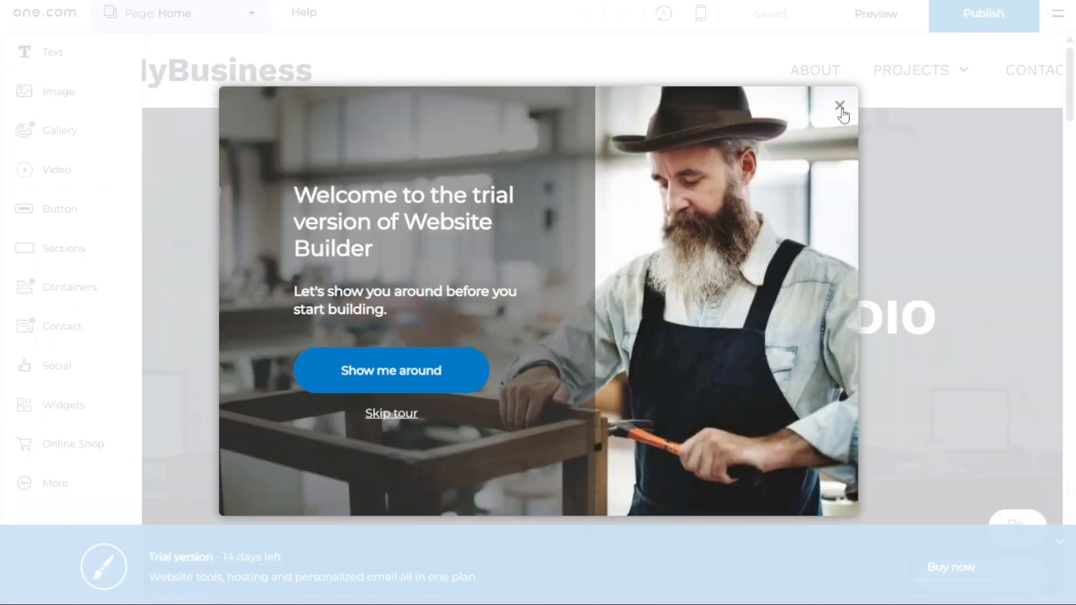
Step: Close the 'Welcome to the trial version' tour popup
{"action": "left_click", "coordinate": [840, 108]}
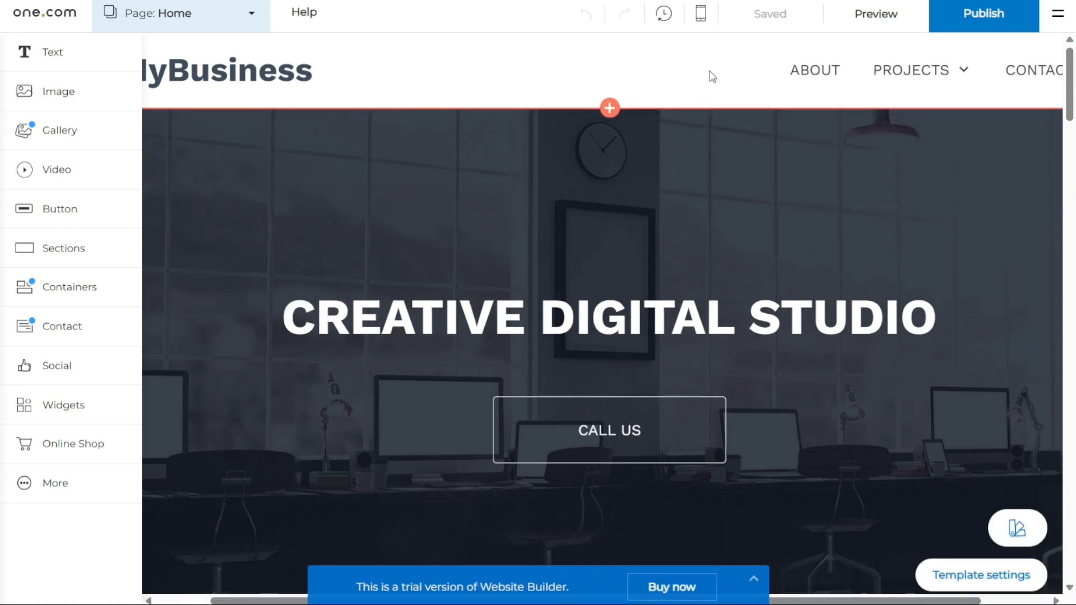
{"action": "mouse_move", "coordinate": [716, 87]}
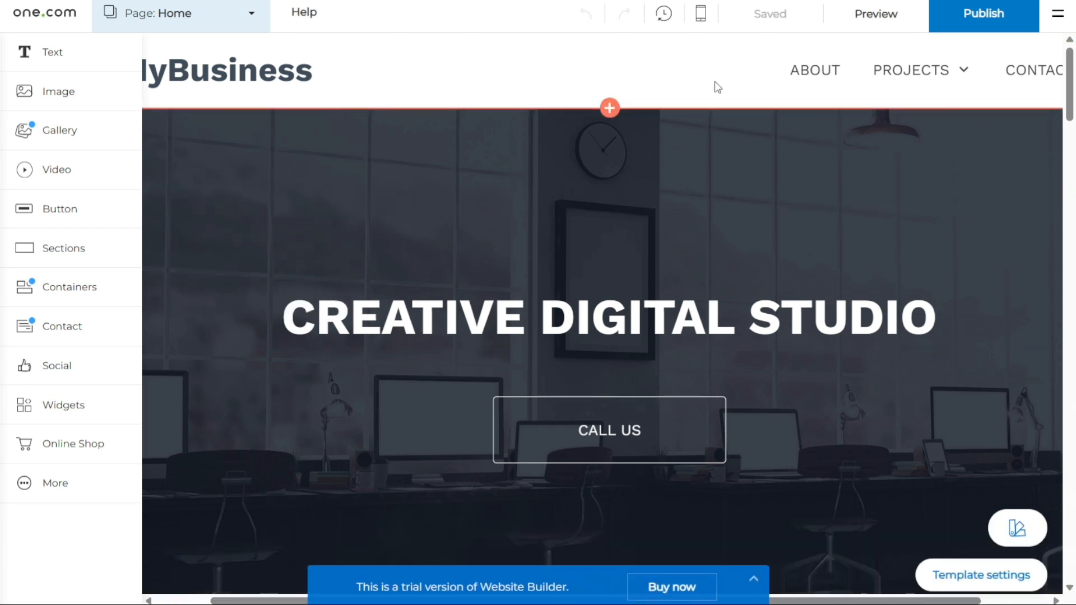
{"action": "mouse_move", "coordinate": [559, 63]}
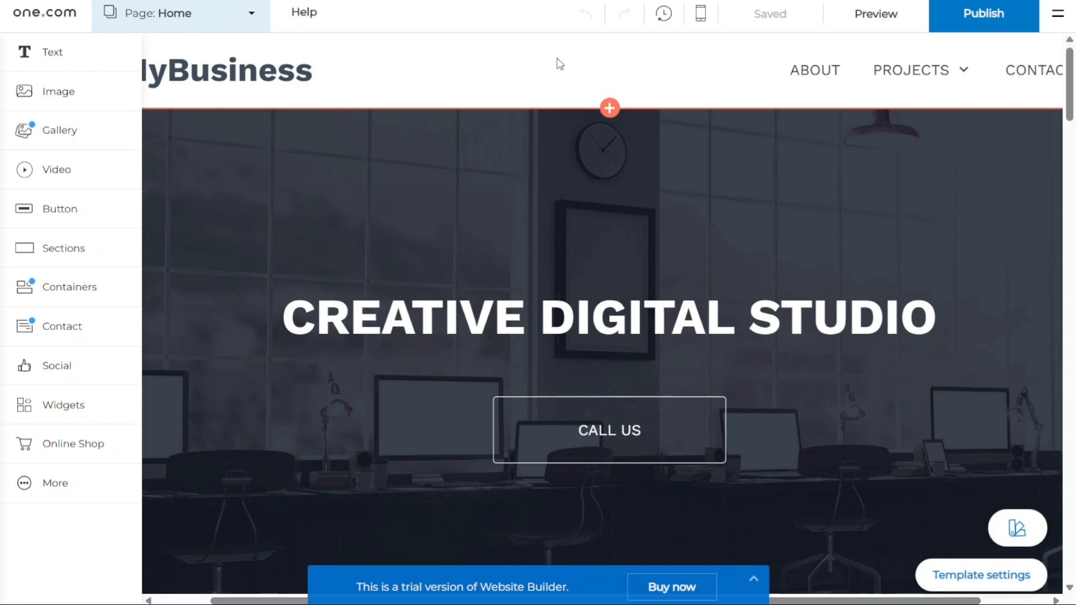
{"action": "mouse_move", "coordinate": [542, 201]}
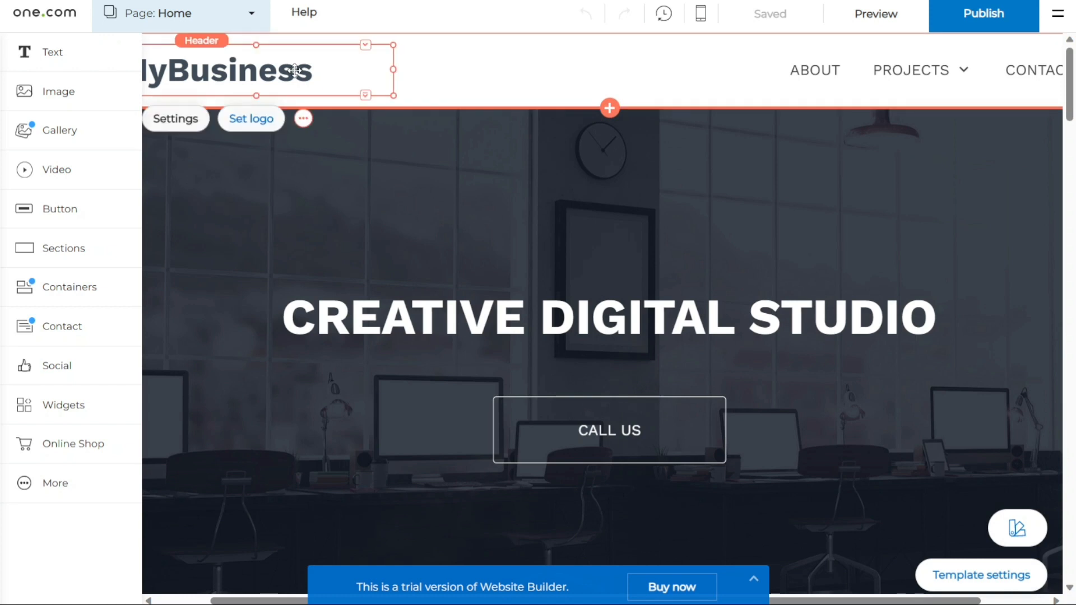
{"action": "mouse_move", "coordinate": [61, 131]}
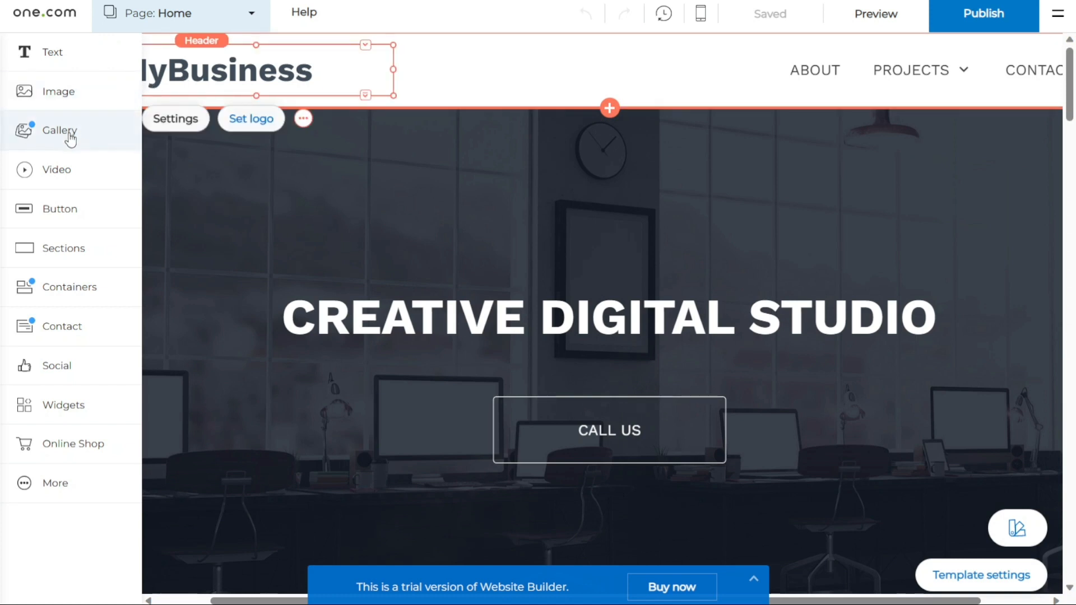
{"action": "mouse_move", "coordinate": [84, 226]}
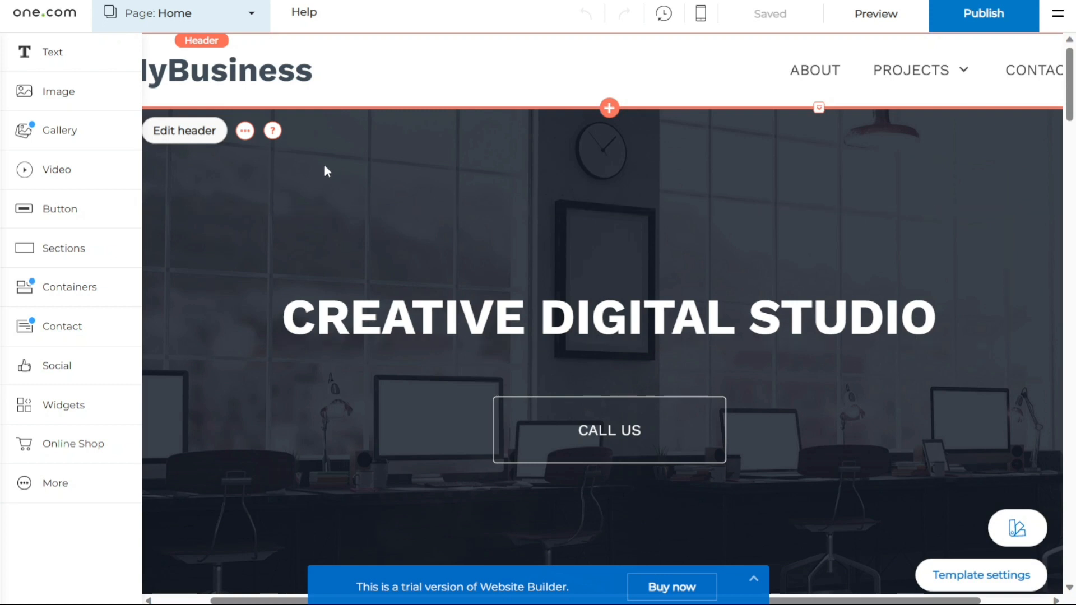
{"action": "mouse_move", "coordinate": [54, 483]}
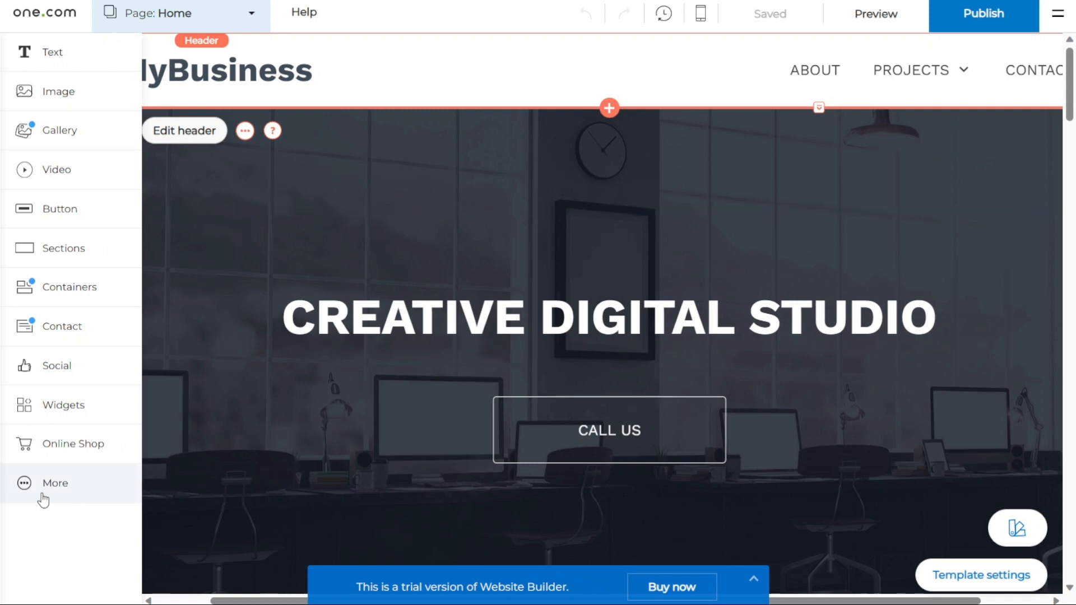
{"action": "left_click", "coordinate": [55, 483]}
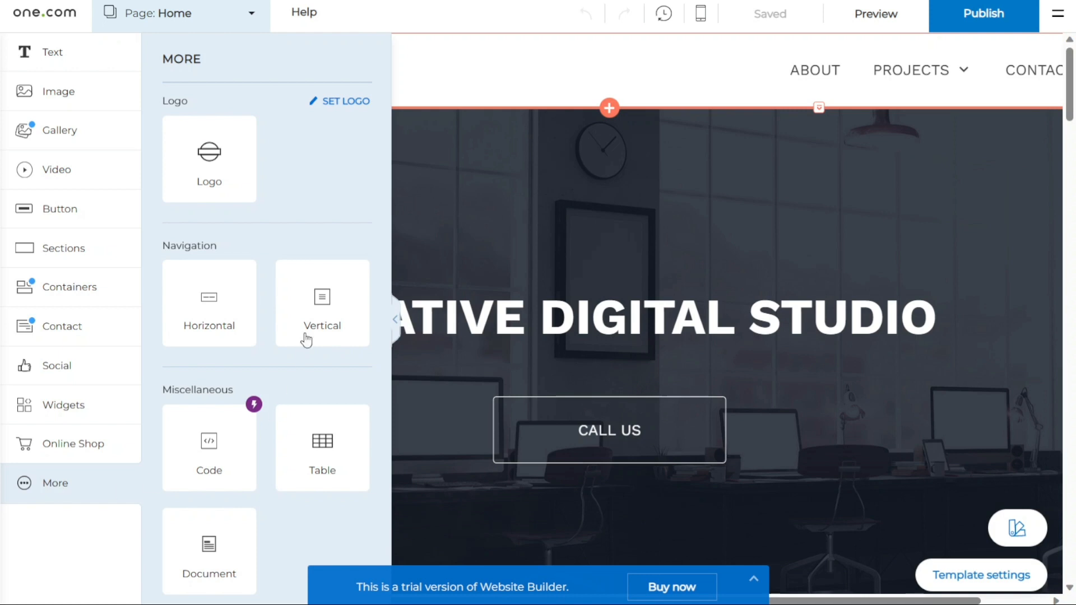
{"action": "mouse_move", "coordinate": [59, 497]}
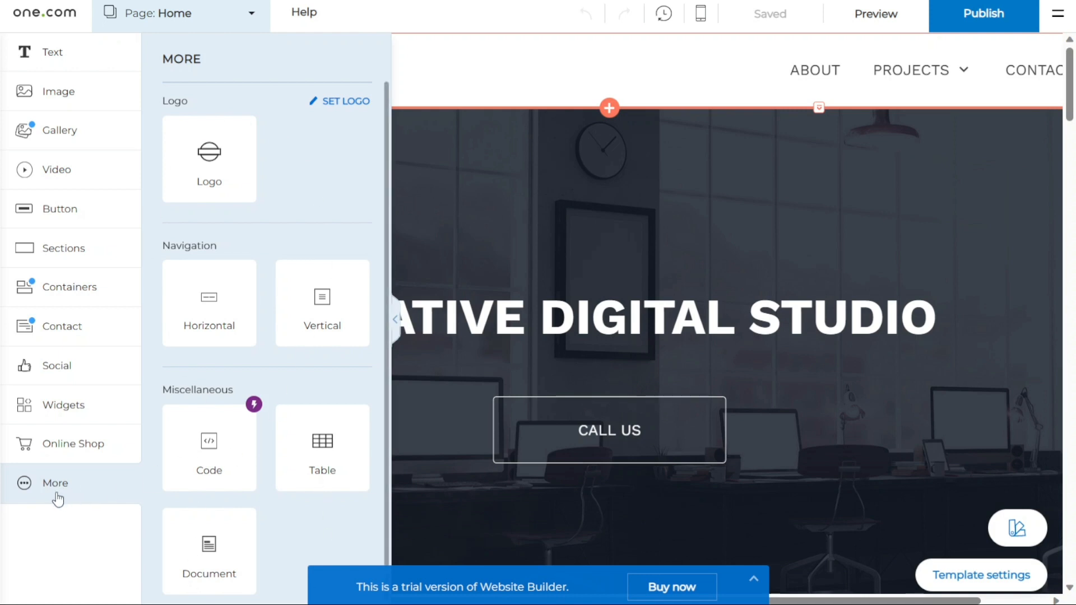
{"action": "left_click", "coordinate": [579, 316]}
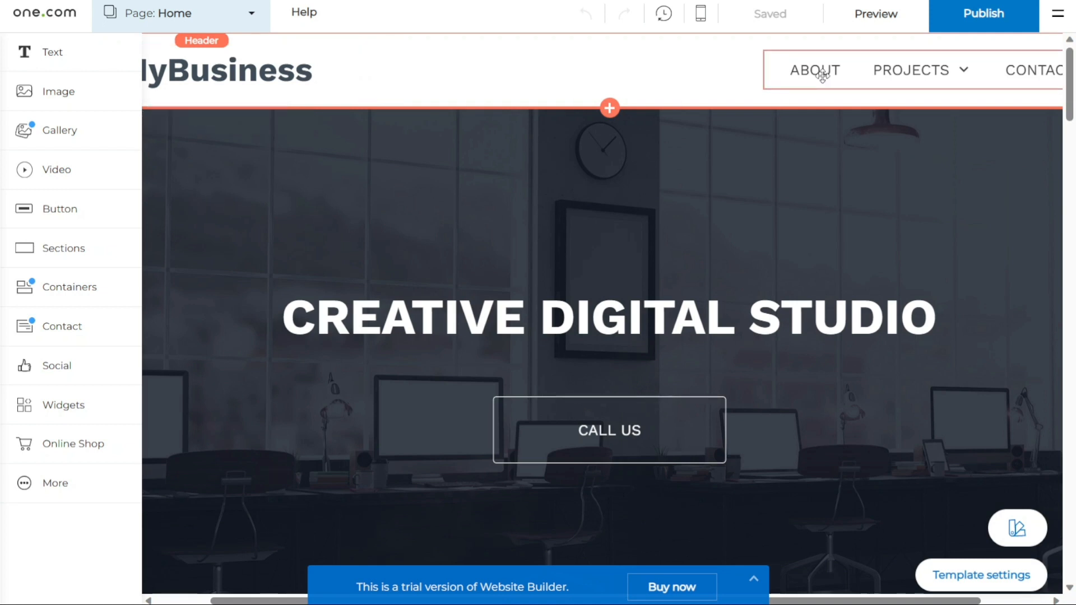
{"action": "left_click", "coordinate": [814, 70]}
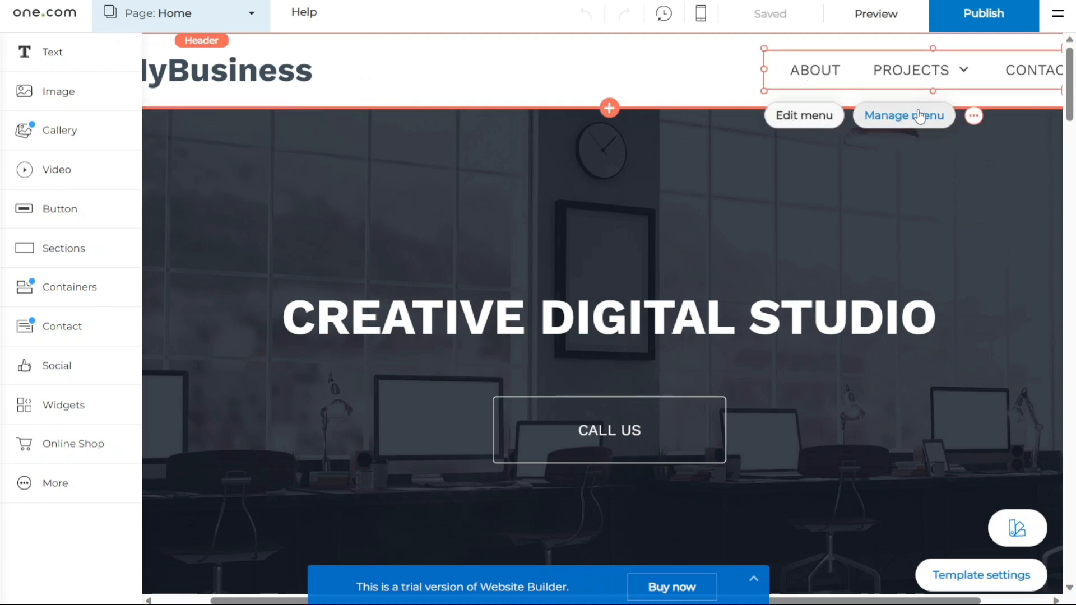
{"action": "left_click", "coordinate": [973, 115]}
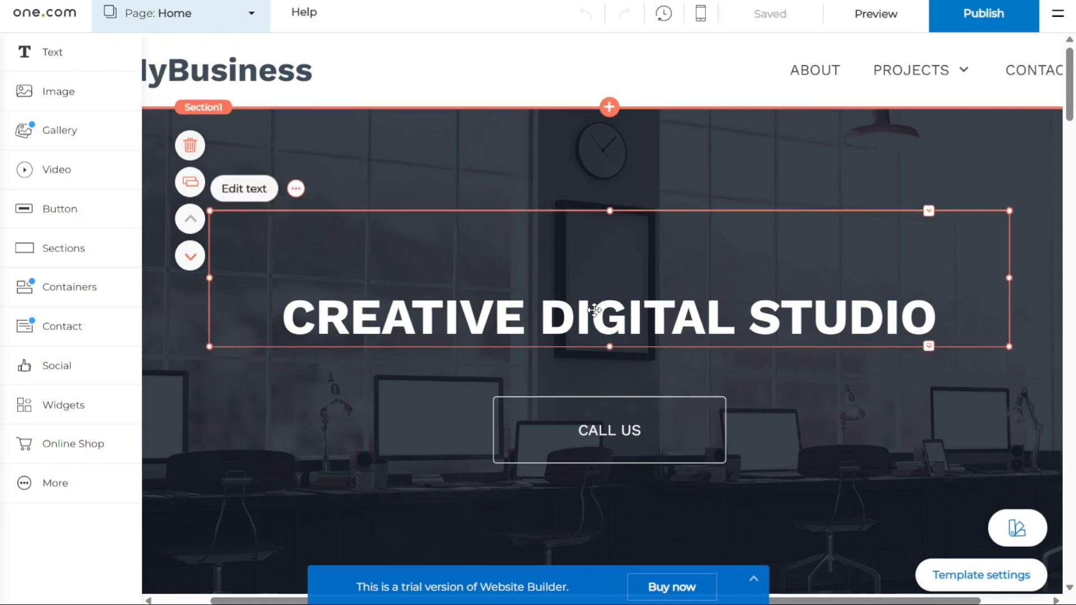
{"action": "mouse_move", "coordinate": [638, 300]}
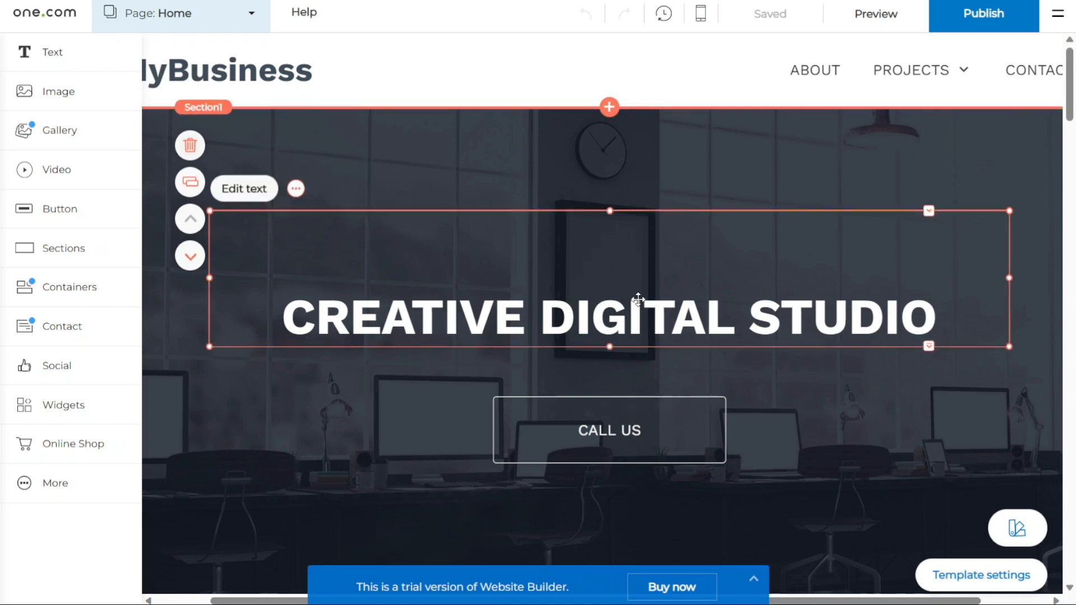
{"action": "left_click", "coordinate": [190, 144]}
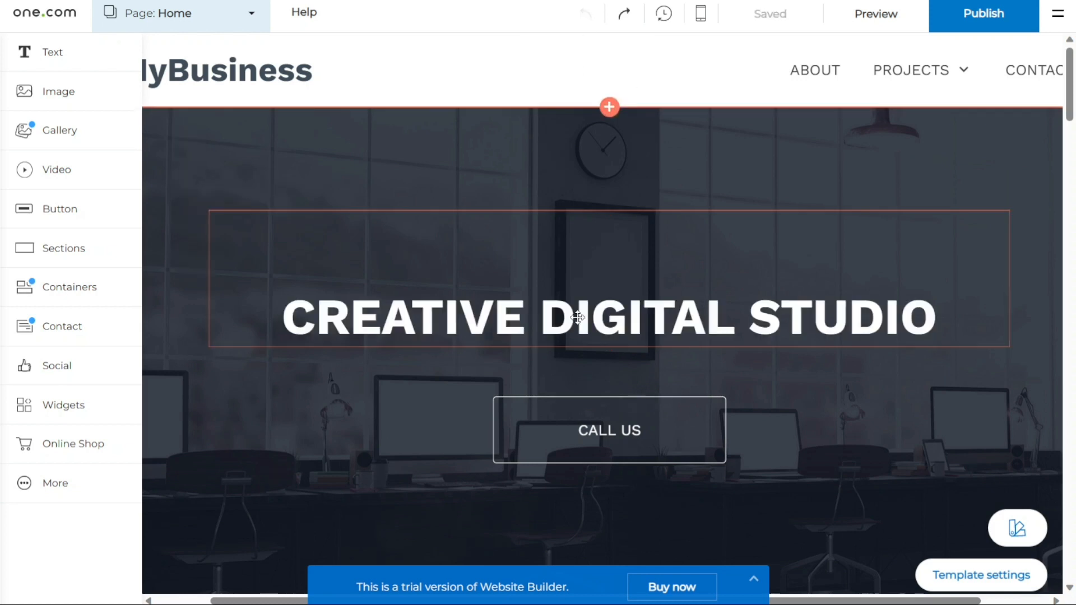
{"action": "left_click", "coordinate": [577, 318]}
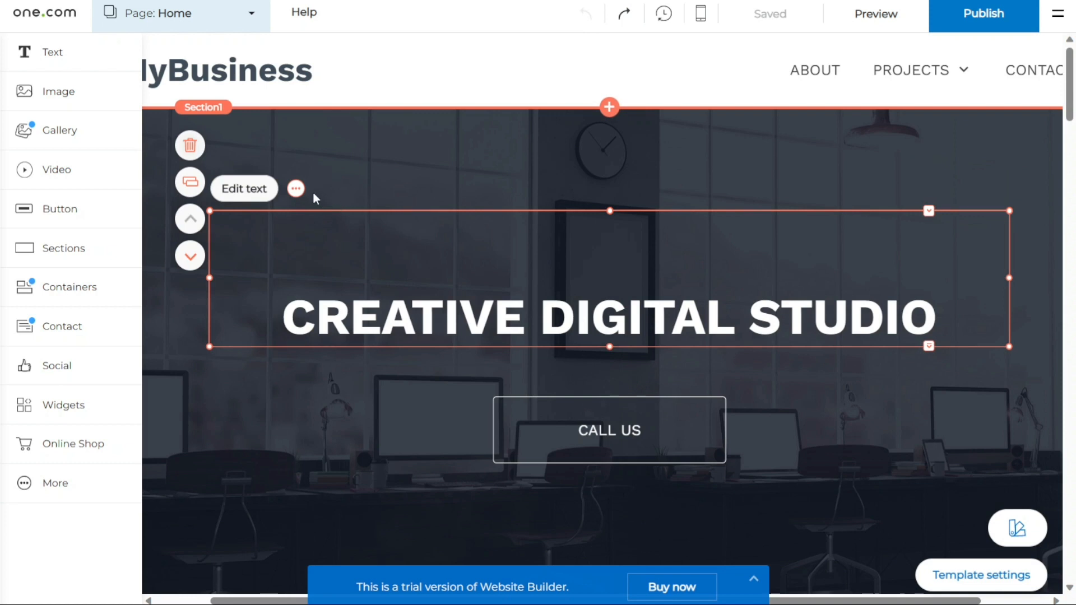
{"action": "left_click", "coordinate": [296, 188]}
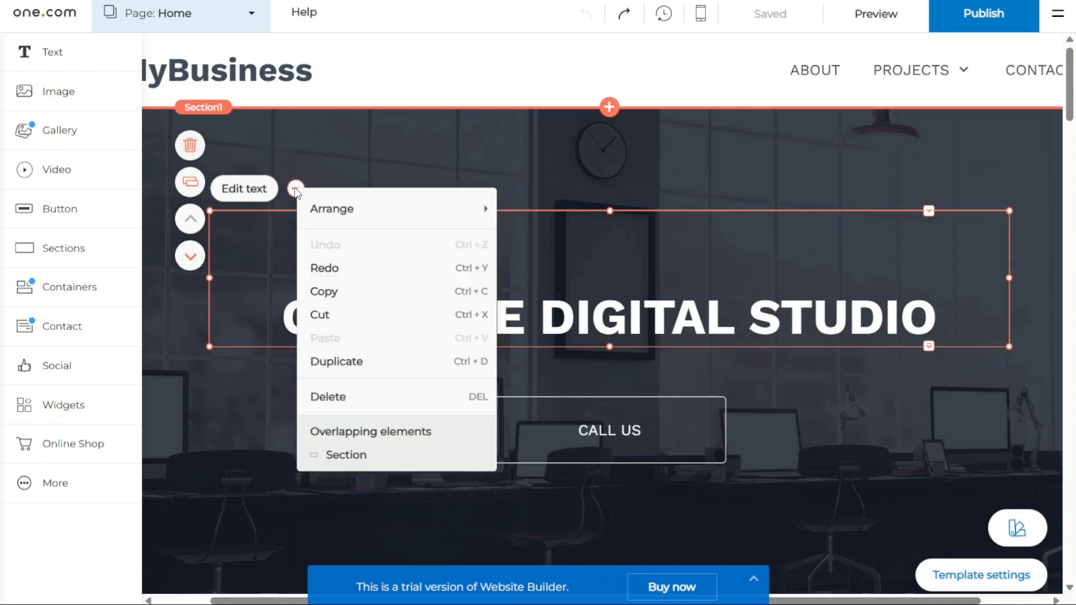
{"action": "mouse_move", "coordinate": [310, 194]}
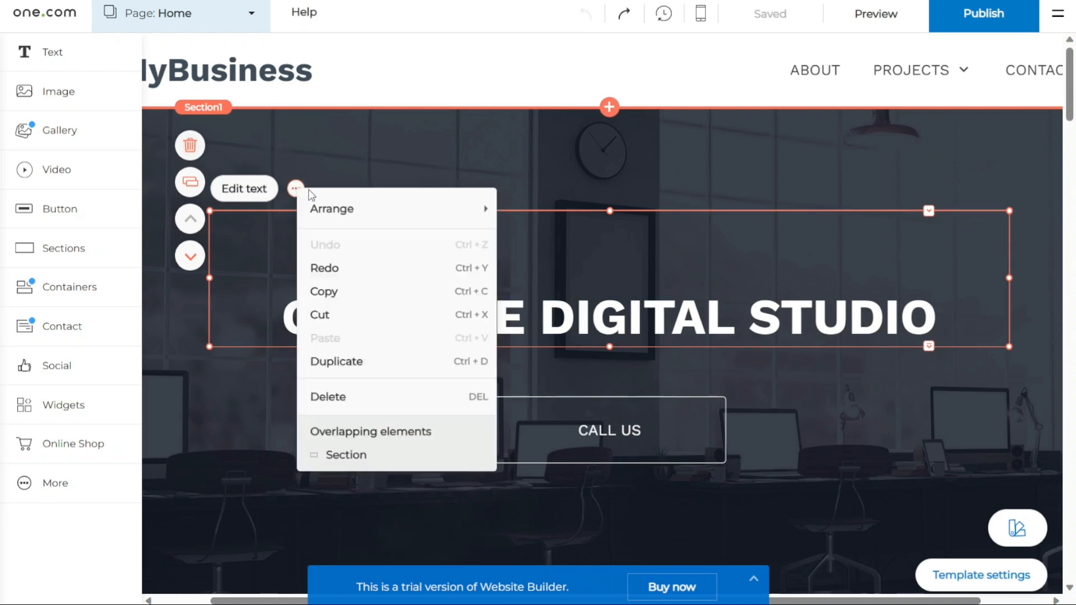
{"action": "mouse_move", "coordinate": [363, 401]}
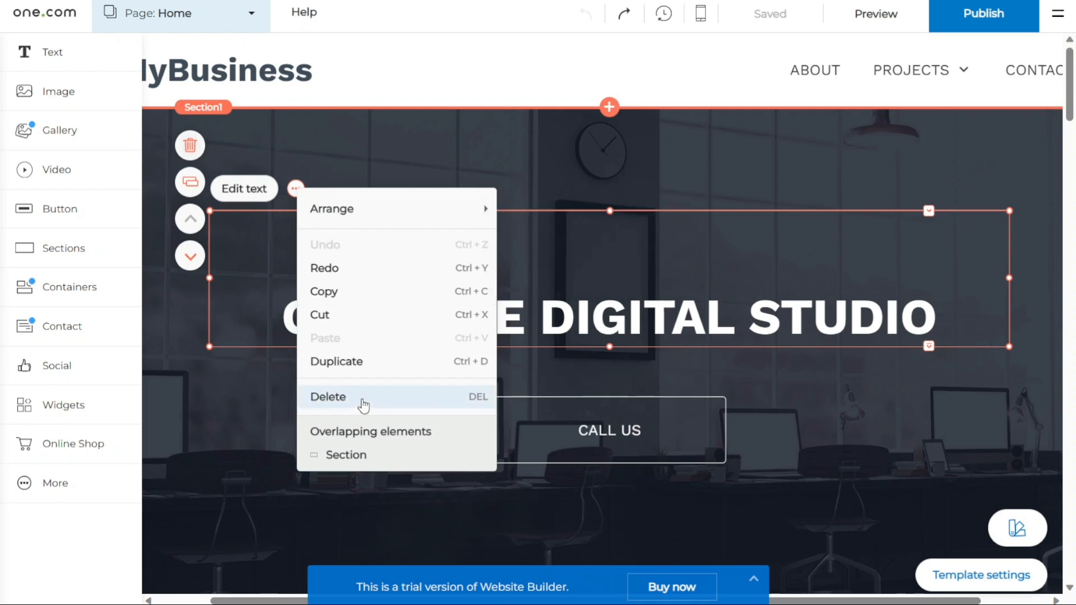
{"action": "mouse_move", "coordinate": [581, 266]}
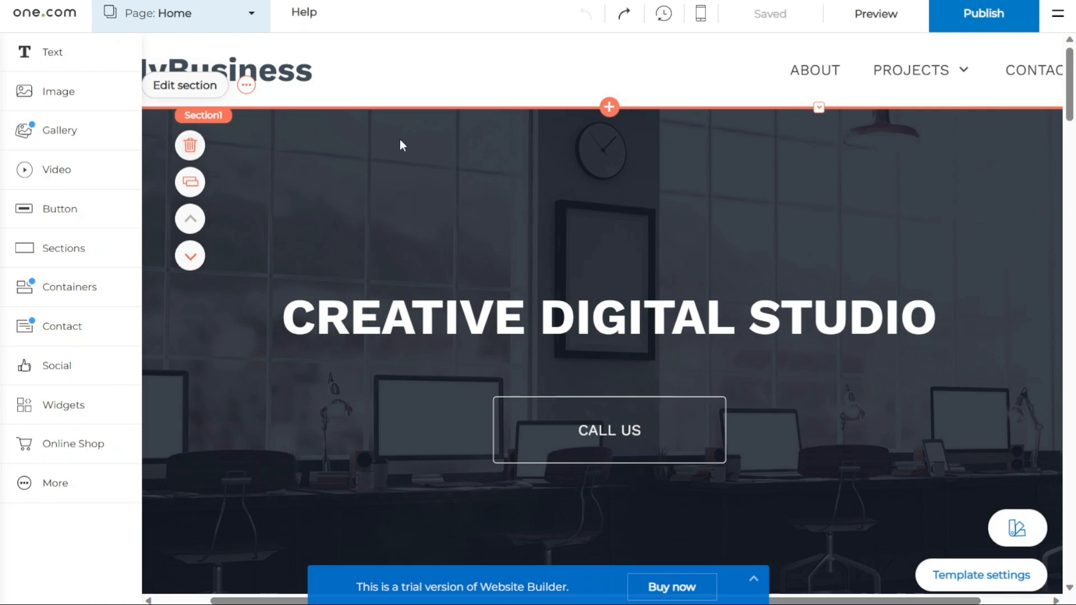
{"action": "mouse_move", "coordinate": [676, 198]}
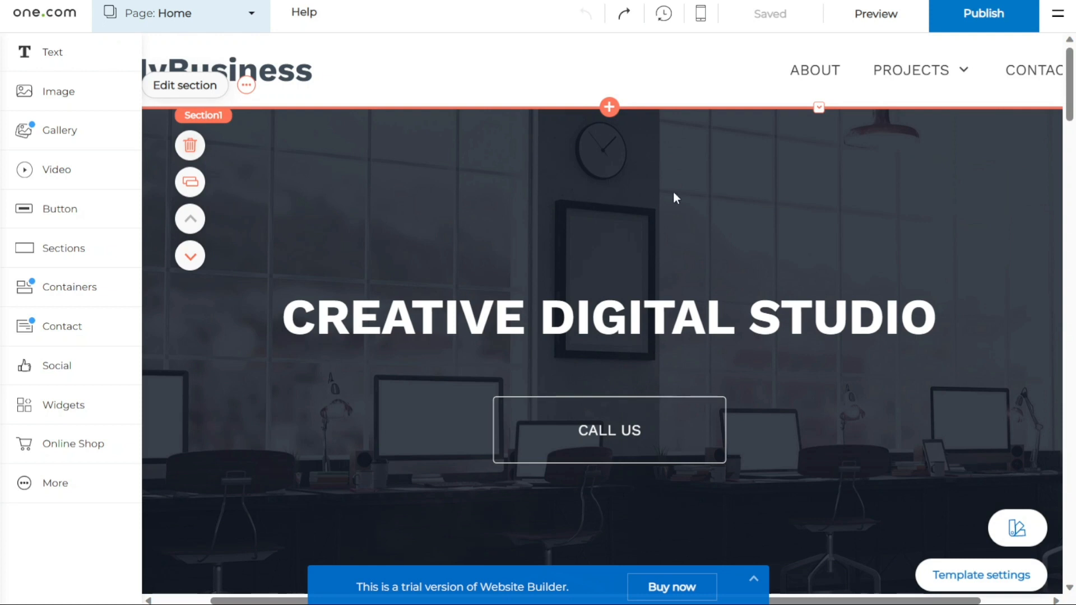
{"action": "scroll", "scroll_direction": "down", "scroll_amount": 3}
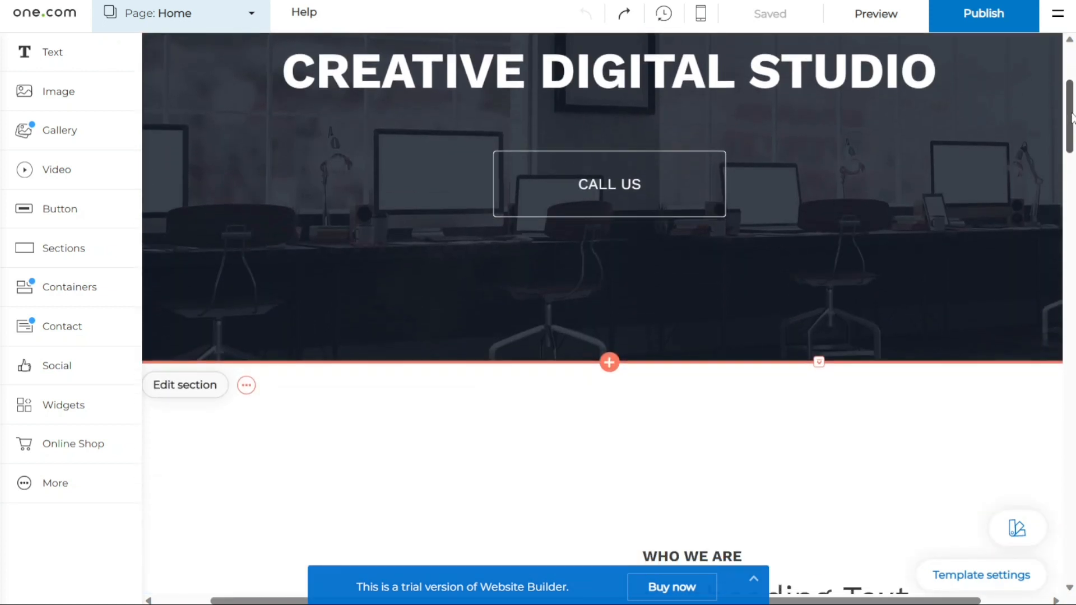
{"action": "scroll", "scroll_direction": "down", "scroll_amount": 3}
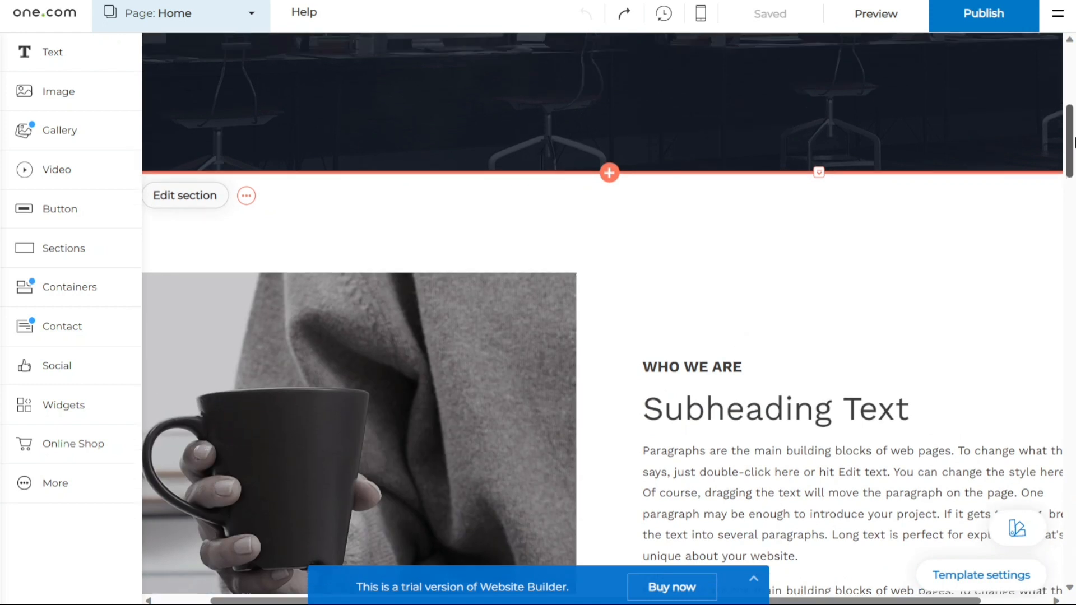
{"action": "scroll", "scroll_direction": "up", "scroll_amount": 3}
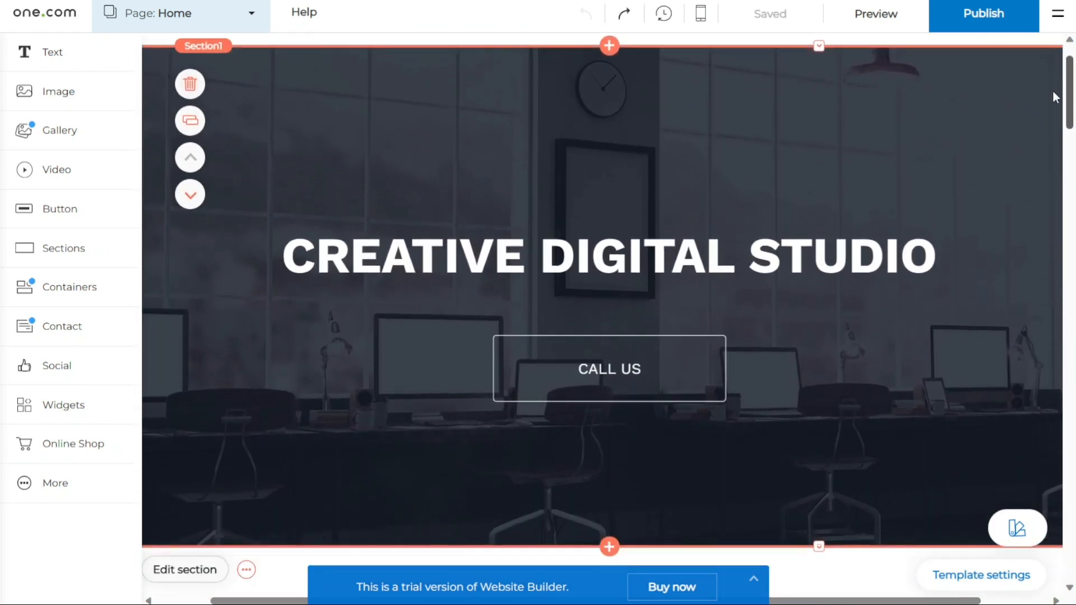
{"action": "scroll", "scroll_direction": "down", "scroll_amount": 3}
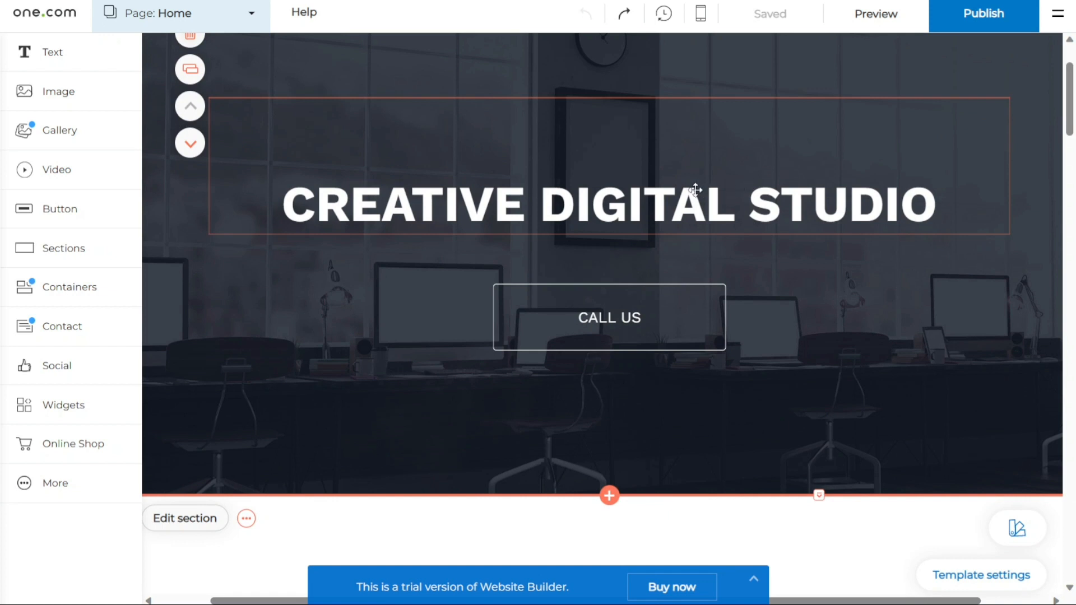
{"action": "mouse_move", "coordinate": [741, 212]}
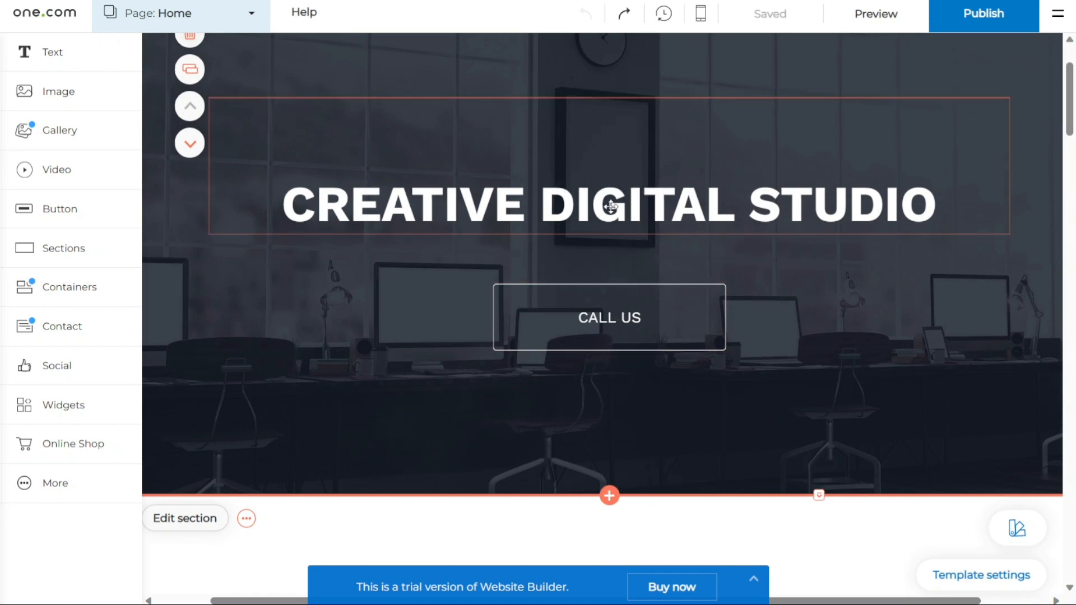
{"action": "double_click", "coordinate": [609, 205]}
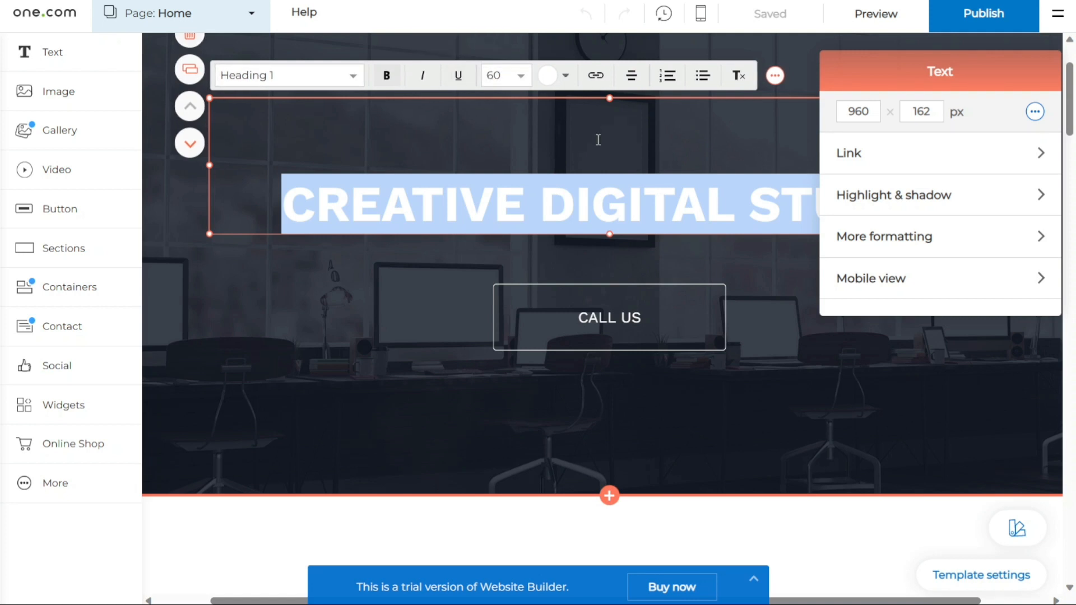
{"action": "mouse_move", "coordinate": [671, 211]}
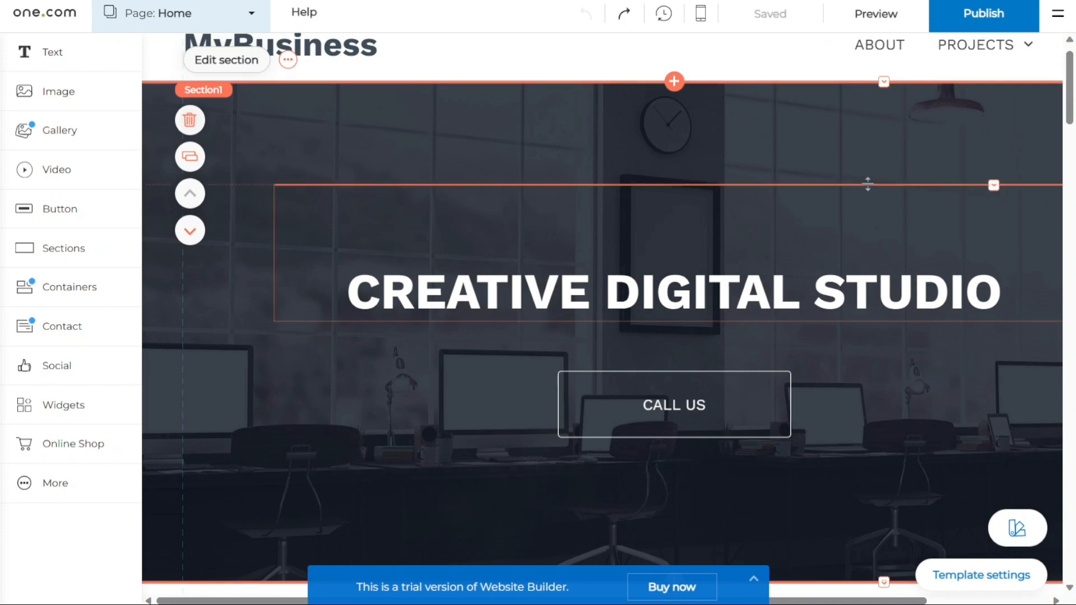
{"action": "scroll", "scroll_direction": "down", "scroll_amount": 3}
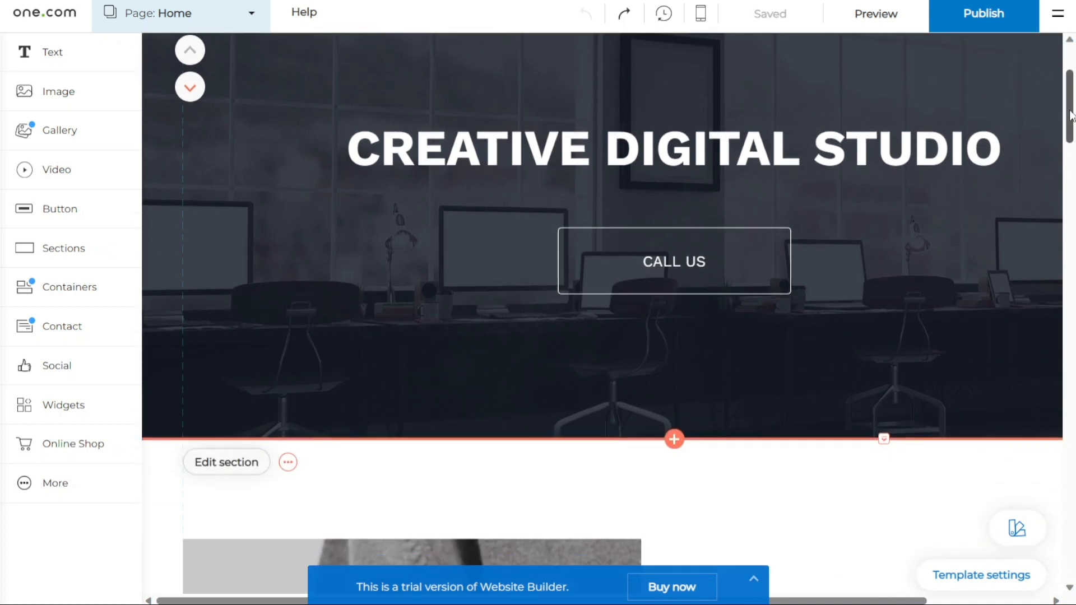
{"action": "scroll", "scroll_direction": "down", "scroll_amount": 3}
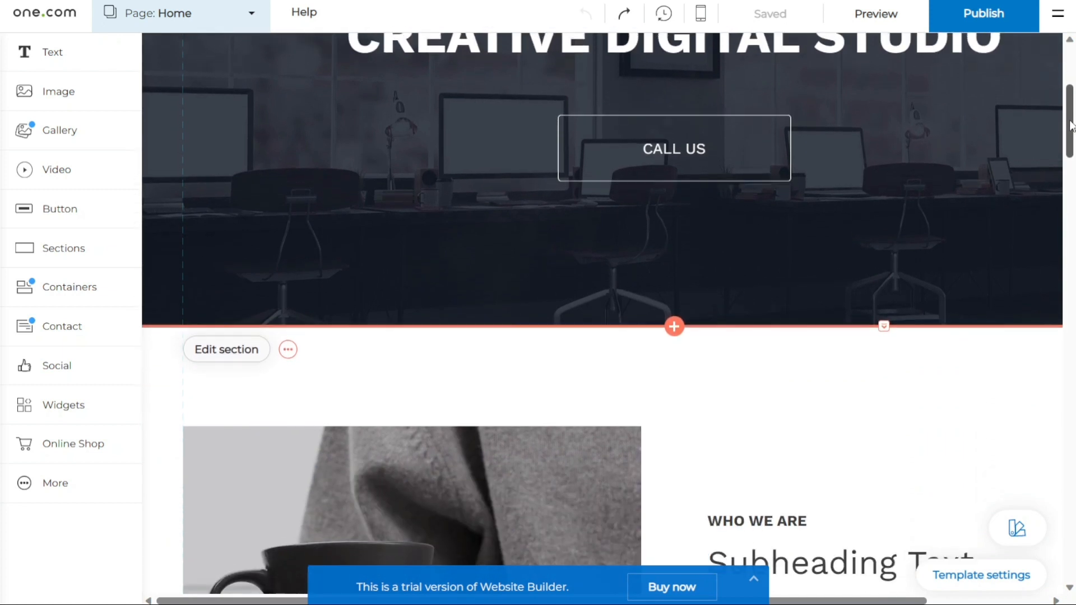
{"action": "scroll", "scroll_direction": "up", "scroll_amount": 3}
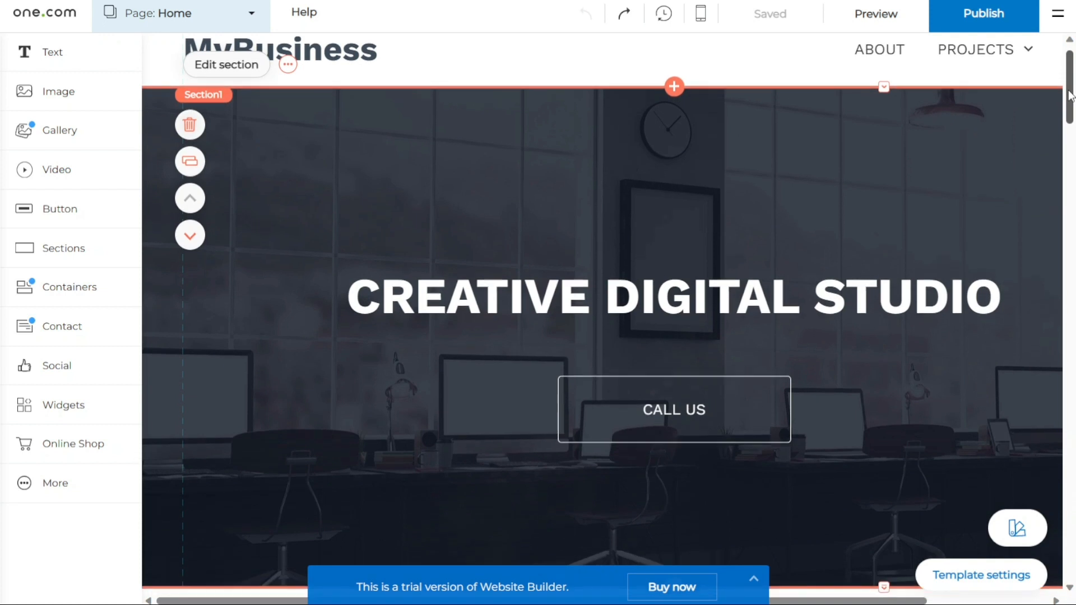
{"action": "scroll", "scroll_direction": "up", "scroll_amount": 3}
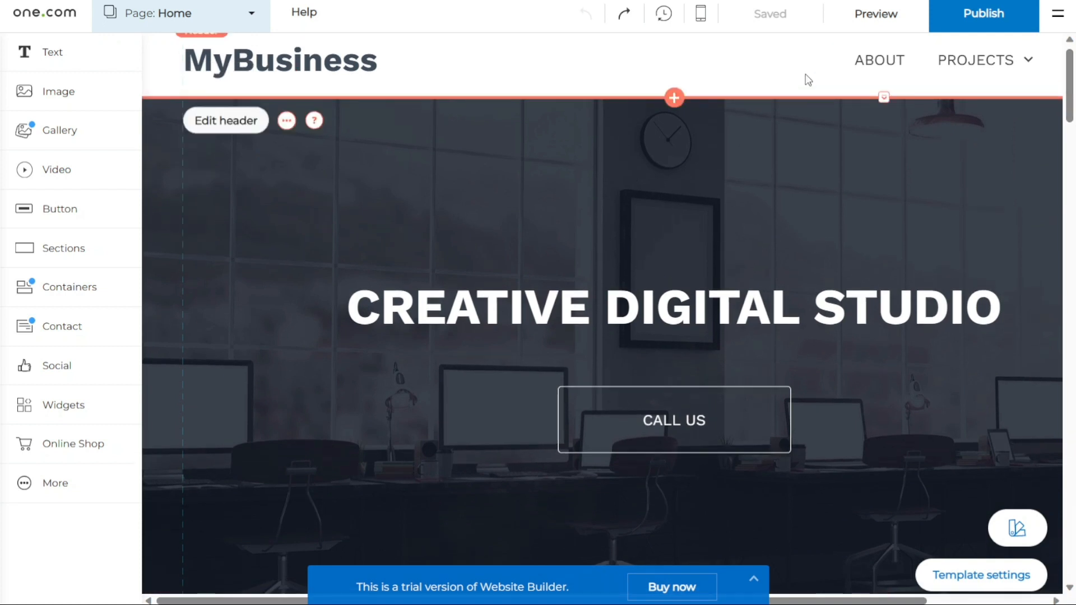
{"action": "mouse_move", "coordinate": [563, 165]}
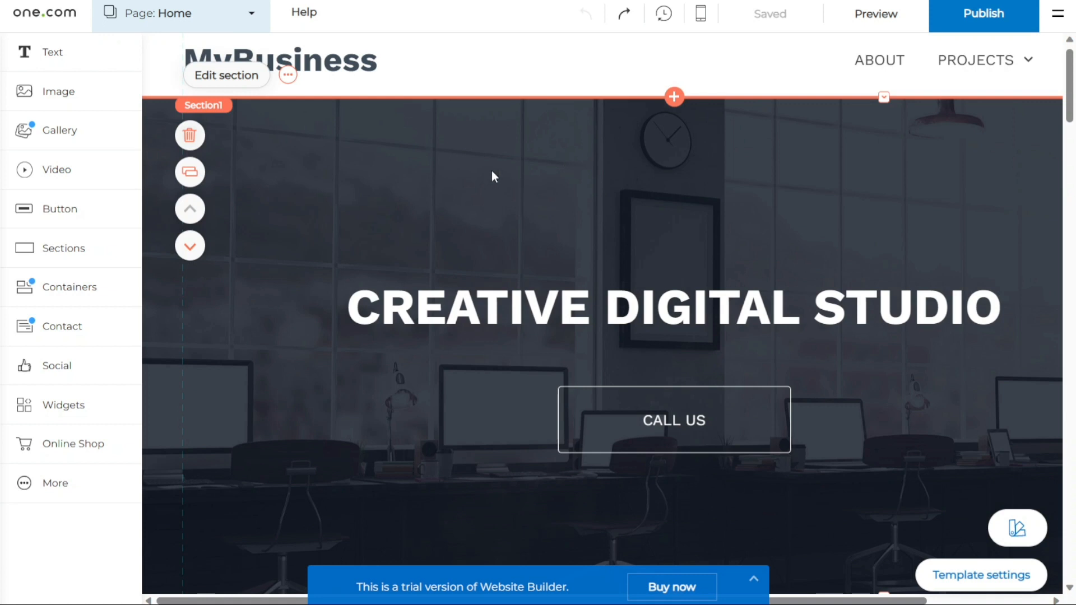
{"action": "mouse_move", "coordinate": [345, 184]}
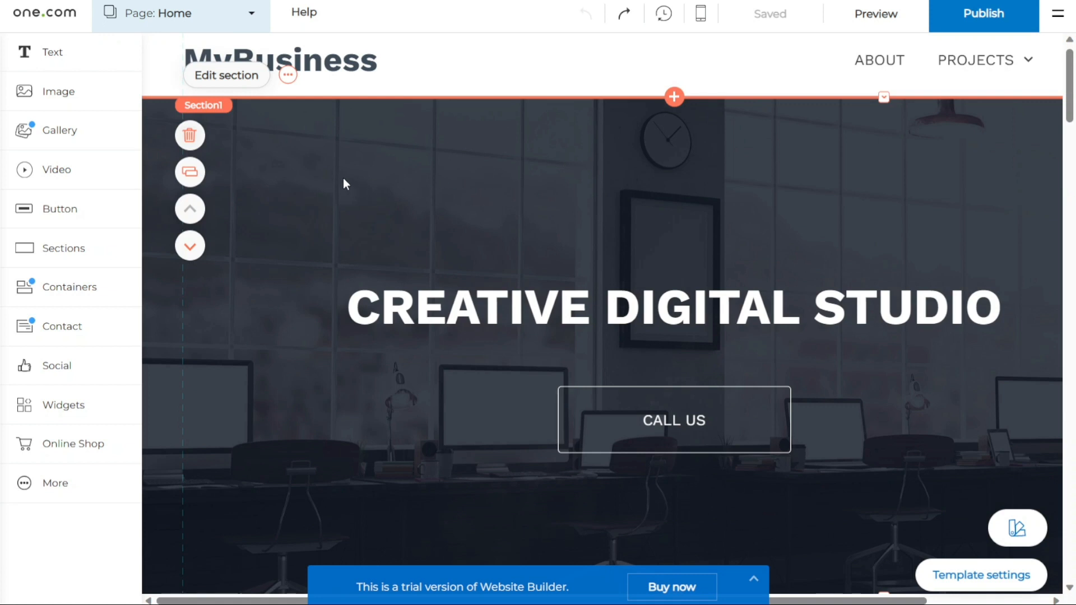
{"action": "mouse_move", "coordinate": [307, 181]}
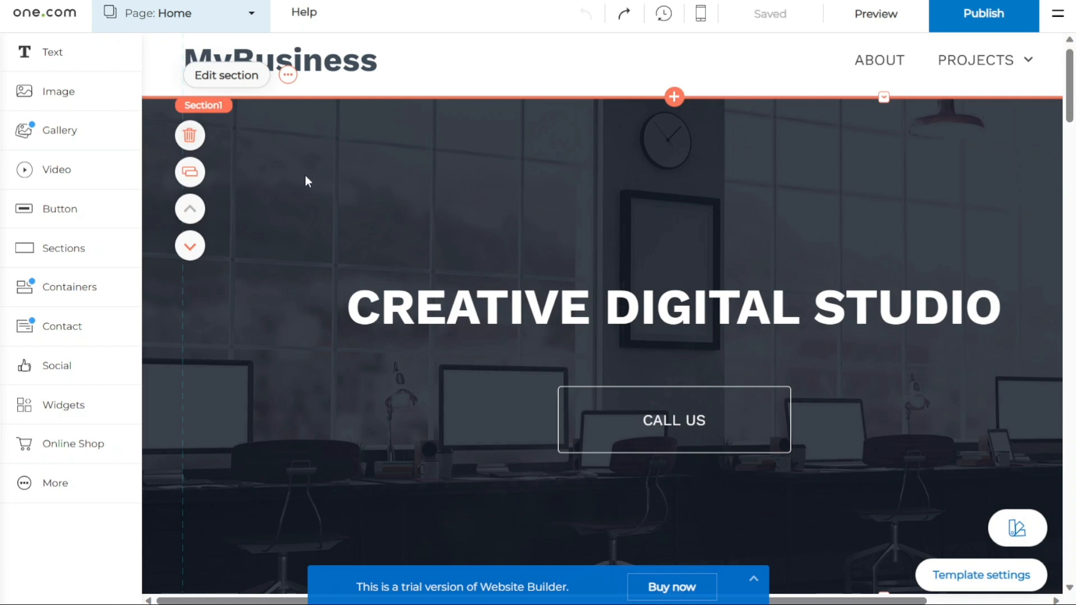
{"action": "mouse_move", "coordinate": [226, 75]}
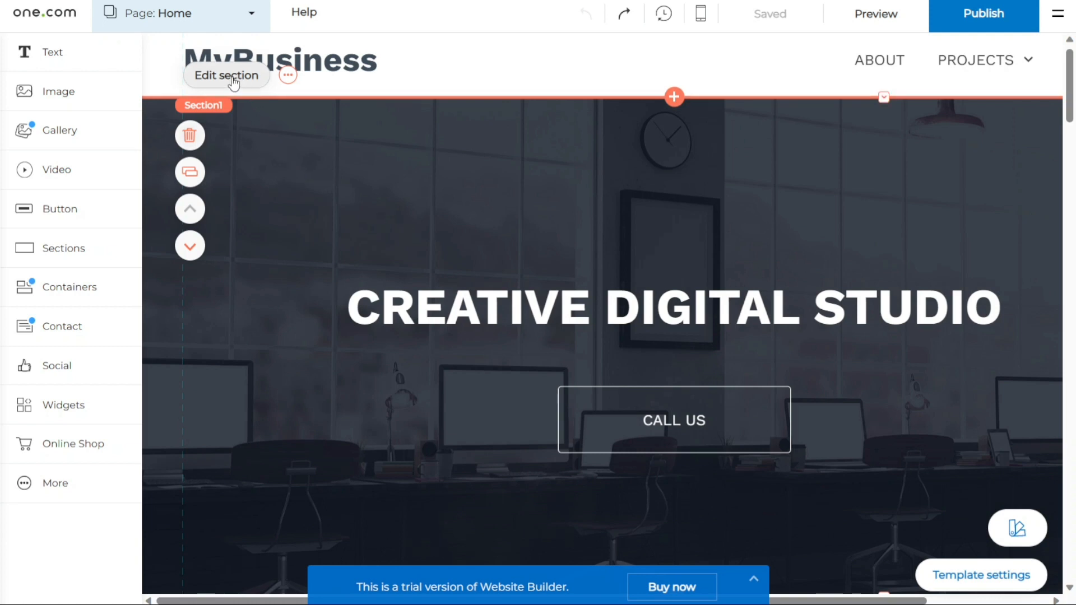
Step: Open Section1's settings and pick Background to open the Choose images library
{"action": "left_click", "coordinate": [226, 74]}
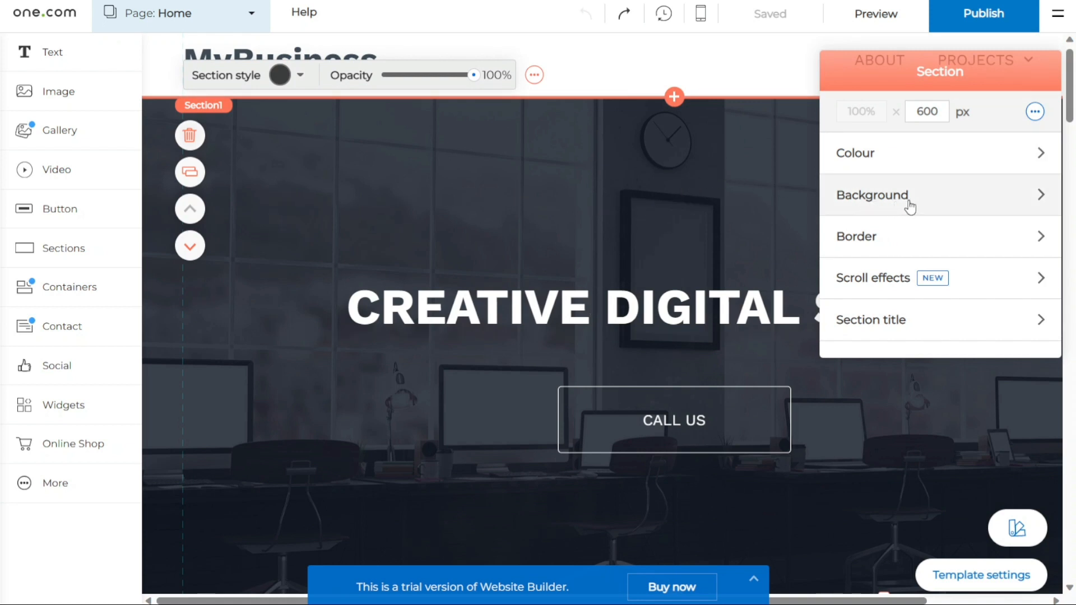
{"action": "left_click", "coordinate": [871, 195]}
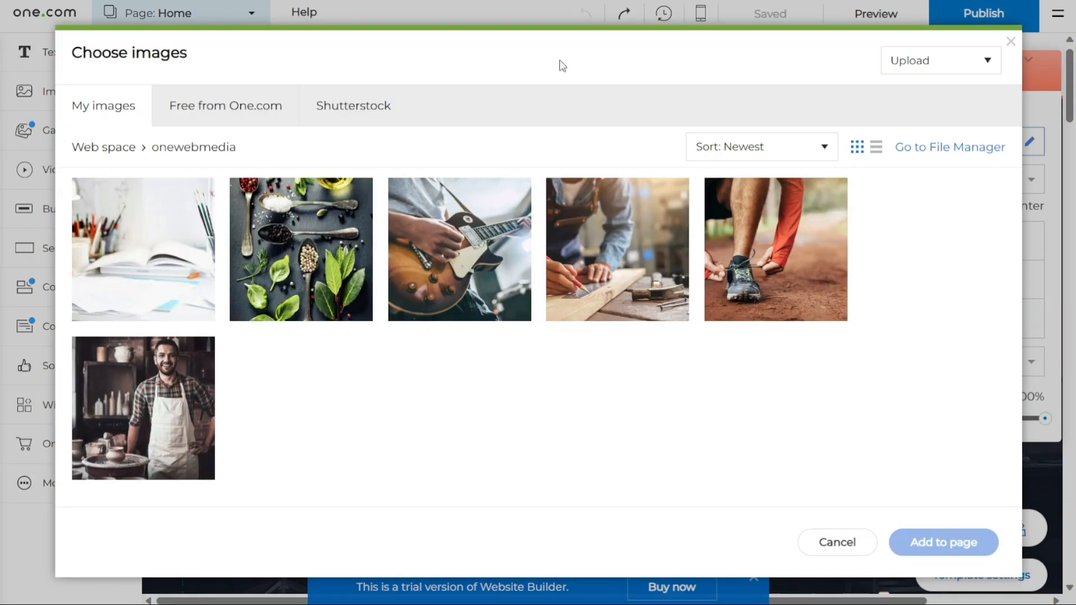
{"action": "mouse_move", "coordinate": [326, 207]}
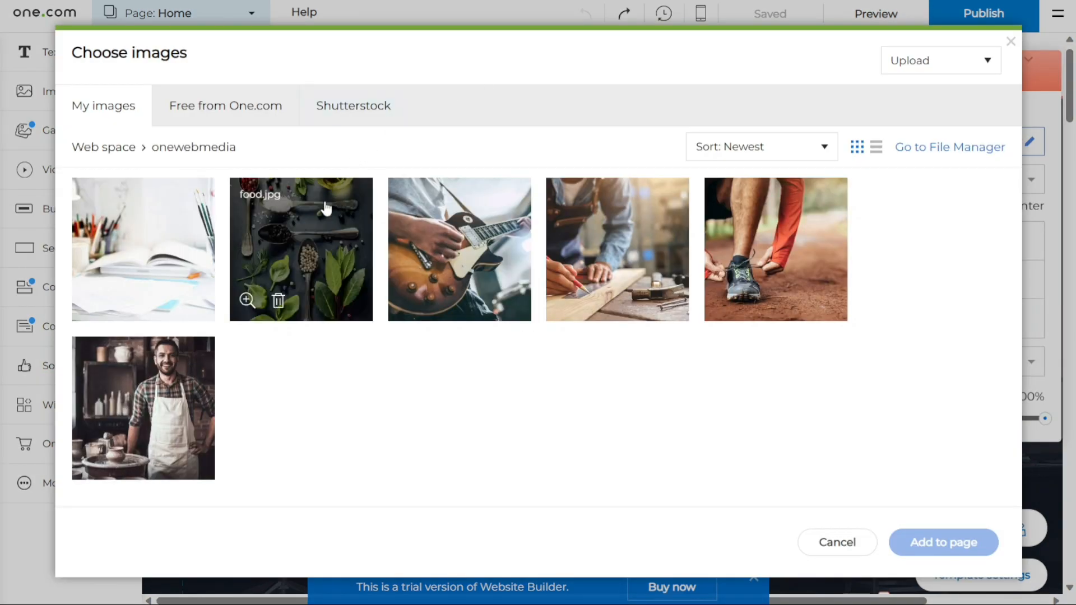
{"action": "mouse_move", "coordinate": [224, 158]}
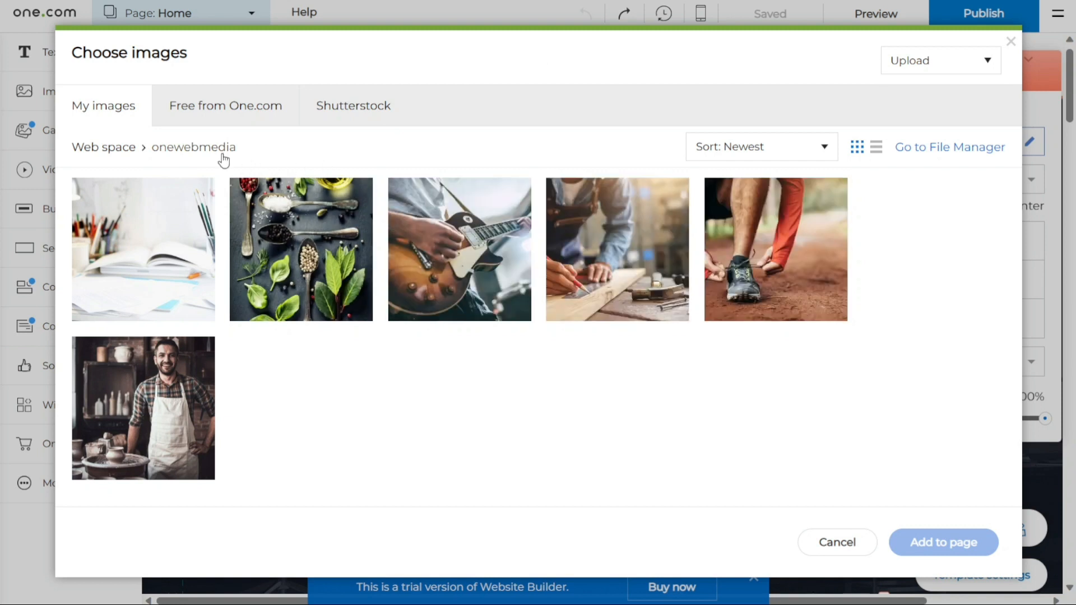
{"action": "mouse_move", "coordinate": [921, 79]}
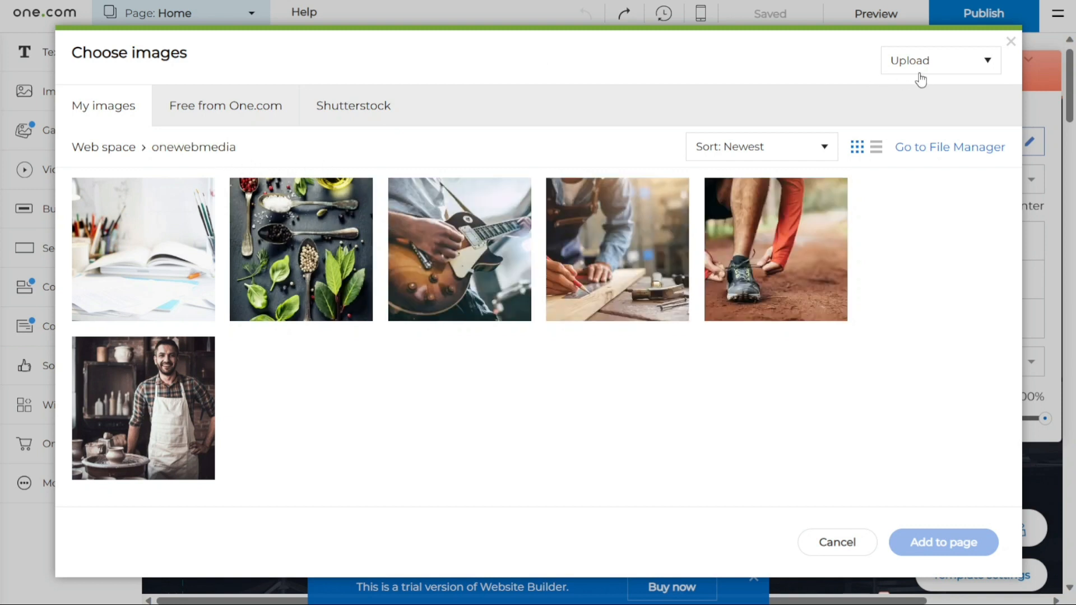
Step: Browse the image library and add the desk-and-books photo to the hero section
{"action": "left_click", "coordinate": [940, 60]}
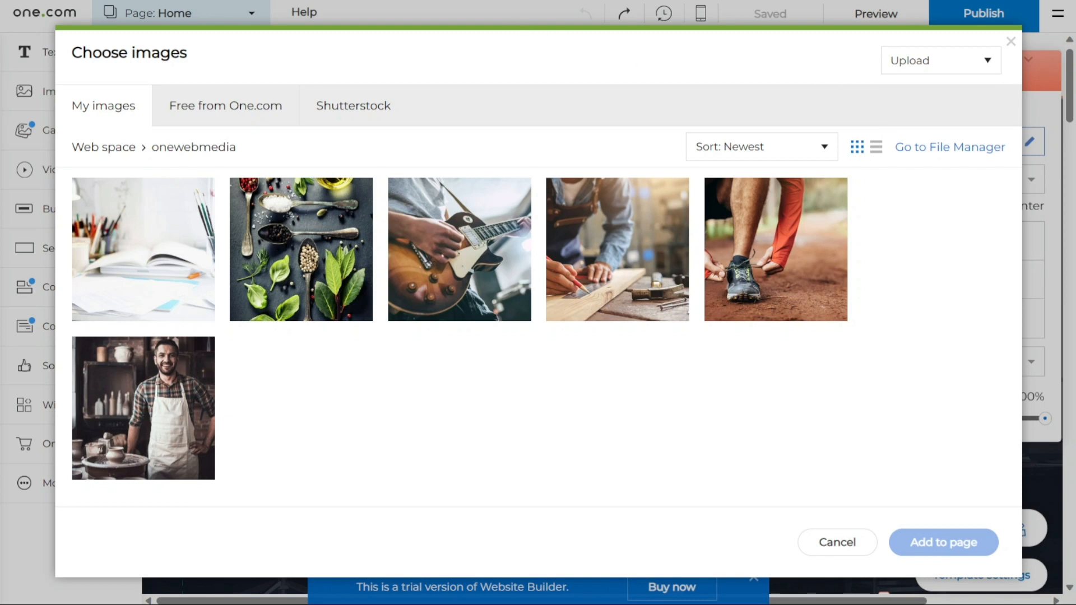
{"action": "left_click", "coordinate": [225, 106]}
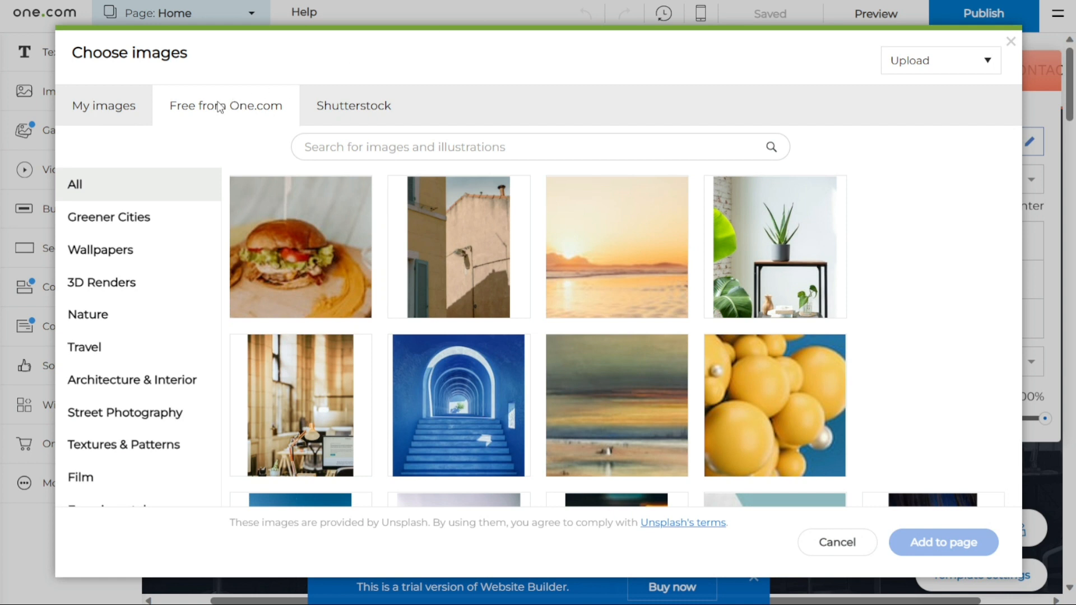
{"action": "mouse_move", "coordinate": [329, 125]}
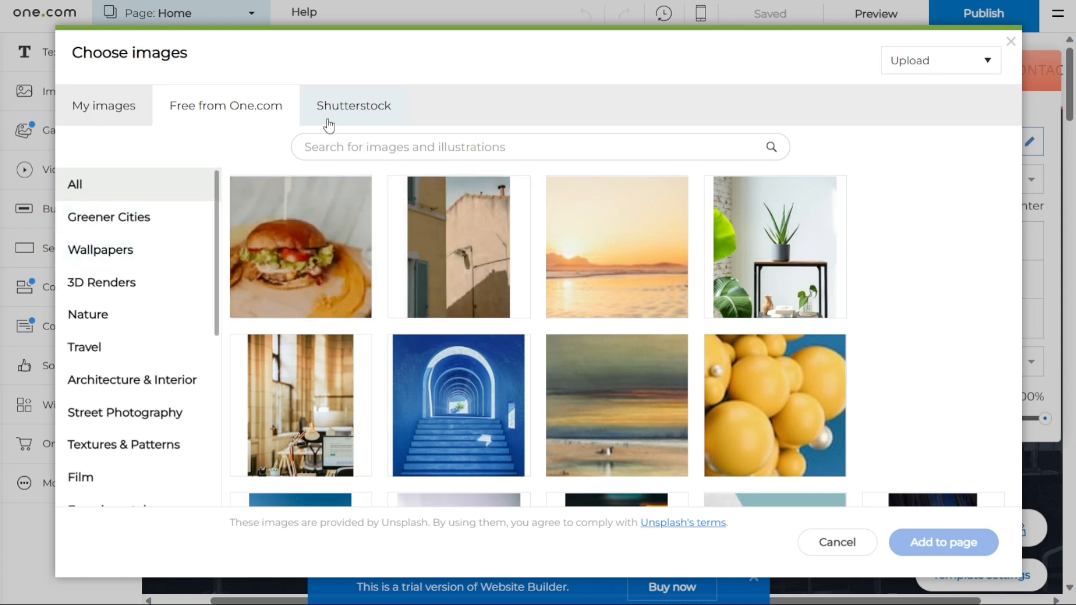
{"action": "mouse_move", "coordinate": [330, 126]}
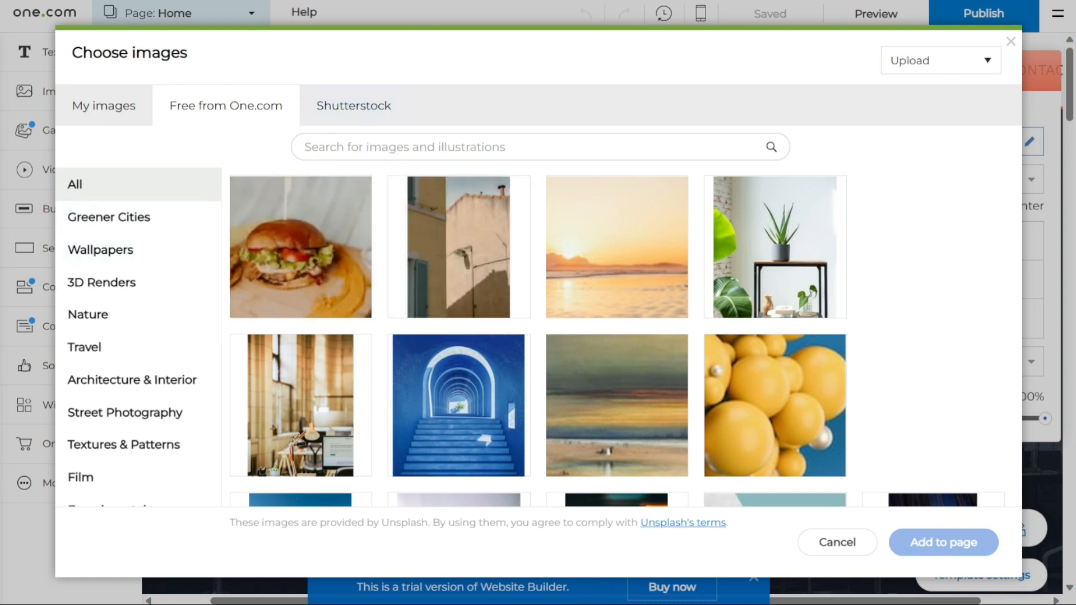
{"action": "left_click", "coordinate": [103, 104]}
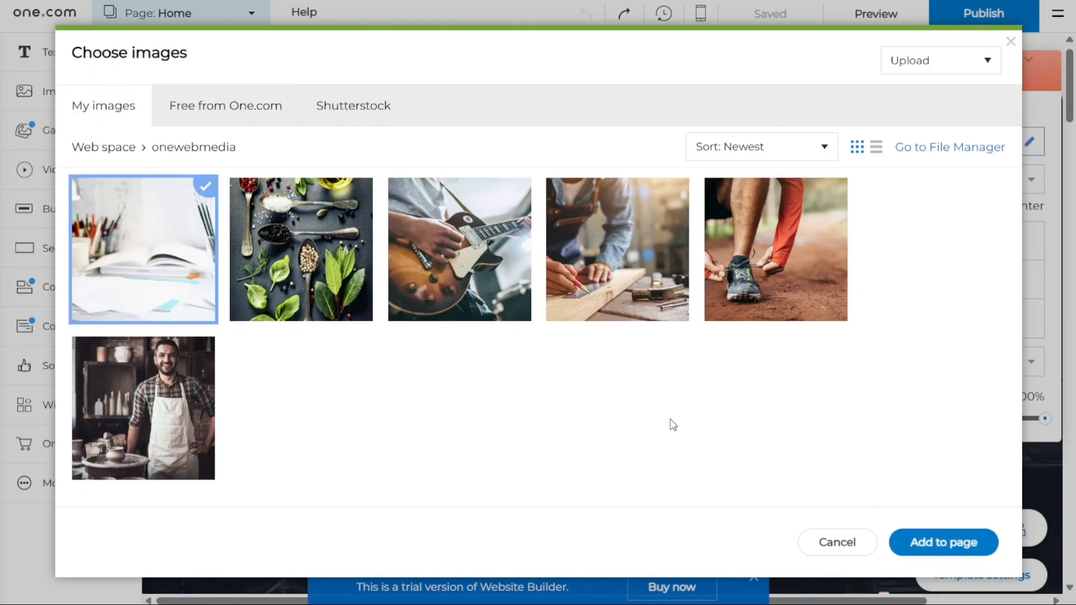
{"action": "left_click", "coordinate": [942, 542]}
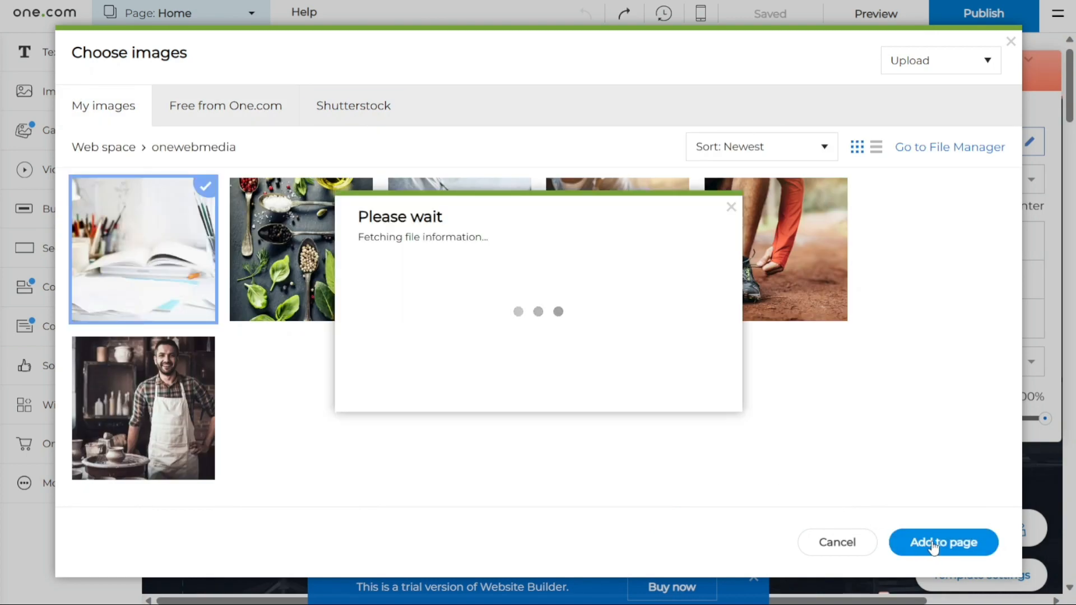
{"action": "mouse_move", "coordinate": [646, 396]}
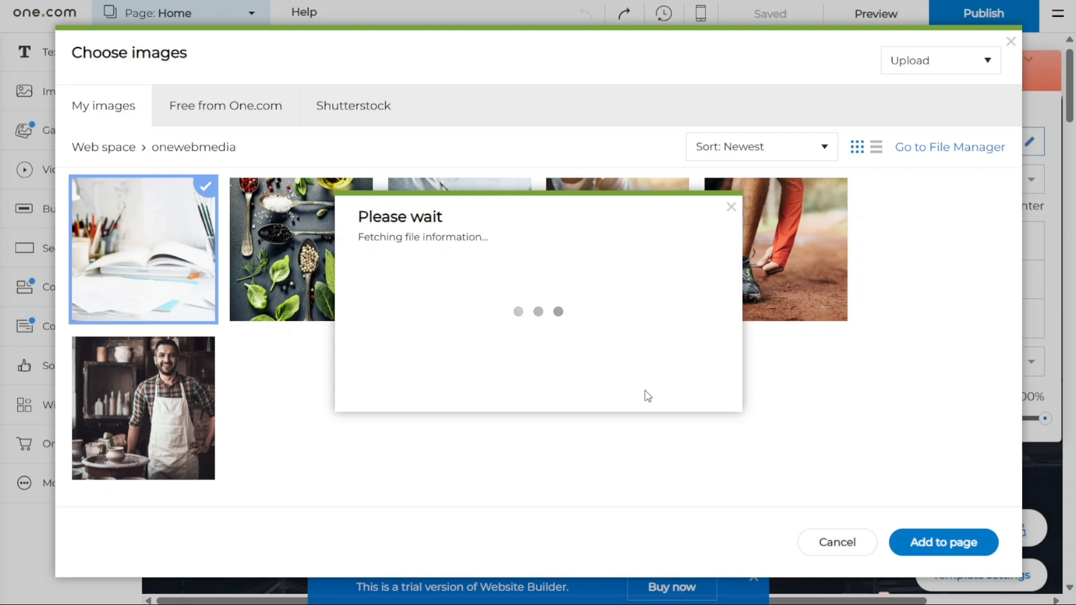
{"action": "left_click", "coordinate": [942, 542]}
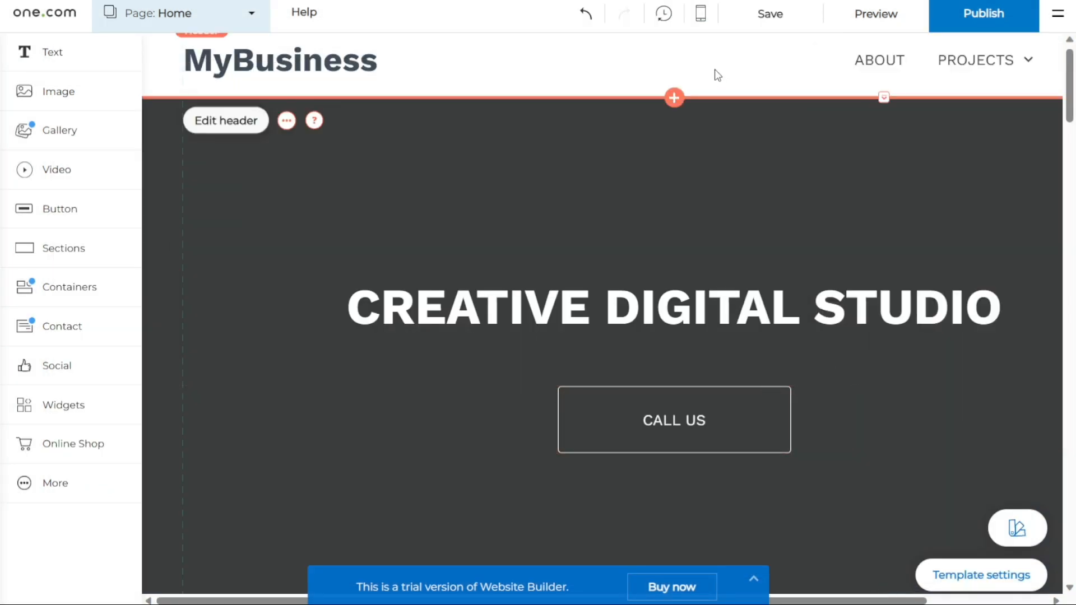
Step: Scroll the Home page to check the desk photo behind CREATIVE DIGITAL STUDIO
{"action": "scroll", "scroll_direction": "down", "scroll_amount": 3}
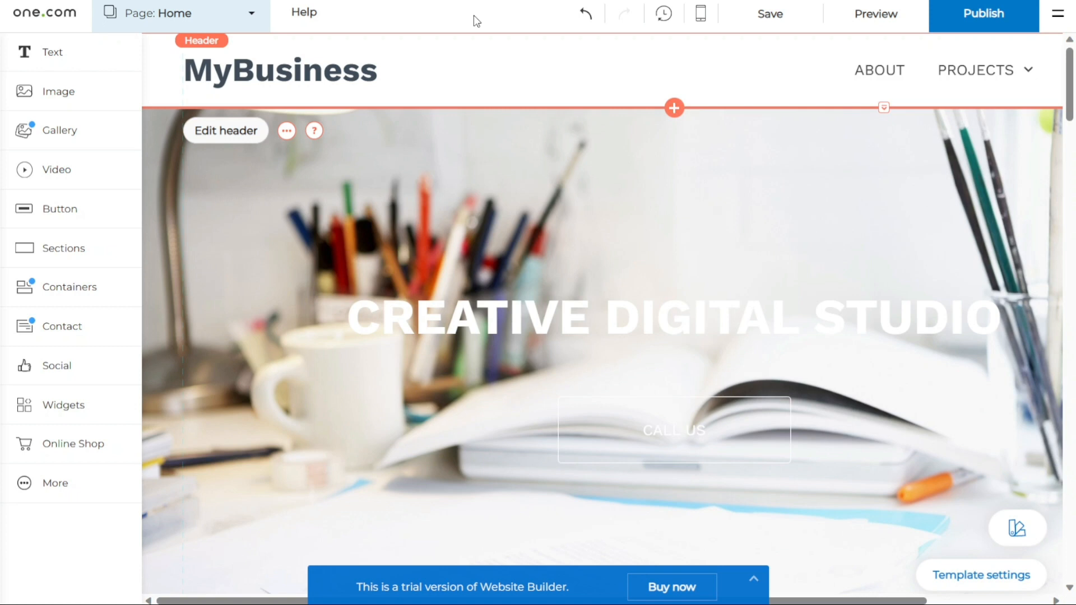
{"action": "mouse_move", "coordinate": [425, 26]}
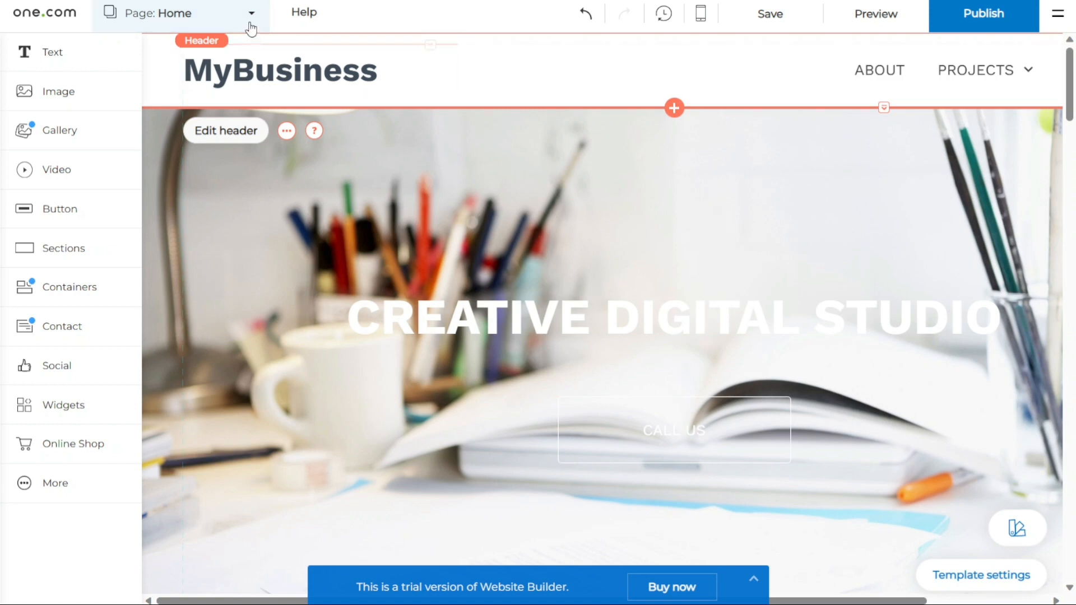
{"action": "mouse_move", "coordinate": [235, 25]}
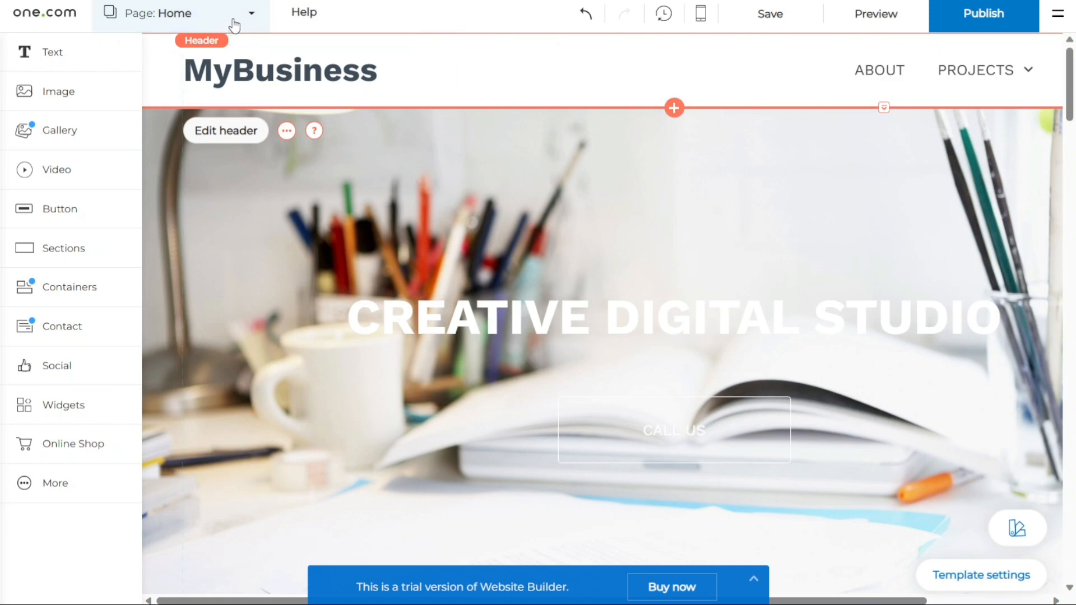
Step: Open the Page: Home list and show the About page's options menu
{"action": "left_click", "coordinate": [250, 13]}
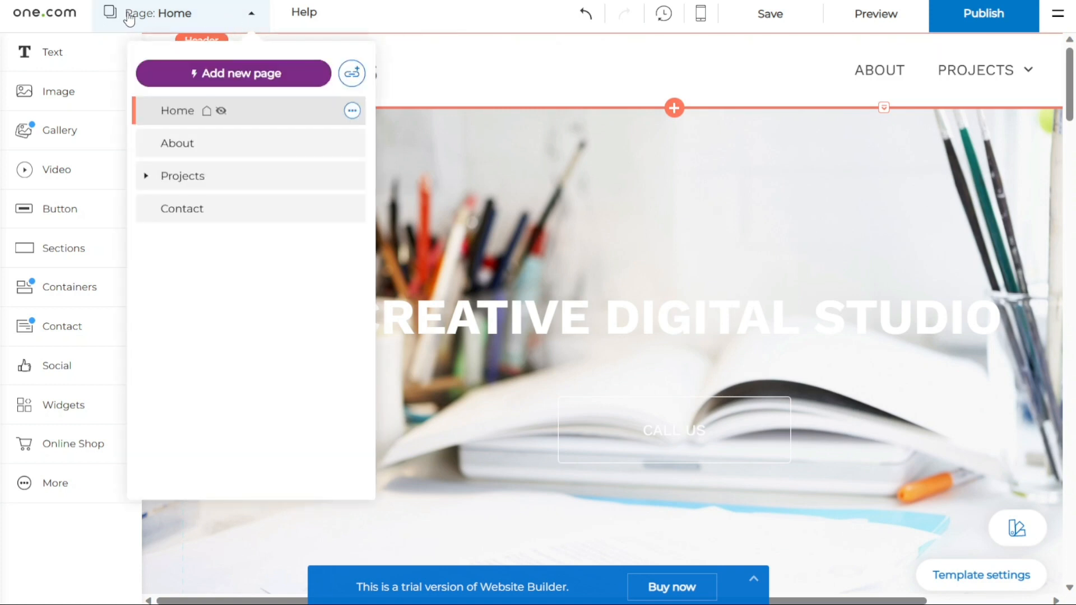
{"action": "mouse_move", "coordinate": [233, 74]}
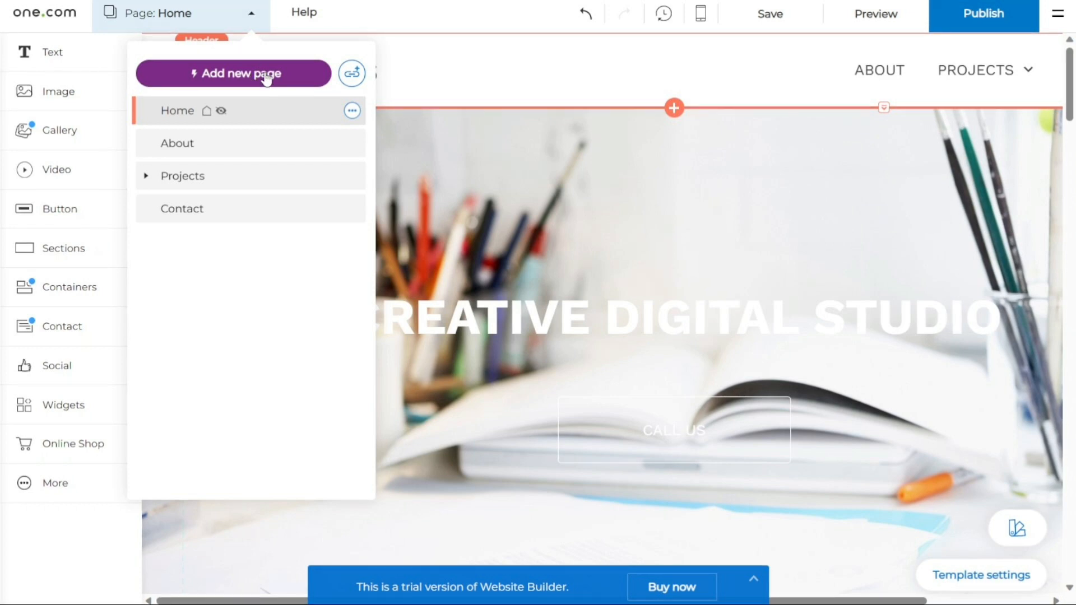
{"action": "mouse_move", "coordinate": [260, 24]}
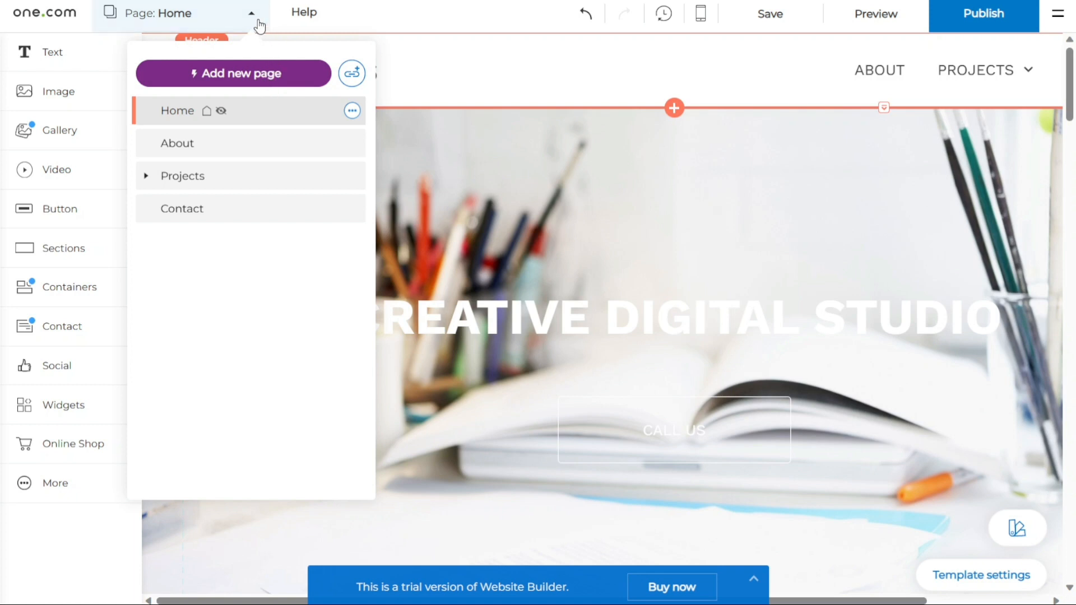
{"action": "left_click", "coordinate": [251, 13]}
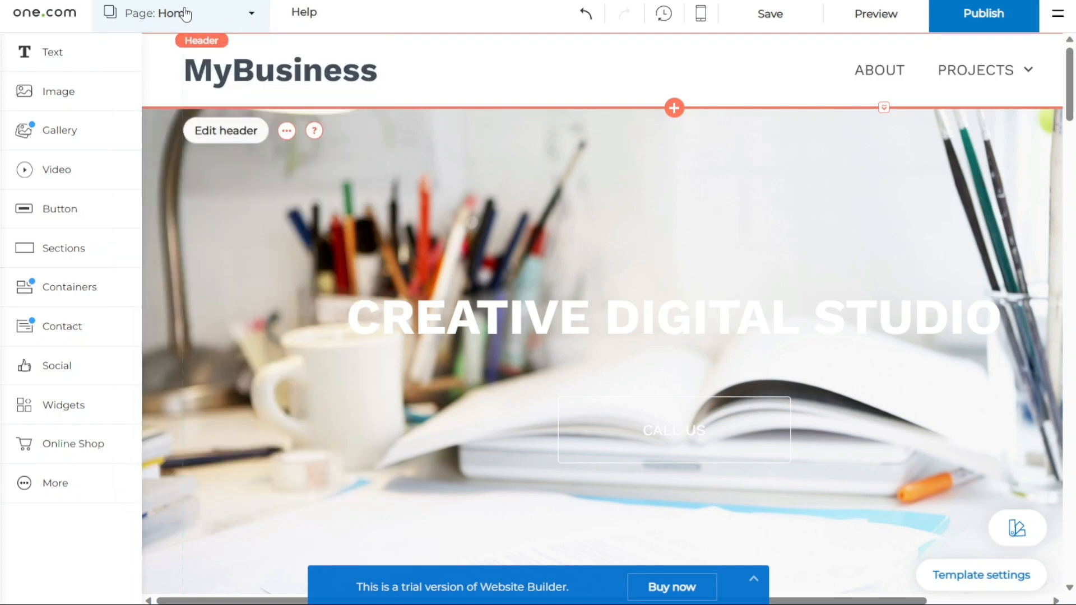
{"action": "left_click", "coordinate": [251, 13]}
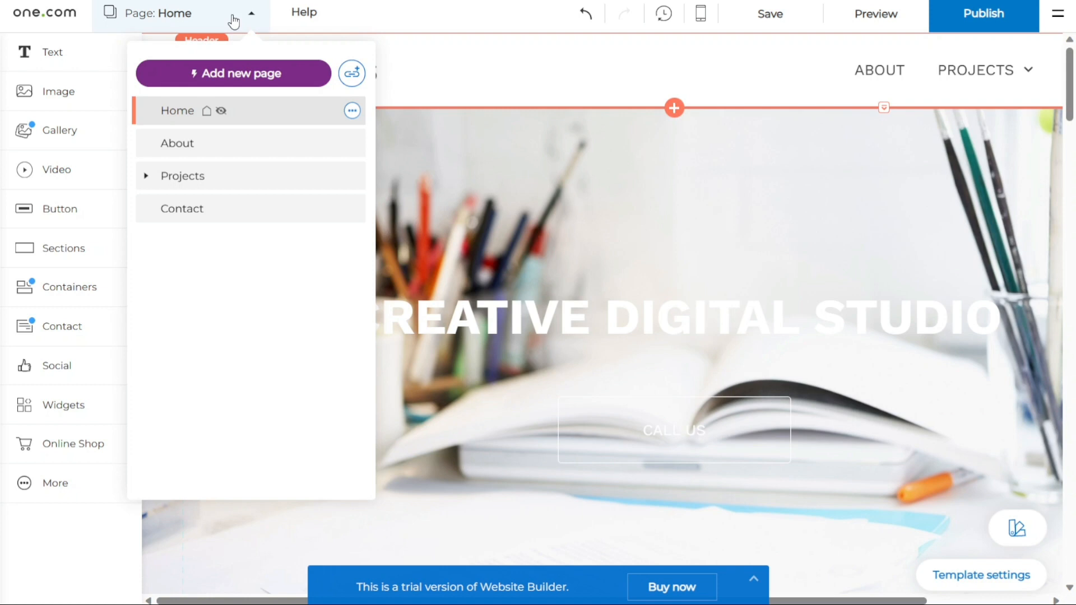
{"action": "mouse_move", "coordinate": [231, 49]}
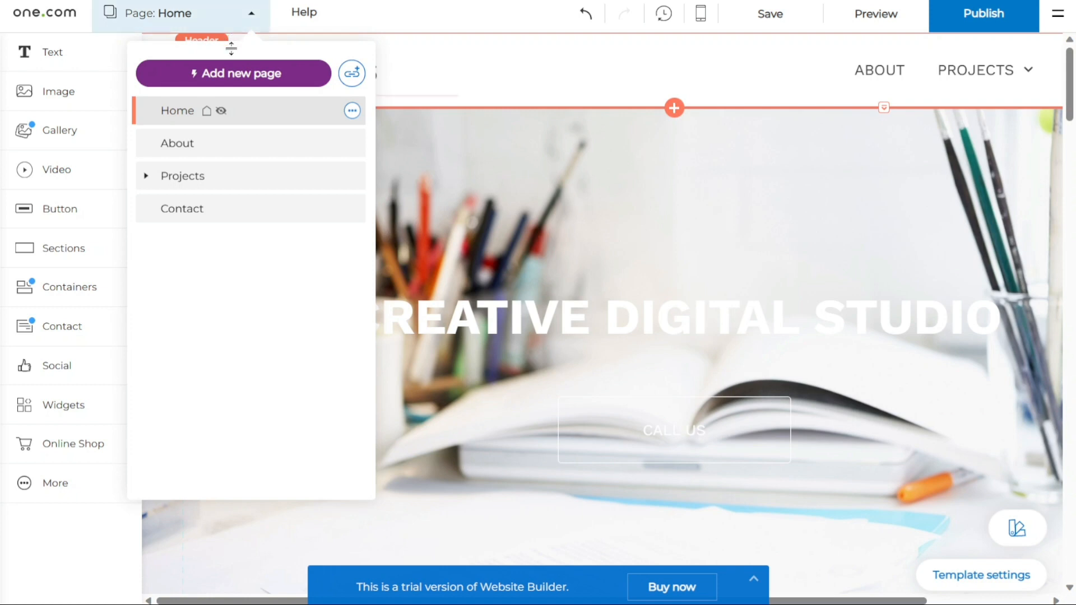
{"action": "mouse_move", "coordinate": [232, 143]}
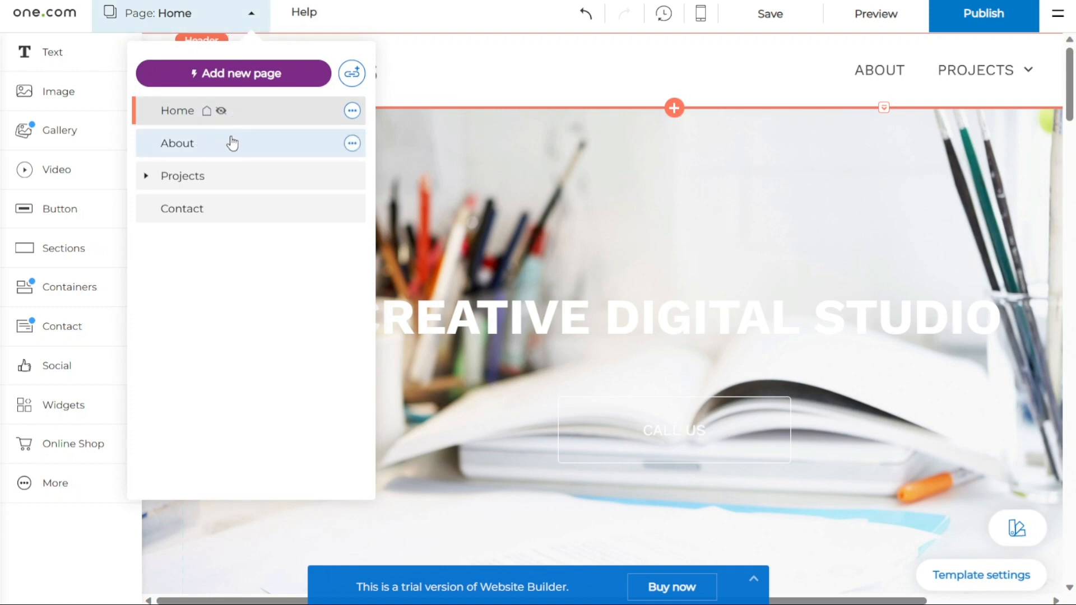
{"action": "mouse_move", "coordinate": [291, 147]}
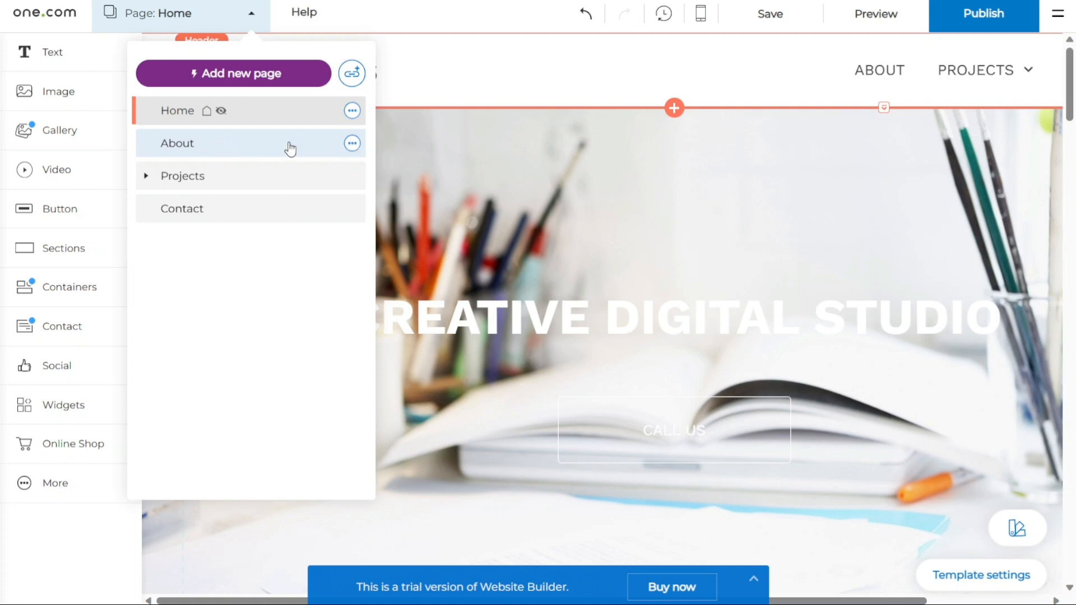
{"action": "mouse_move", "coordinate": [355, 144]}
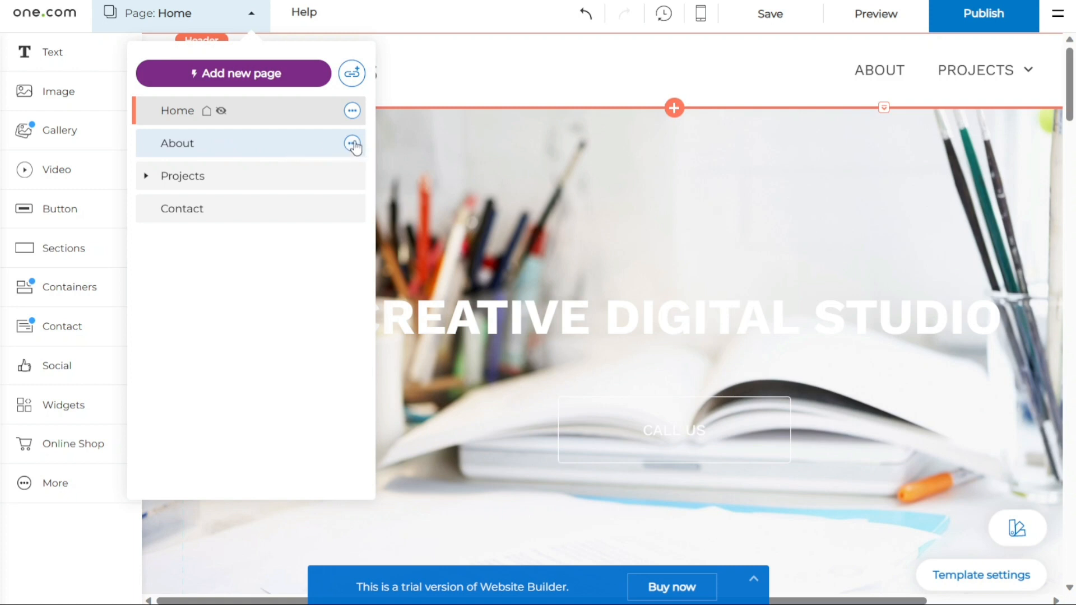
{"action": "mouse_move", "coordinate": [354, 149]}
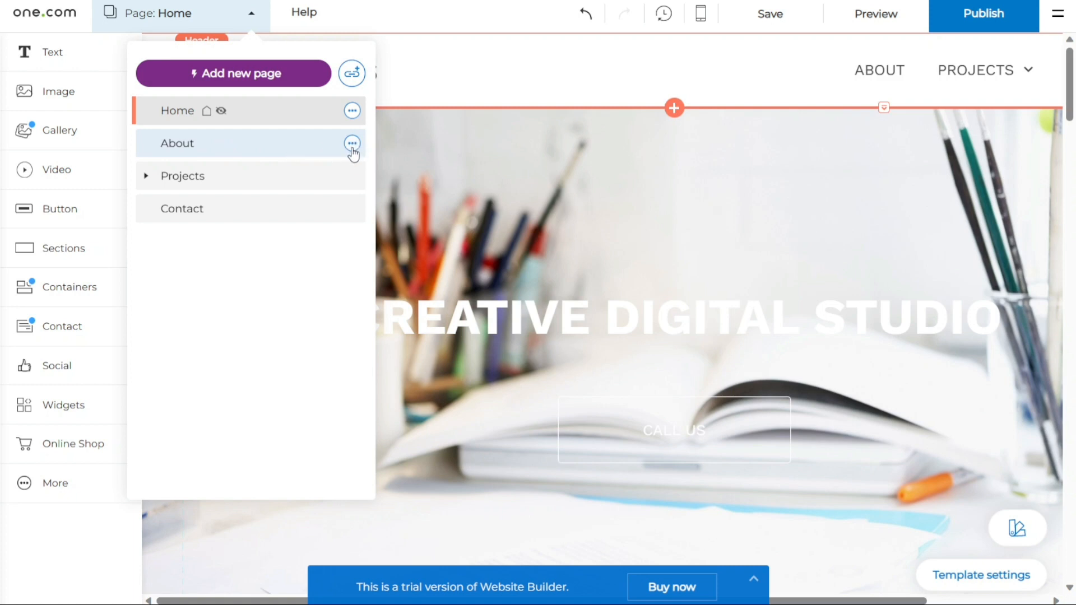
{"action": "left_click", "coordinate": [352, 144]}
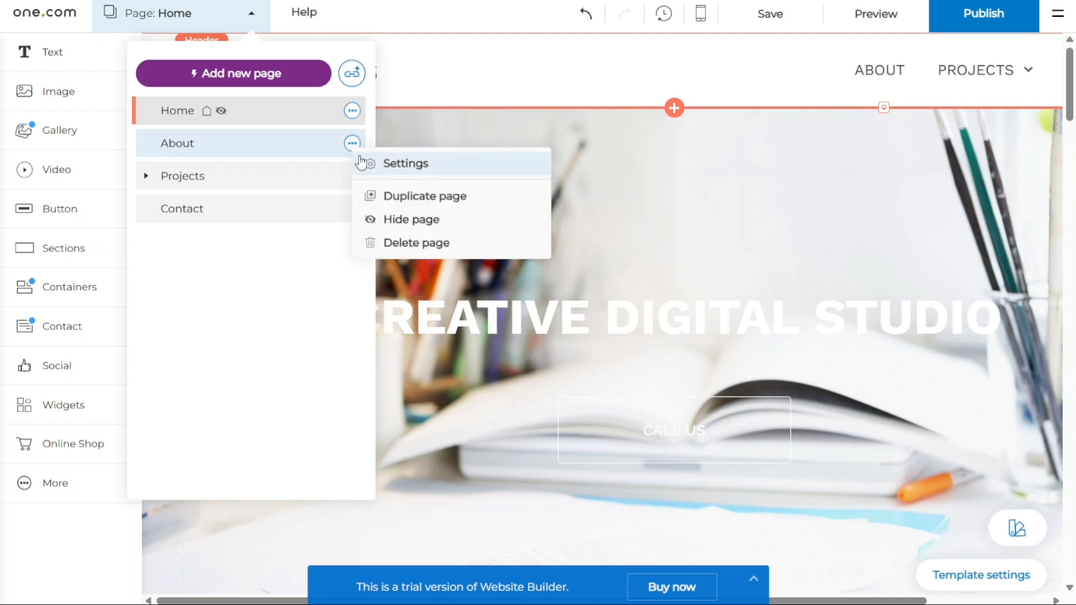
{"action": "mouse_move", "coordinate": [487, 219]}
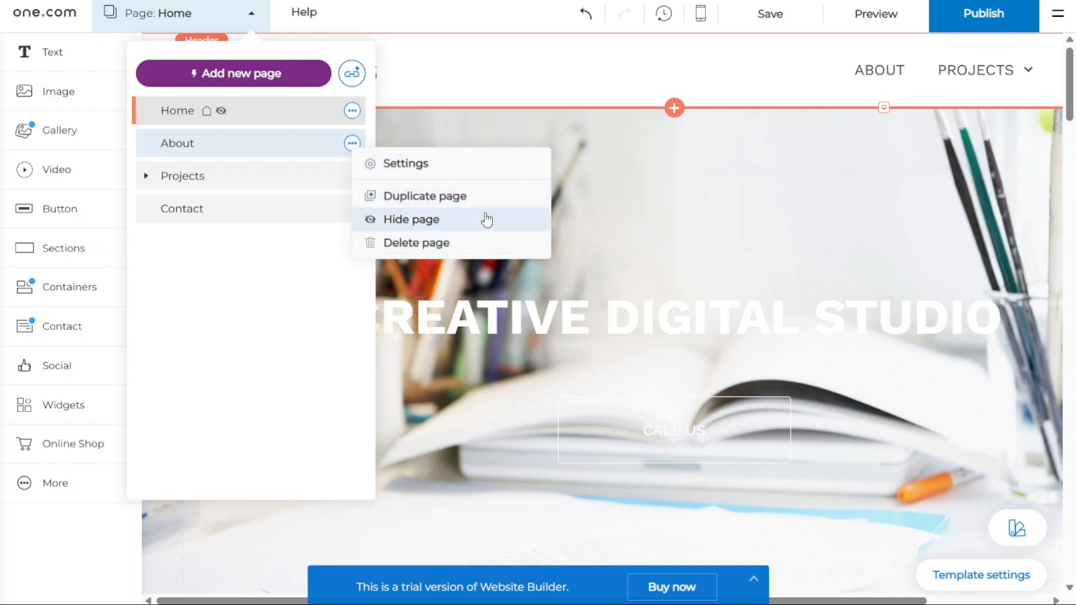
{"action": "mouse_move", "coordinate": [458, 180]}
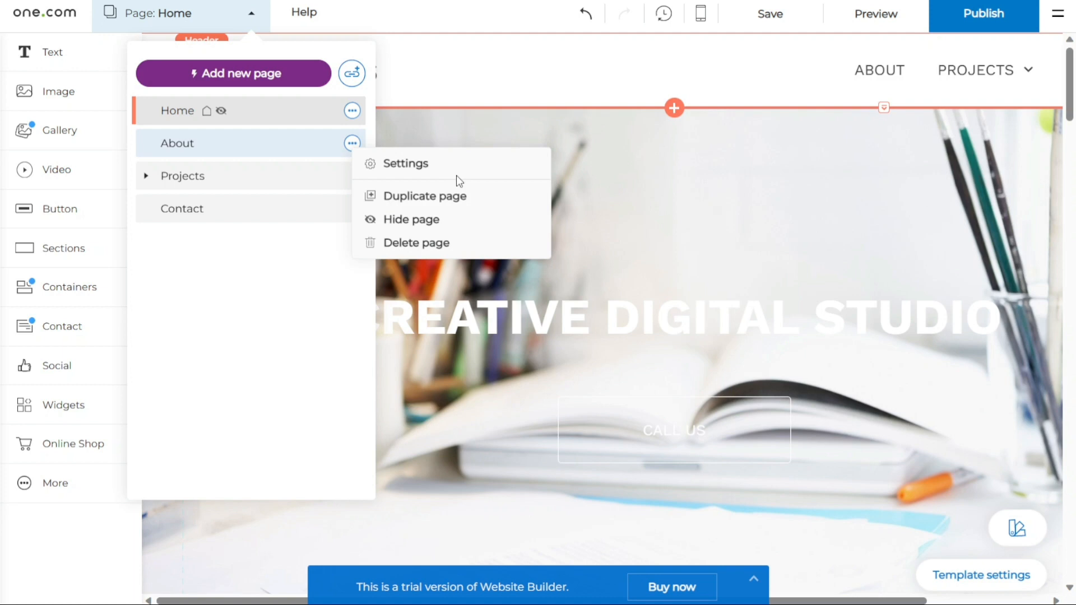
Step: Change the About page's menu name to 'About Us' and save all changes
{"action": "left_click", "coordinate": [406, 163]}
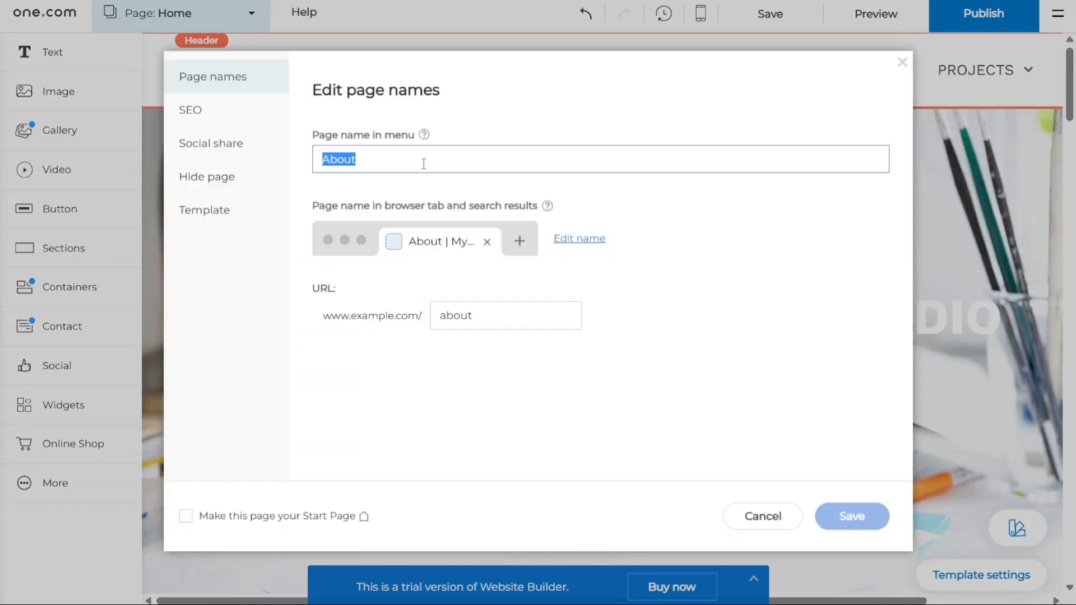
{"action": "type", "text": "About U"}
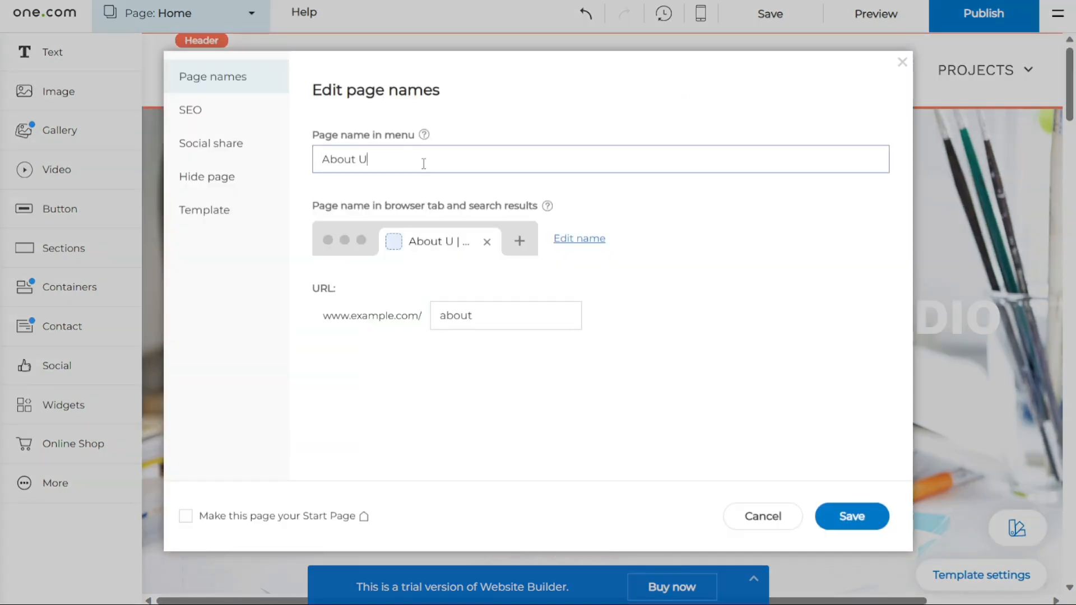
{"action": "type", "text": "s"}
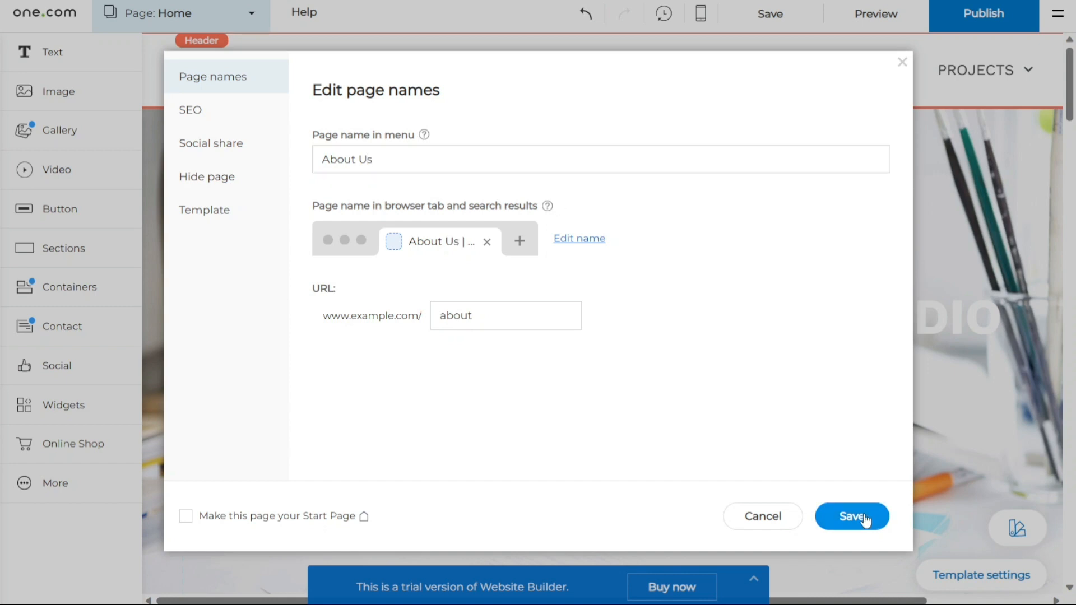
{"action": "left_click", "coordinate": [851, 516]}
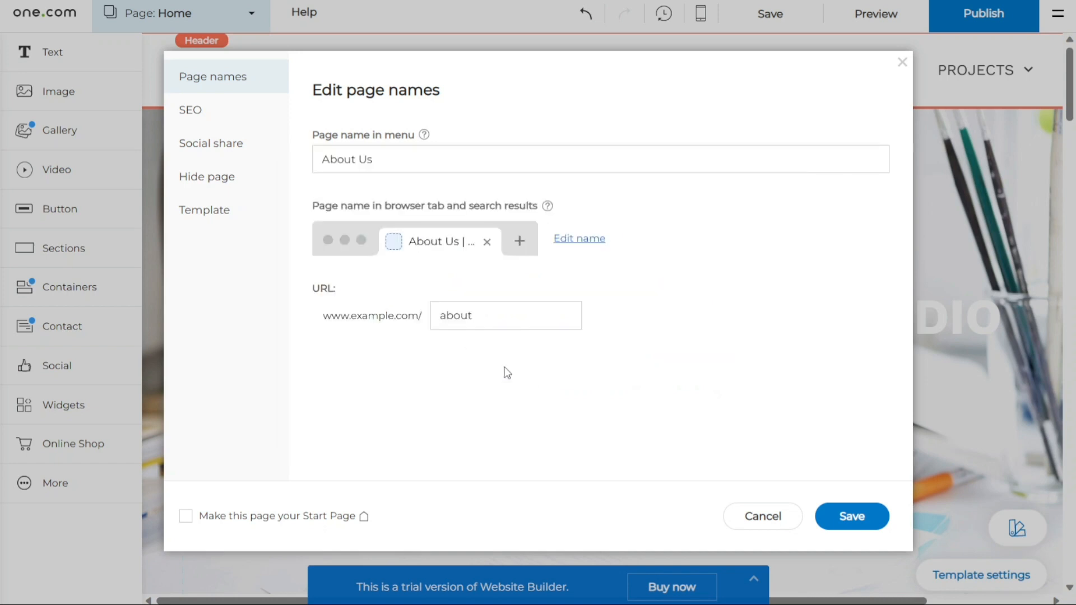
{"action": "mouse_move", "coordinate": [505, 328]}
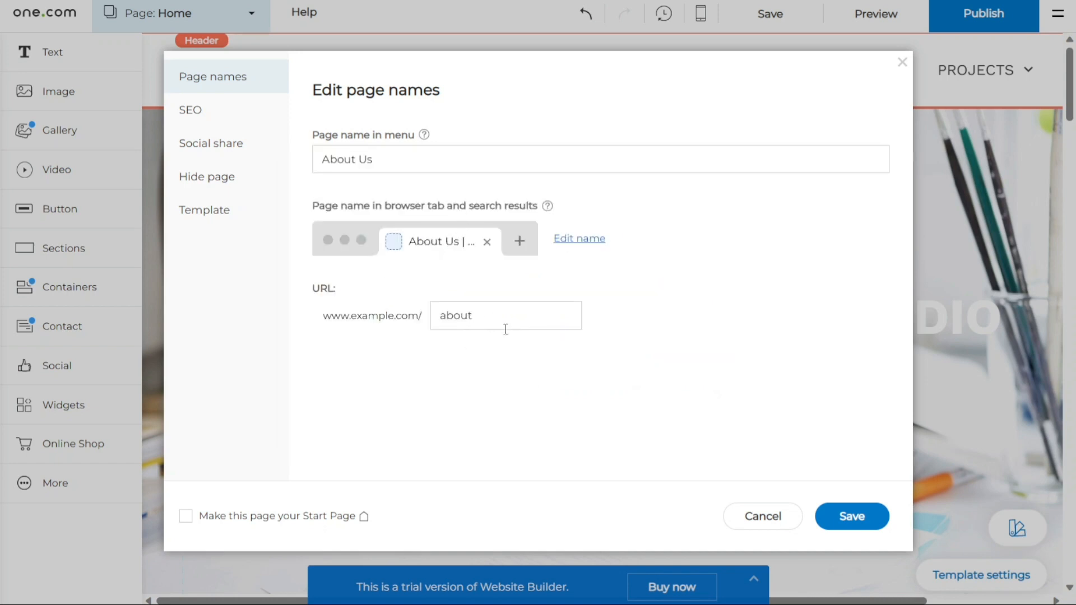
{"action": "mouse_move", "coordinate": [850, 516]}
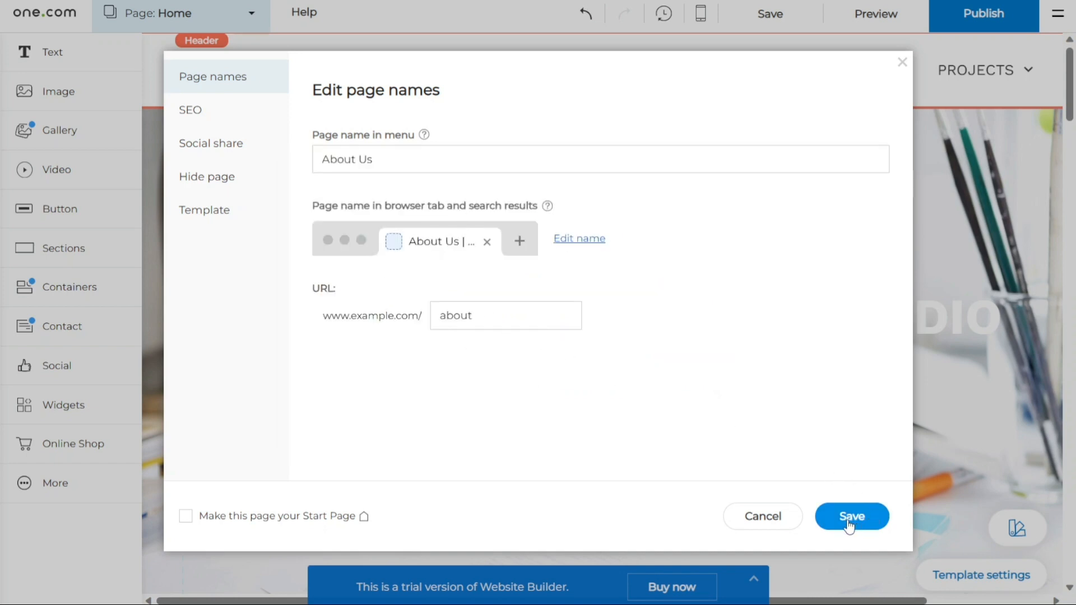
{"action": "left_click", "coordinate": [850, 516]}
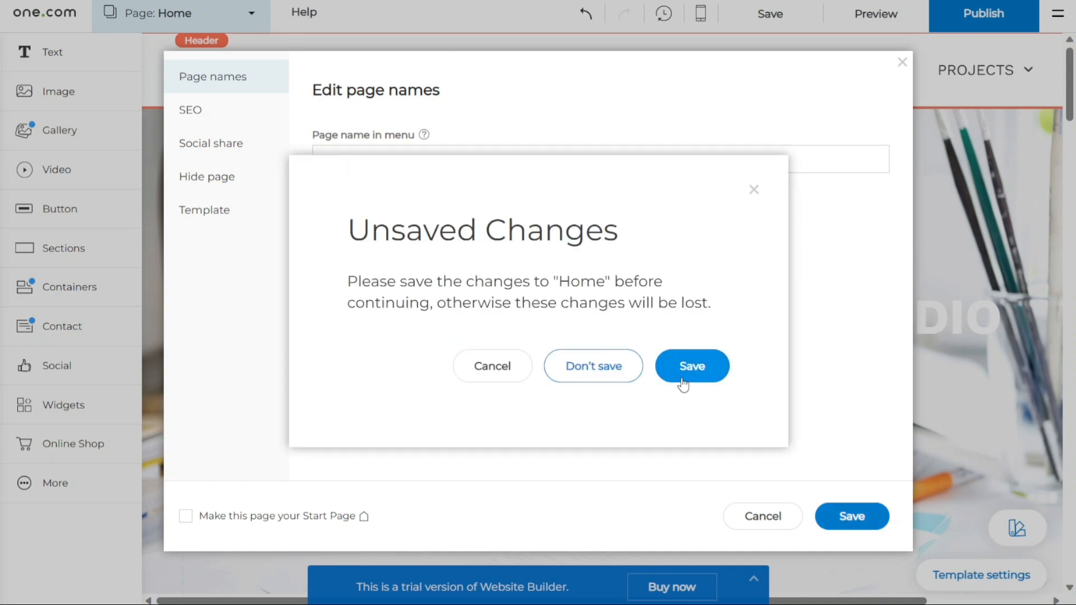
{"action": "left_click", "coordinate": [691, 366]}
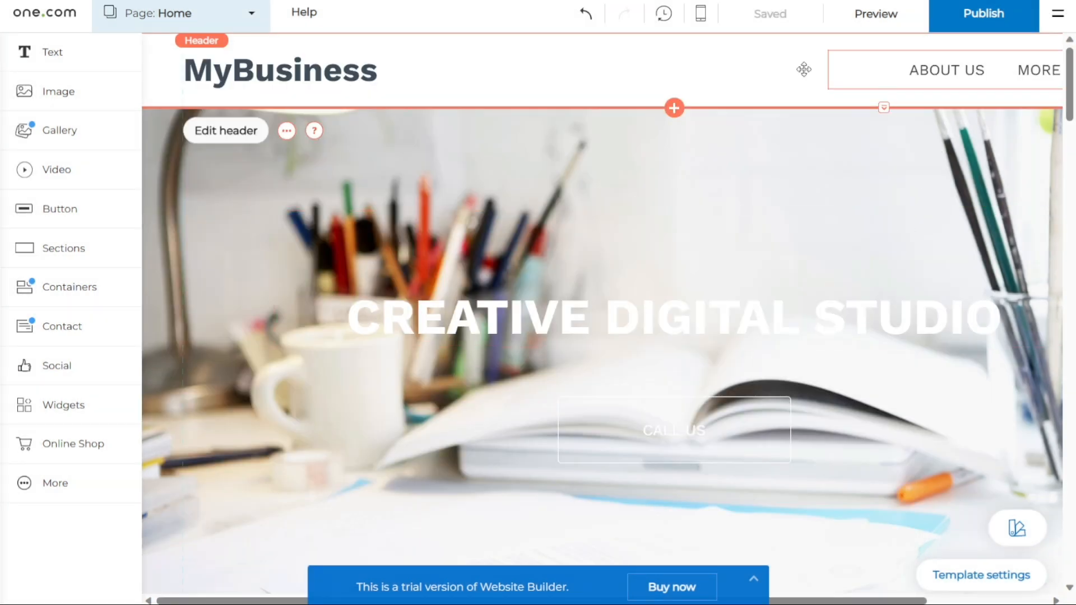
{"action": "left_click", "coordinate": [252, 13]}
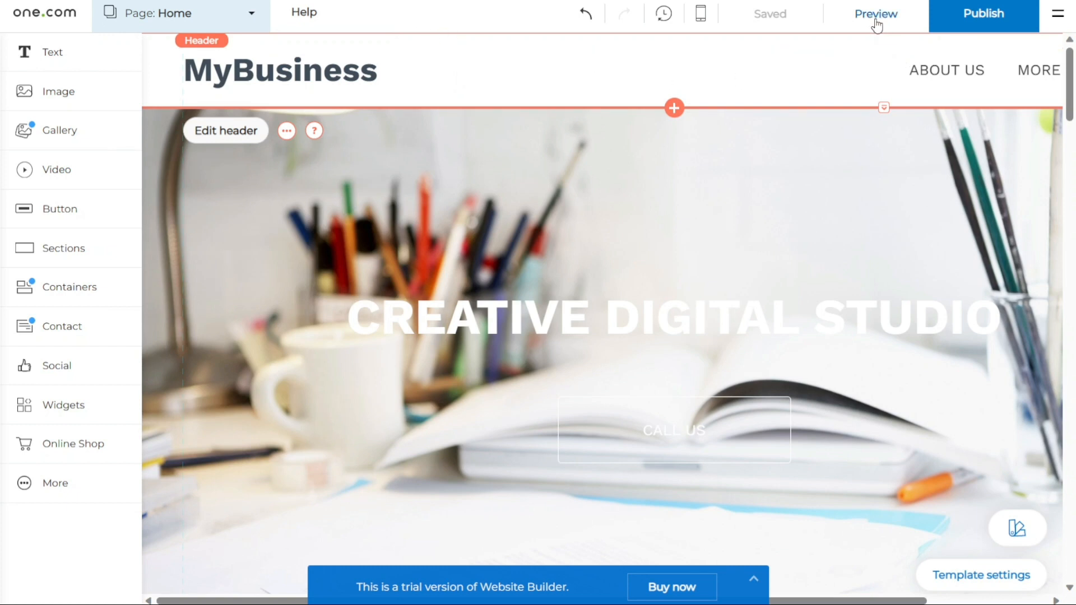
{"action": "left_click", "coordinate": [875, 13]}
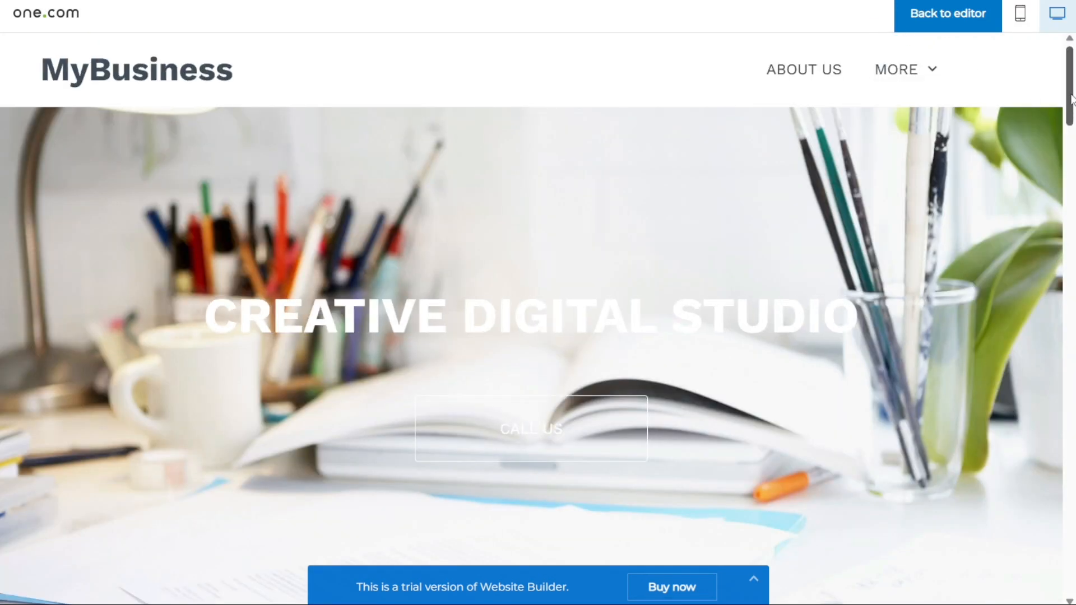
{"action": "scroll", "scroll_direction": "down", "scroll_amount": 3}
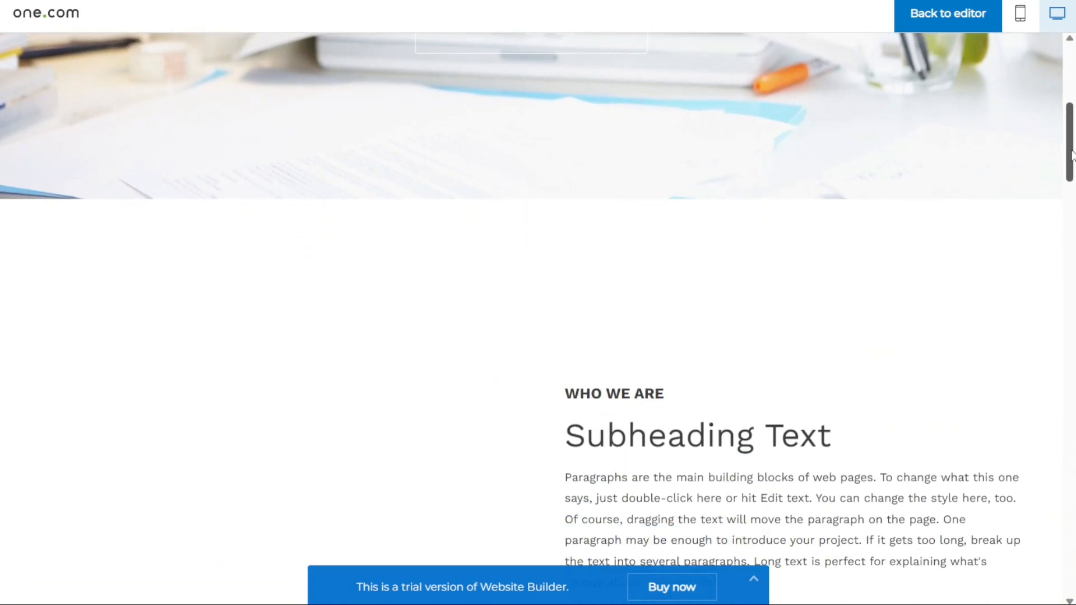
{"action": "scroll", "scroll_direction": "up", "scroll_amount": 3}
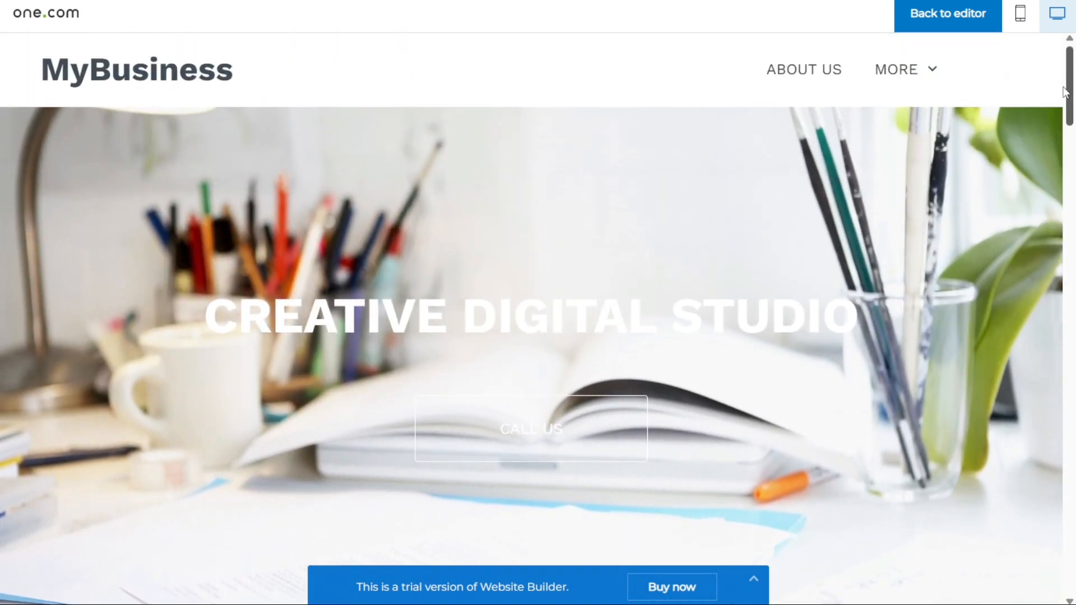
{"action": "left_click", "coordinate": [895, 70]}
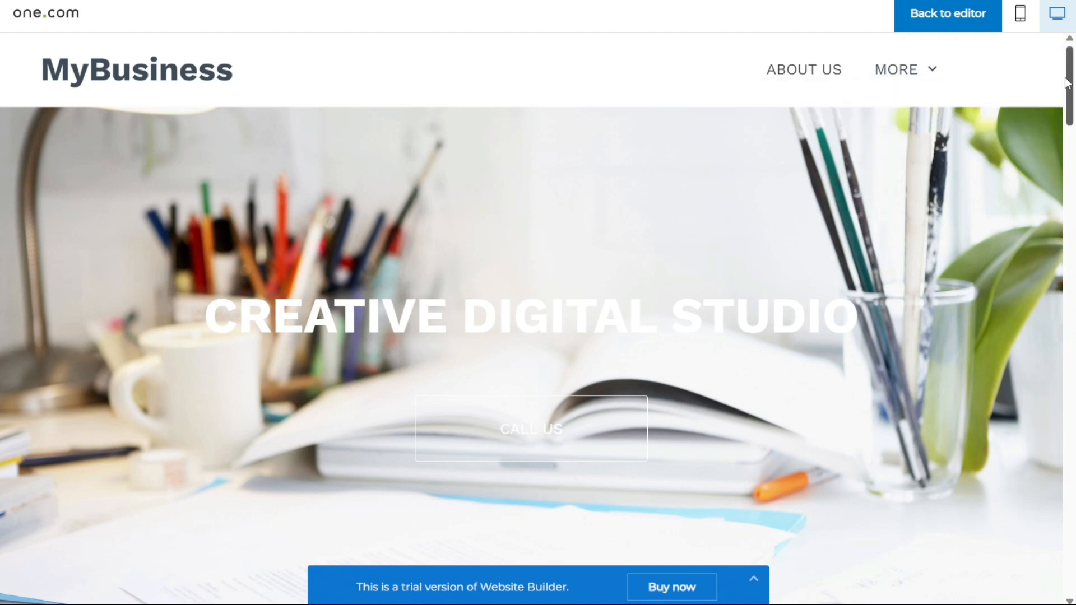
{"action": "scroll", "scroll_direction": "down", "scroll_amount": 3}
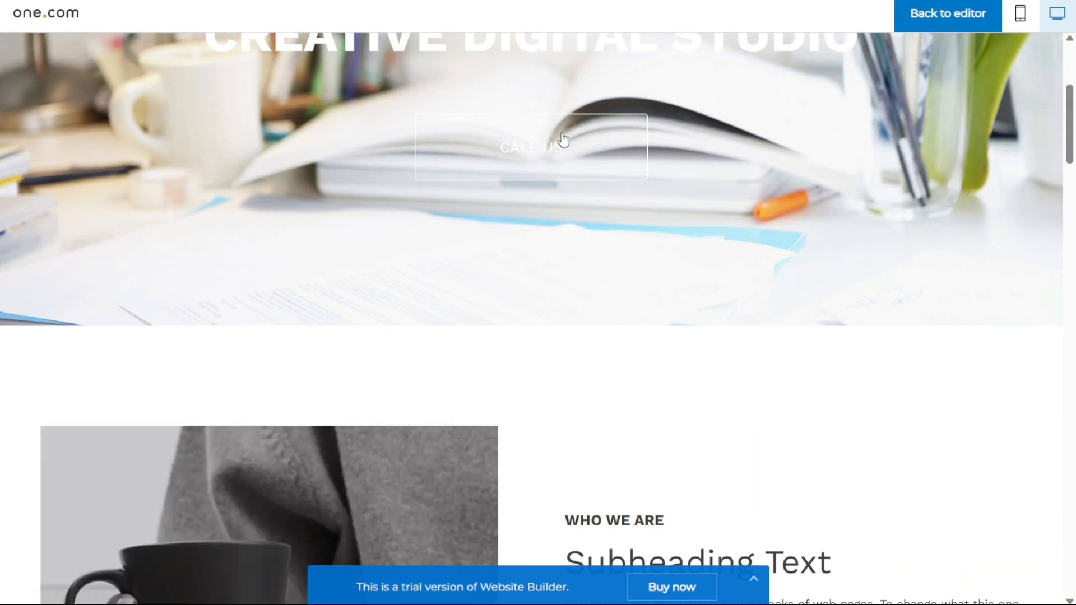
{"action": "scroll", "scroll_direction": "down", "scroll_amount": 3}
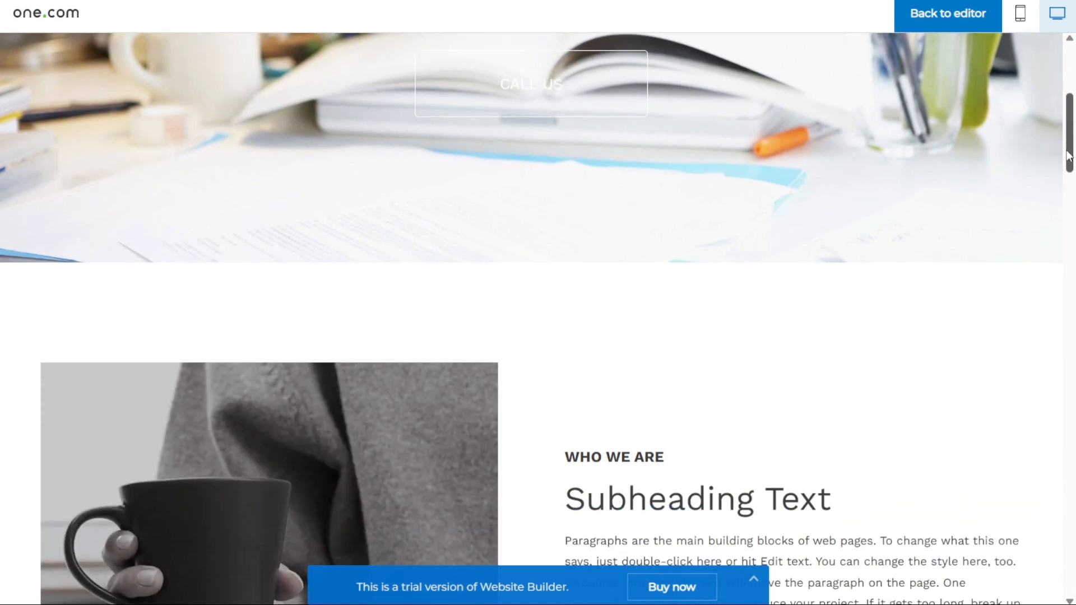
{"action": "scroll", "scroll_direction": "up", "scroll_amount": 3}
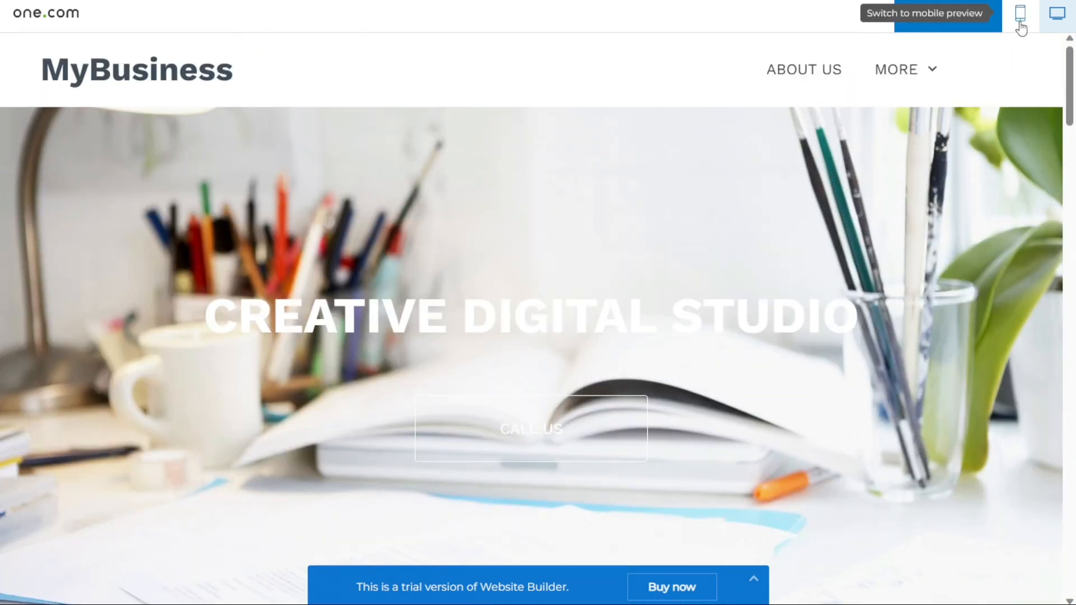
{"action": "left_click", "coordinate": [1020, 12]}
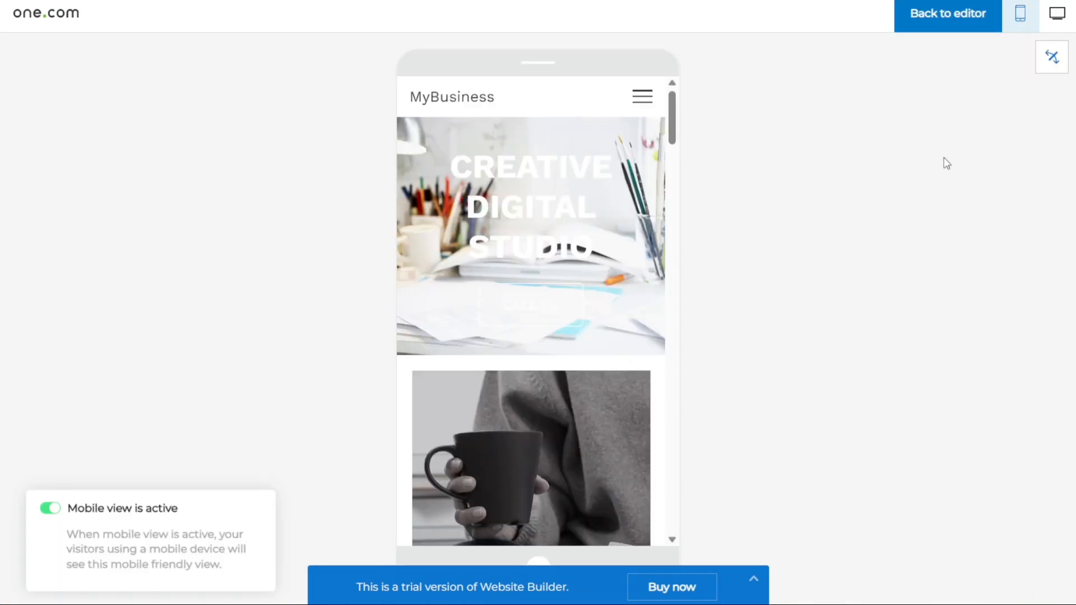
{"action": "mouse_move", "coordinate": [1057, 12]}
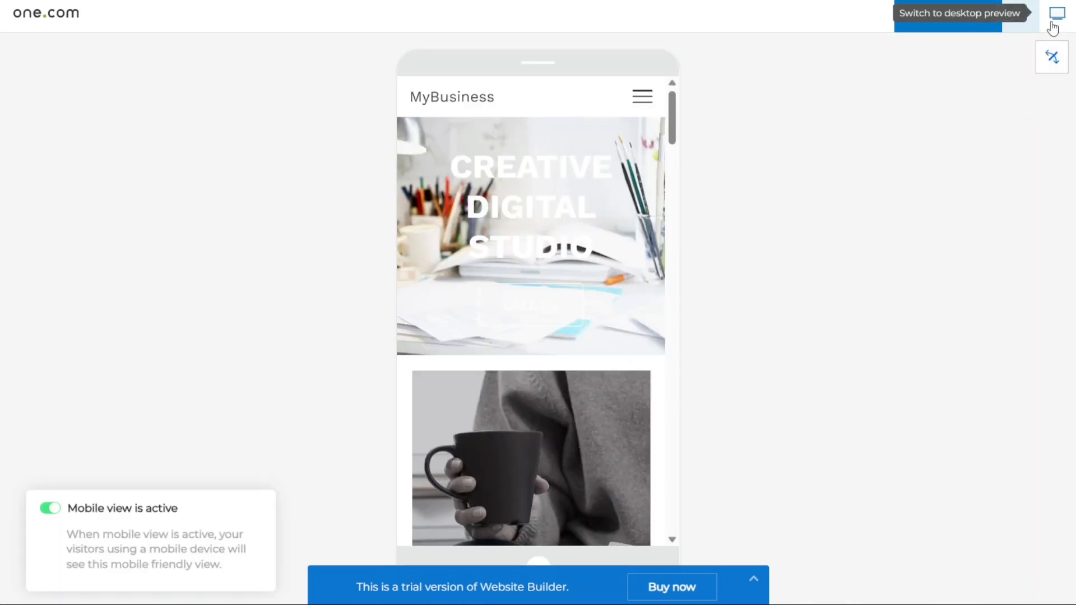
{"action": "left_click", "coordinate": [1055, 13]}
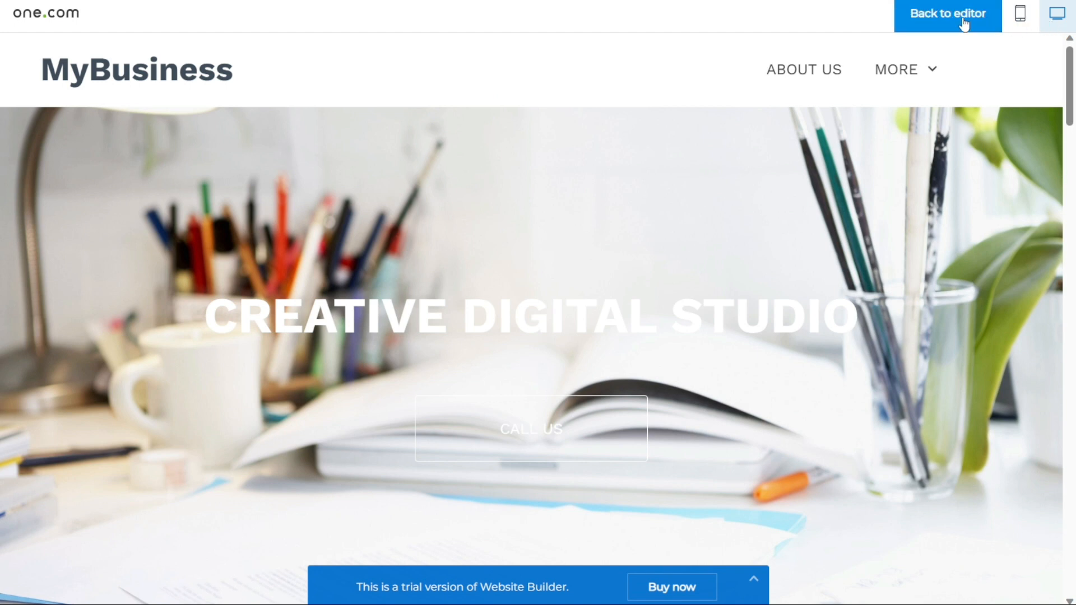
{"action": "mouse_move", "coordinate": [810, 30]}
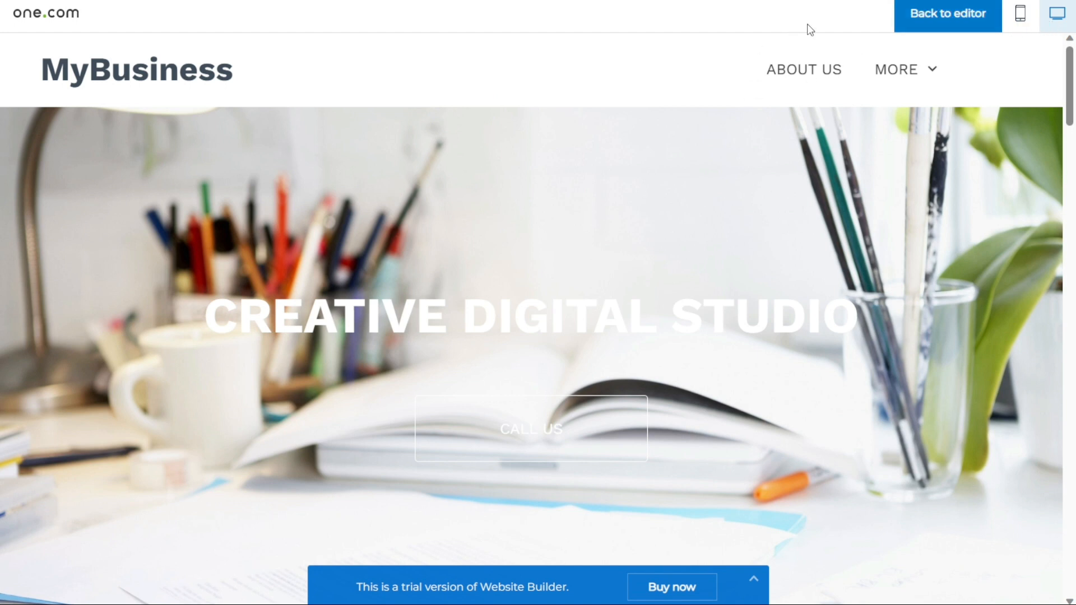
{"action": "mouse_move", "coordinate": [549, 431]}
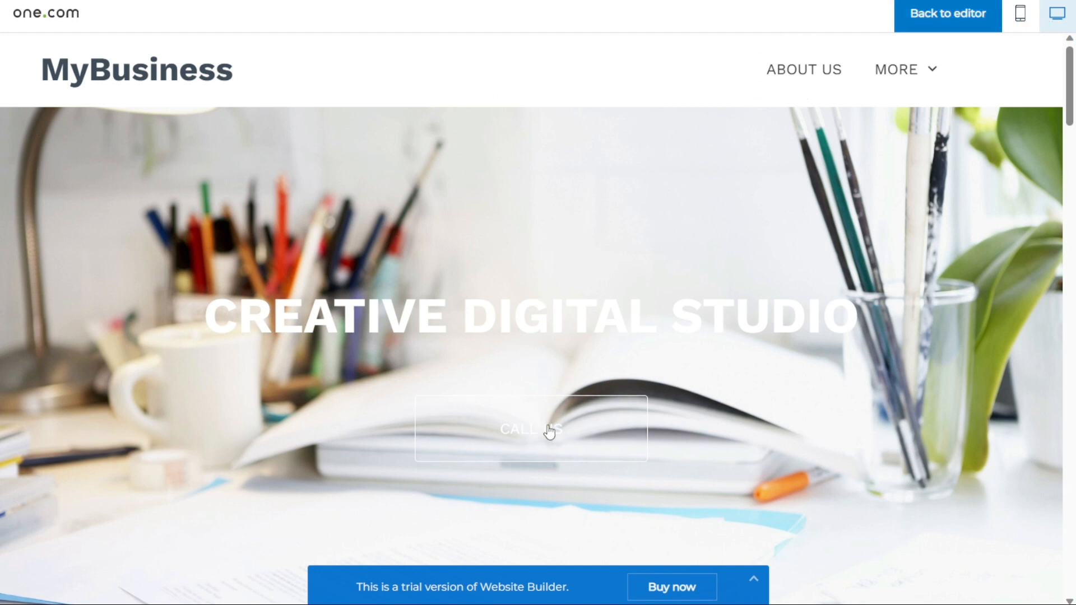
{"action": "mouse_move", "coordinate": [923, 124]}
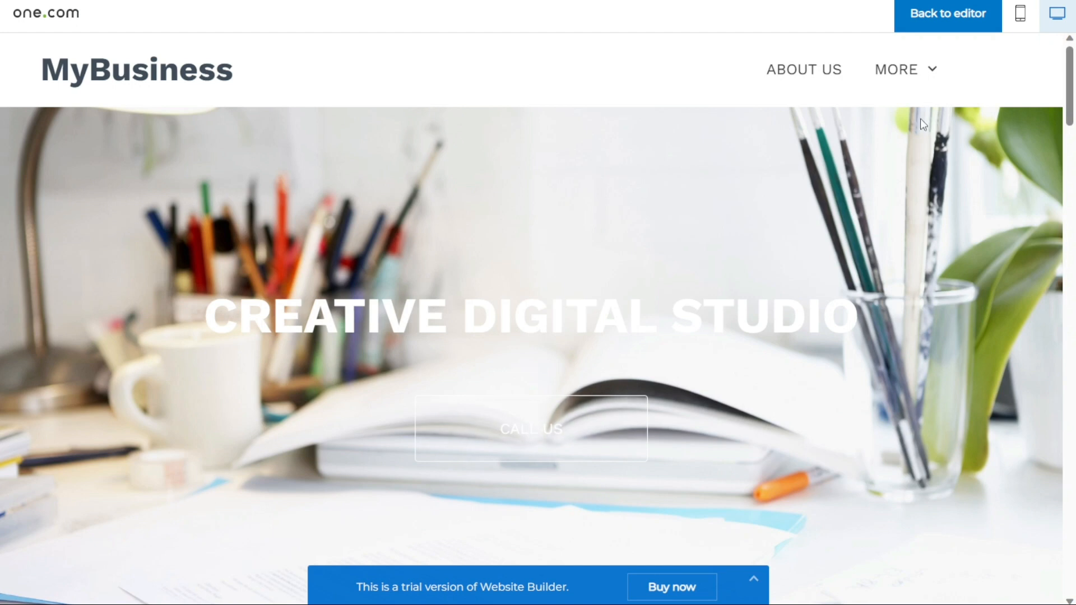
{"action": "mouse_move", "coordinate": [947, 24]}
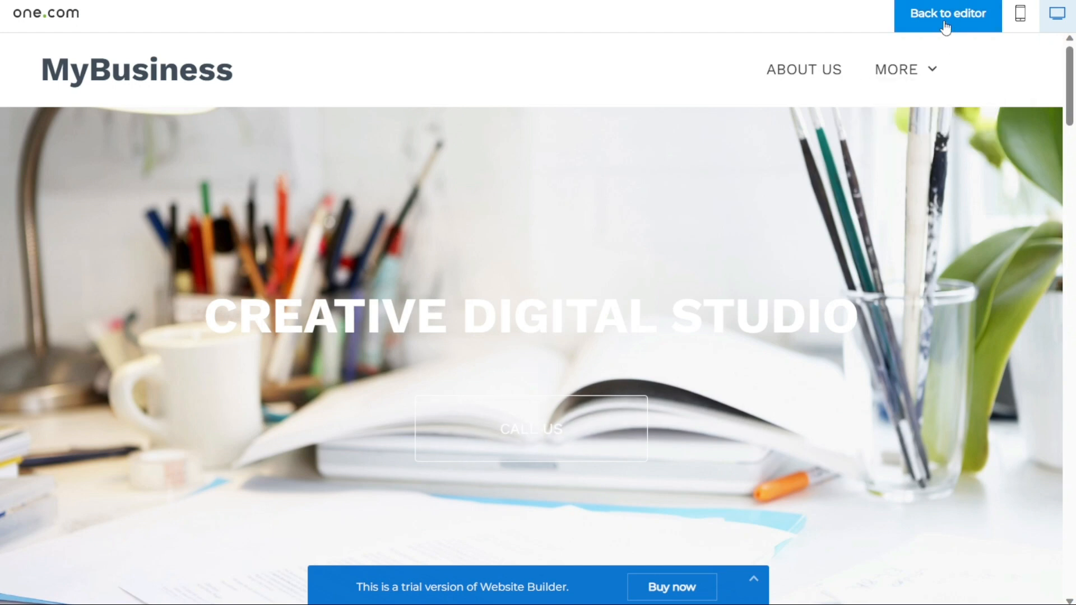
Step: Return from preview and give the CALL US button the Primary style
{"action": "left_click", "coordinate": [946, 13]}
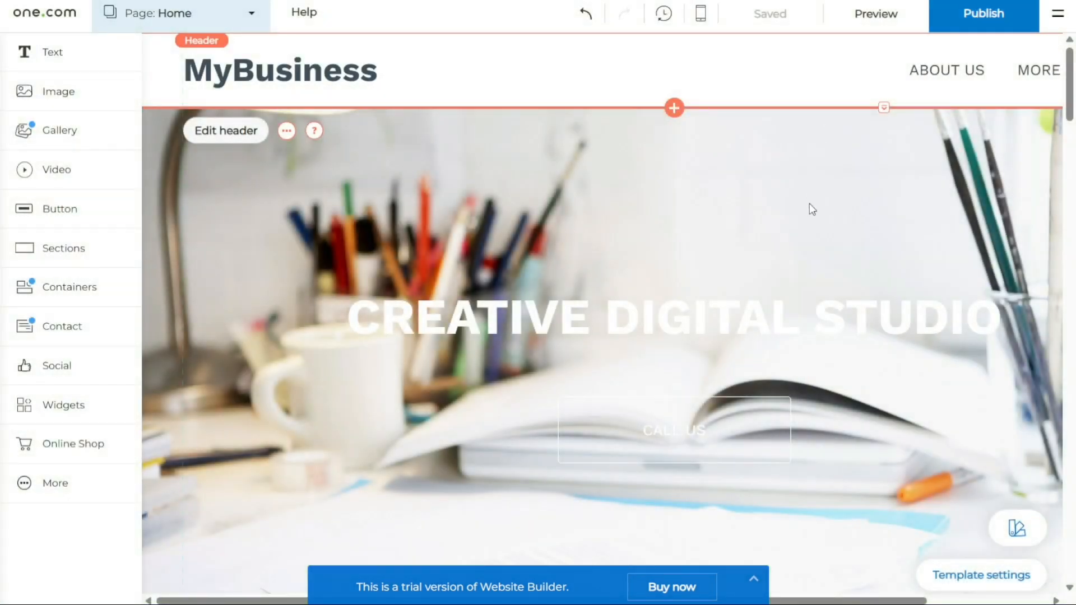
{"action": "mouse_move", "coordinate": [736, 443]}
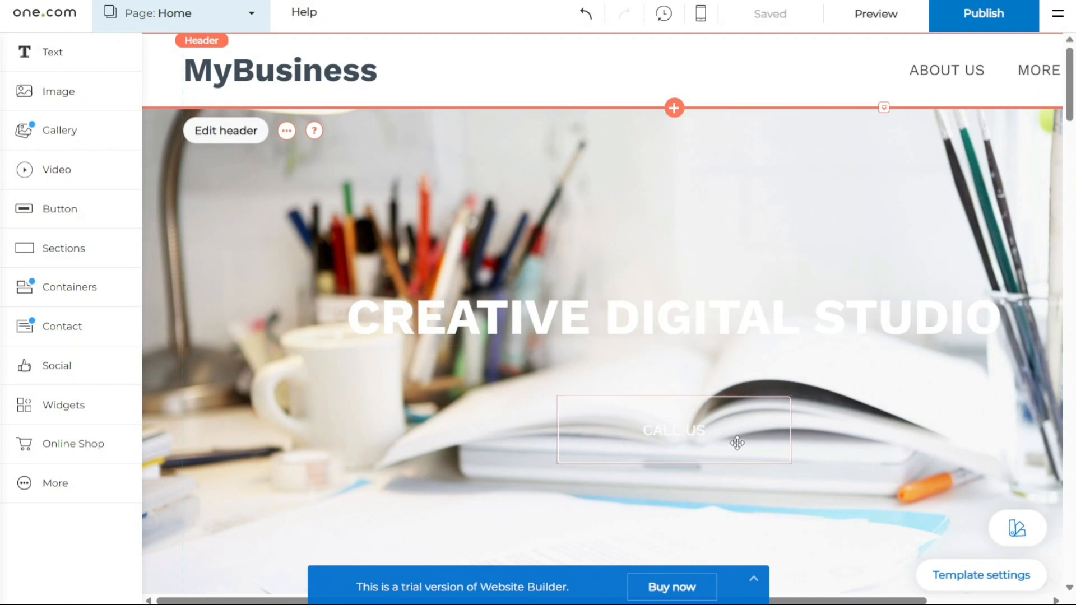
{"action": "left_click", "coordinate": [673, 430]}
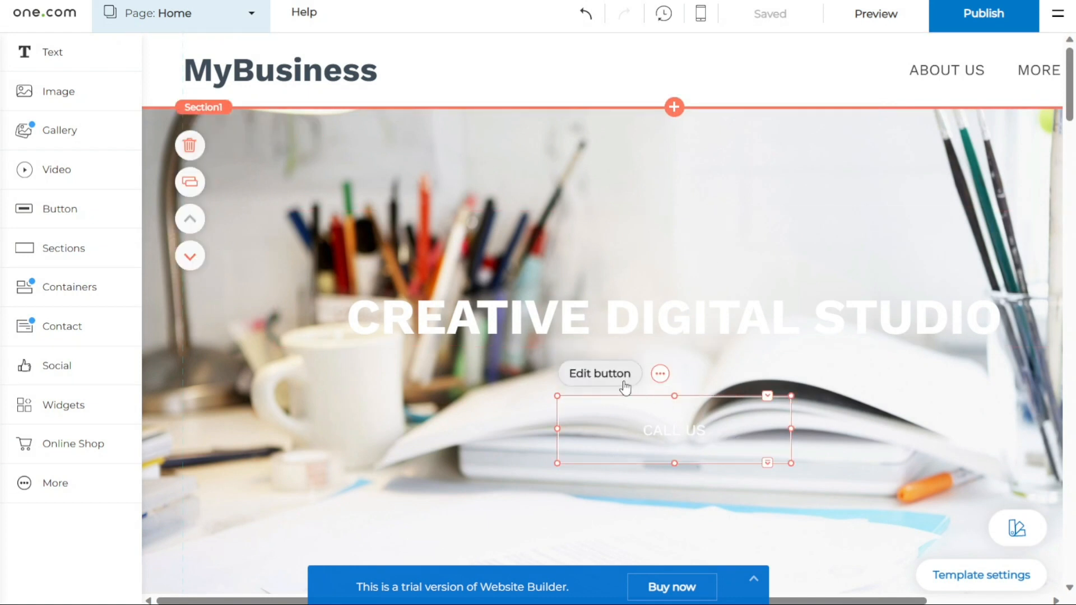
{"action": "left_click", "coordinate": [598, 373]}
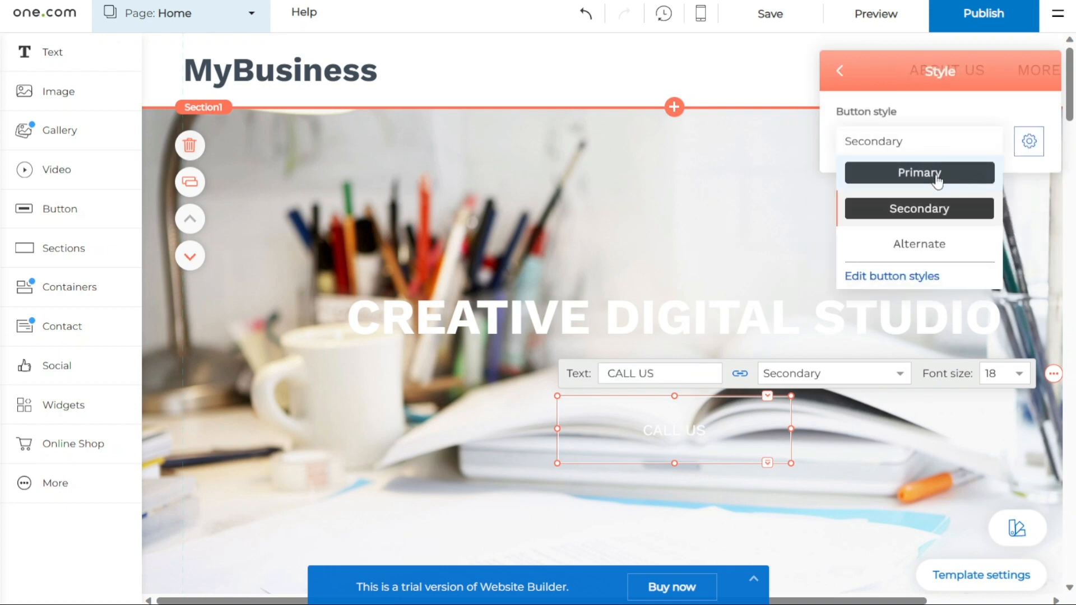
{"action": "left_click", "coordinate": [917, 172]}
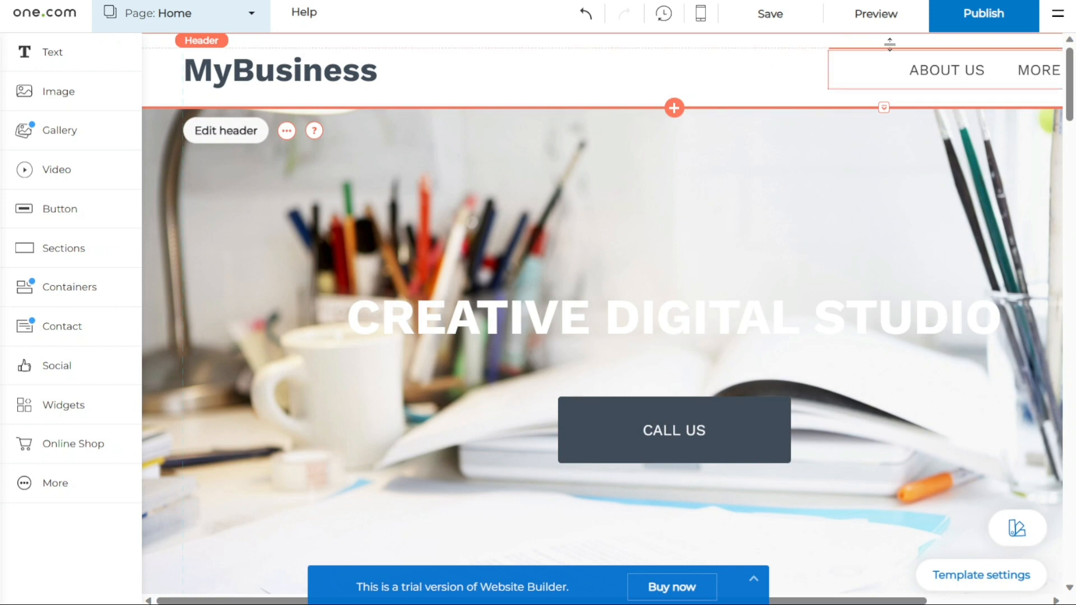
{"action": "mouse_move", "coordinate": [915, 45]}
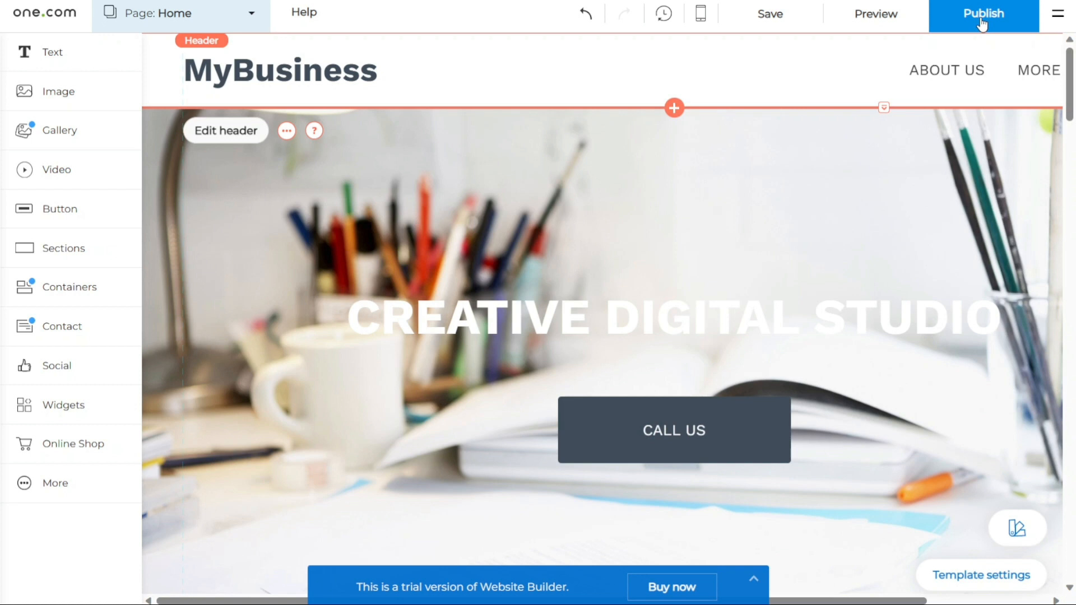
{"action": "left_click", "coordinate": [982, 13]}
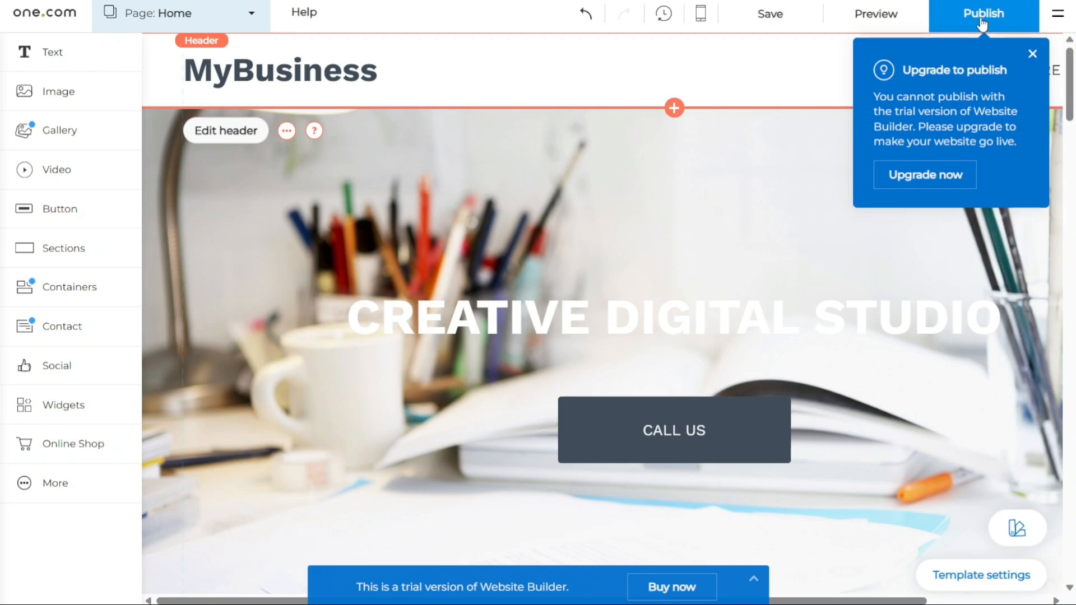
{"action": "mouse_move", "coordinate": [957, 94]}
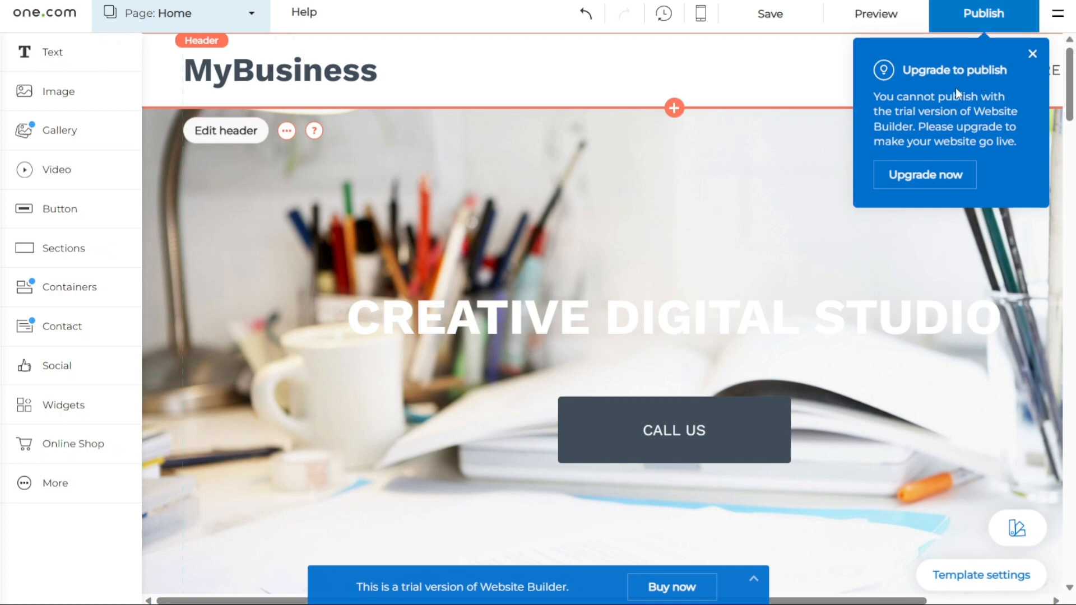
{"action": "mouse_move", "coordinate": [997, 166]}
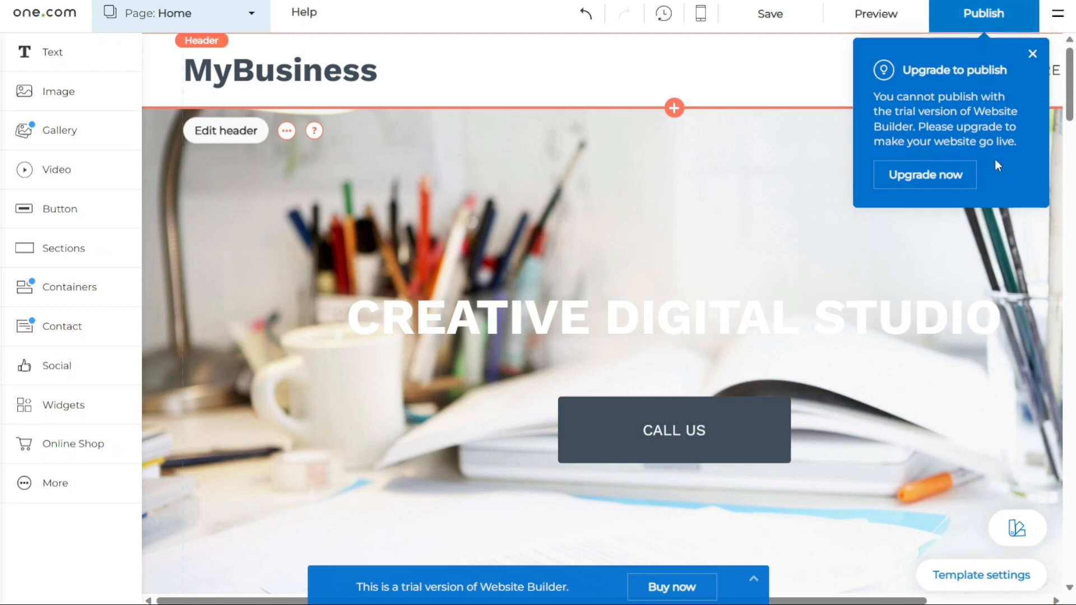
{"action": "mouse_move", "coordinate": [999, 84]}
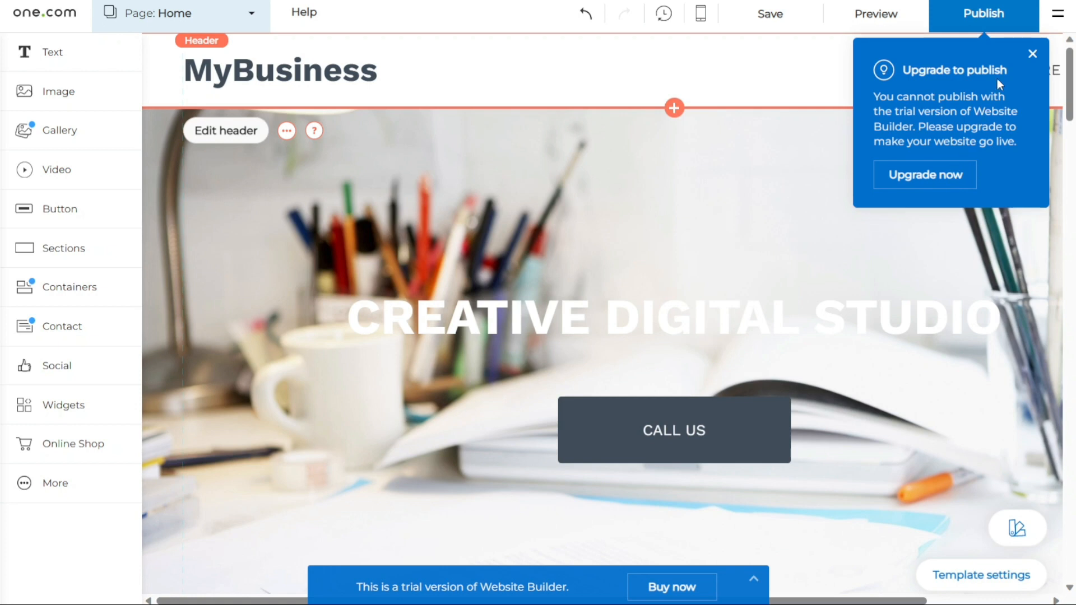
{"action": "left_click", "coordinate": [1032, 54]}
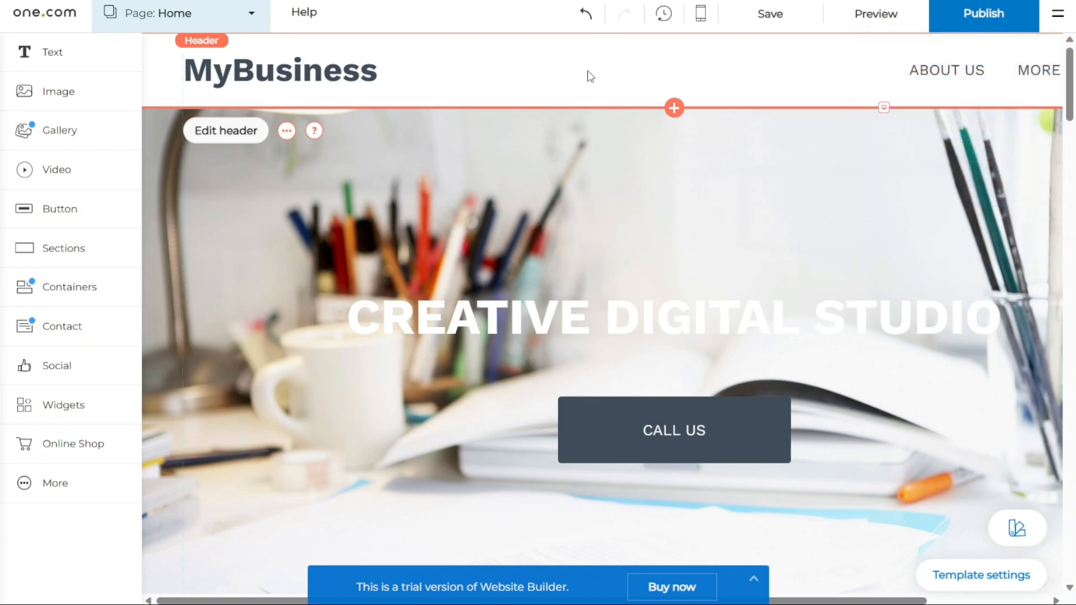
{"action": "mouse_move", "coordinate": [491, 25]}
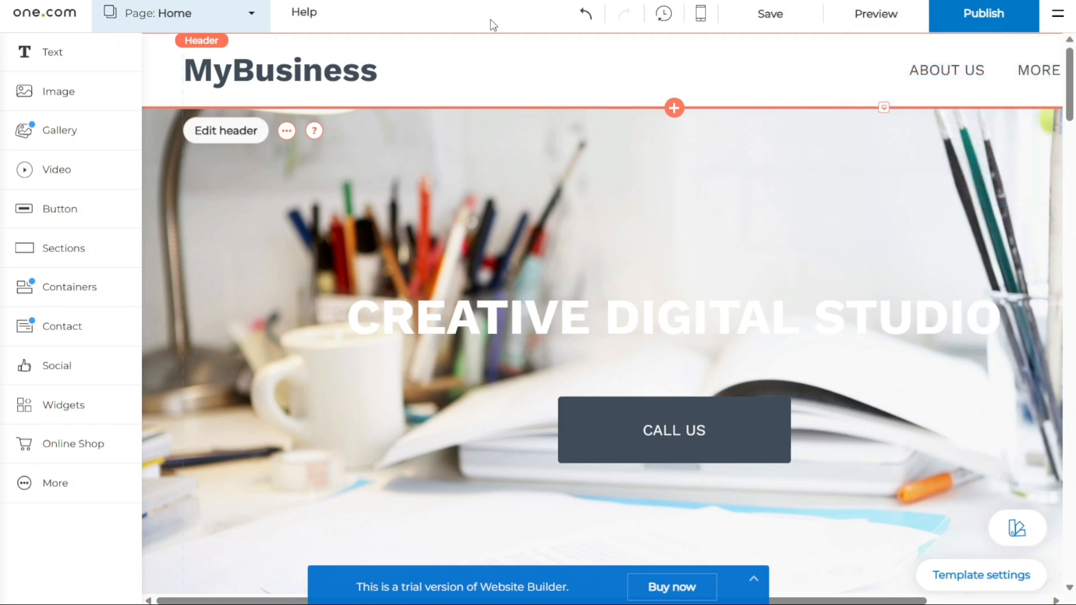